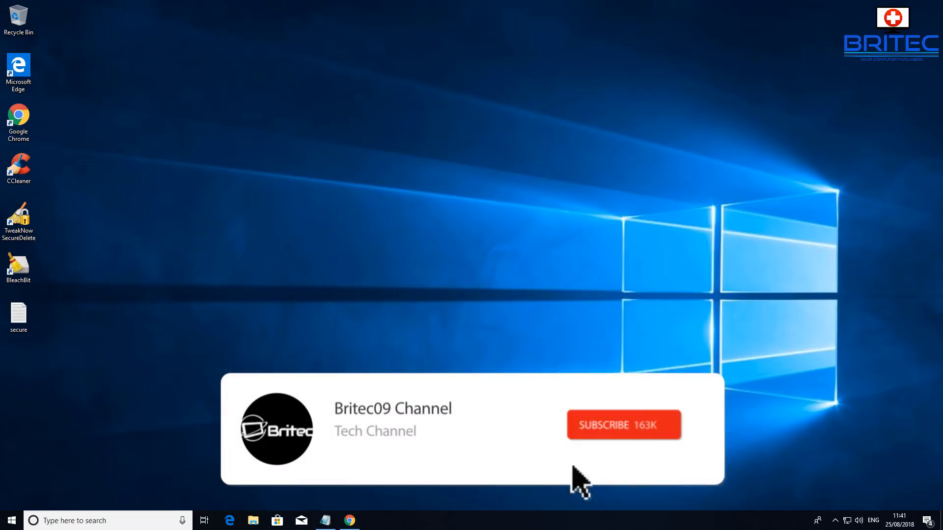
Launch CCleaner from its desktop icon onto the Cleaner checklist.
{"action": "left_click", "coordinate": [624, 424]}
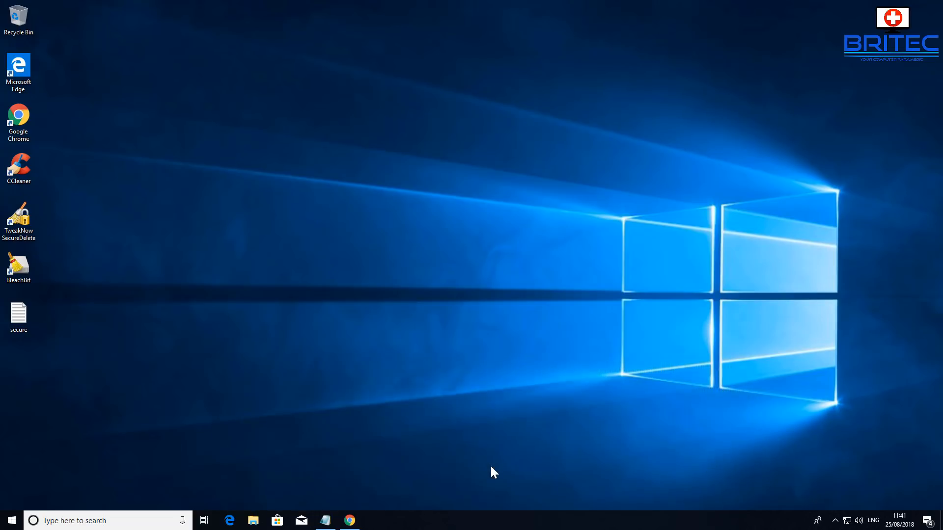
{"action": "mouse_move", "coordinate": [212, 199]}
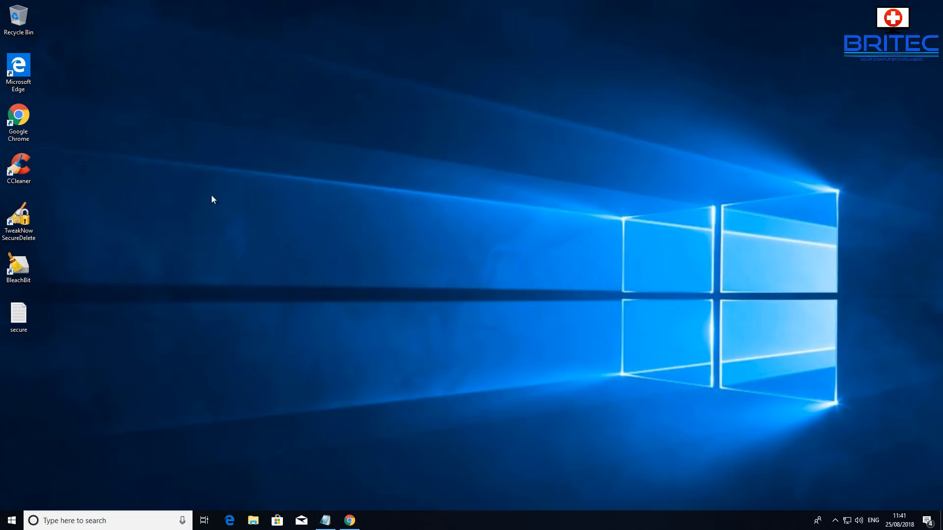
{"action": "mouse_move", "coordinate": [226, 178]}
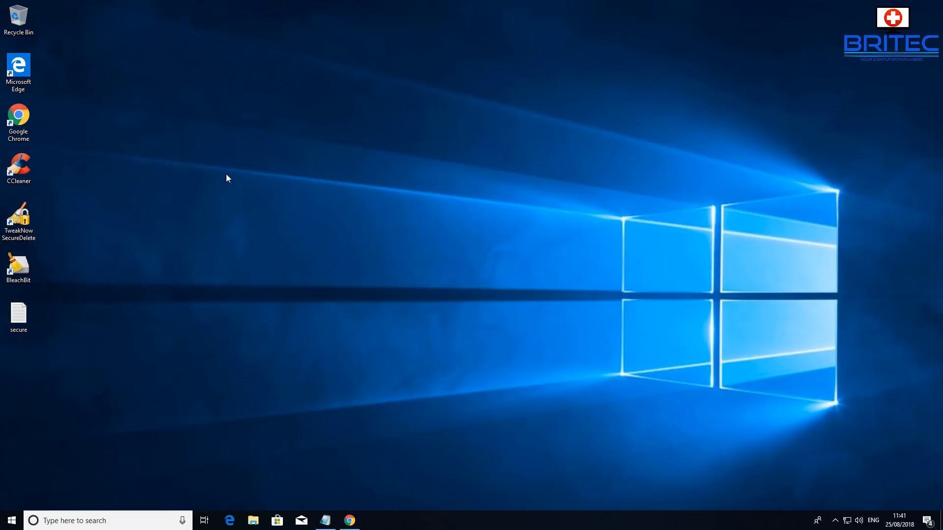
{"action": "mouse_move", "coordinate": [270, 345]}
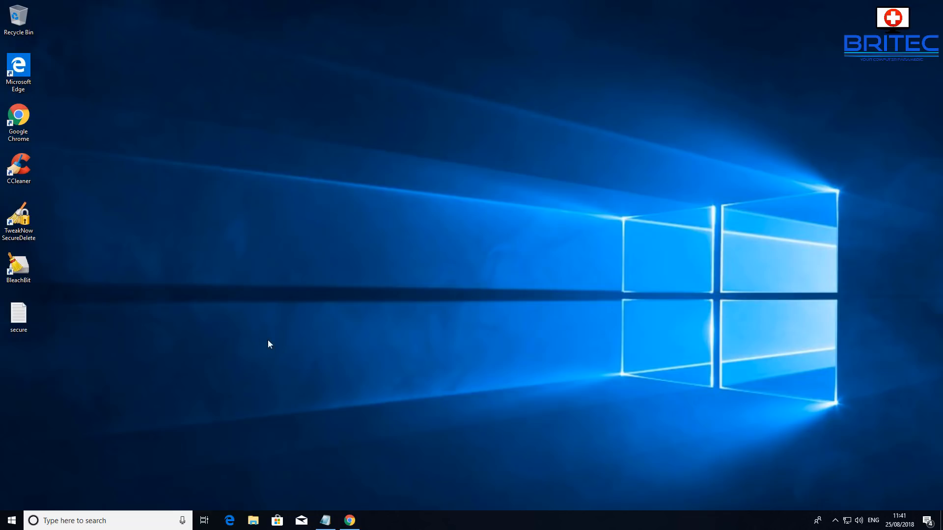
{"action": "mouse_move", "coordinate": [510, 269]}
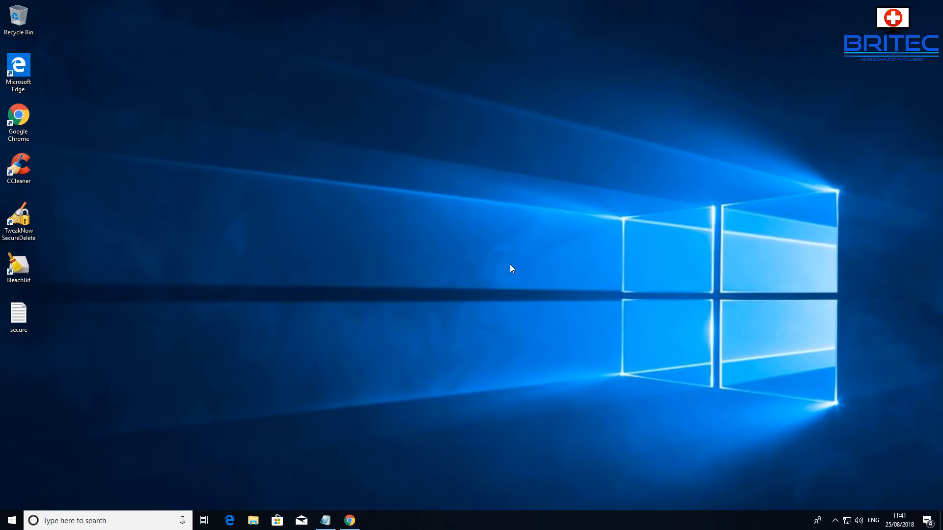
{"action": "mouse_move", "coordinate": [202, 229]}
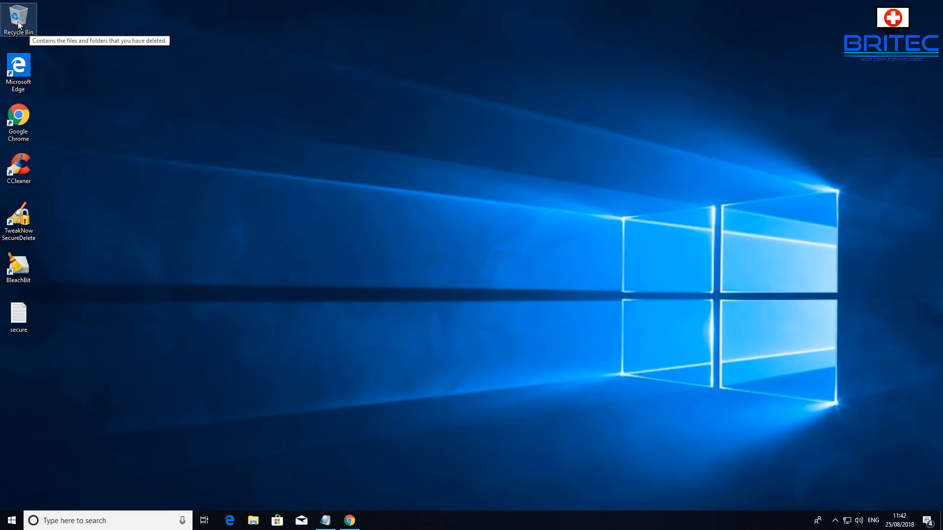
{"action": "mouse_move", "coordinate": [20, 22]}
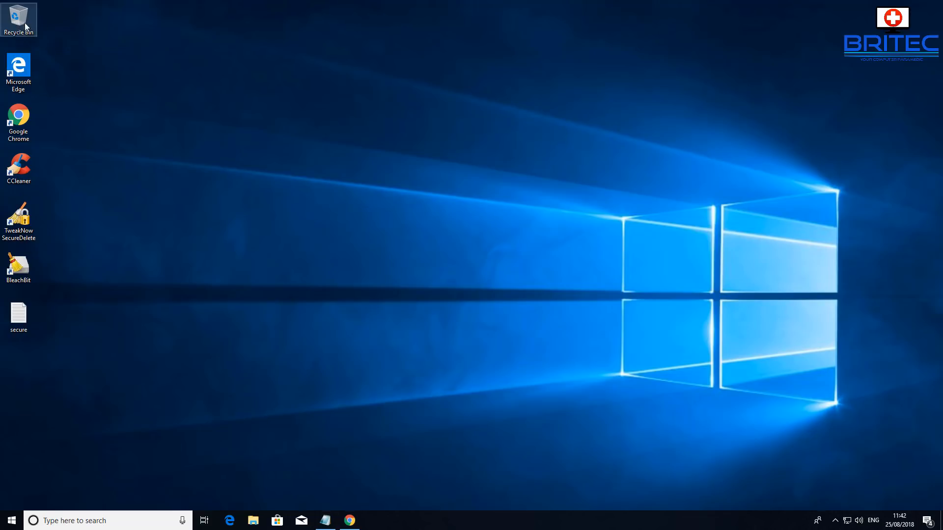
{"action": "mouse_move", "coordinate": [320, 462]}
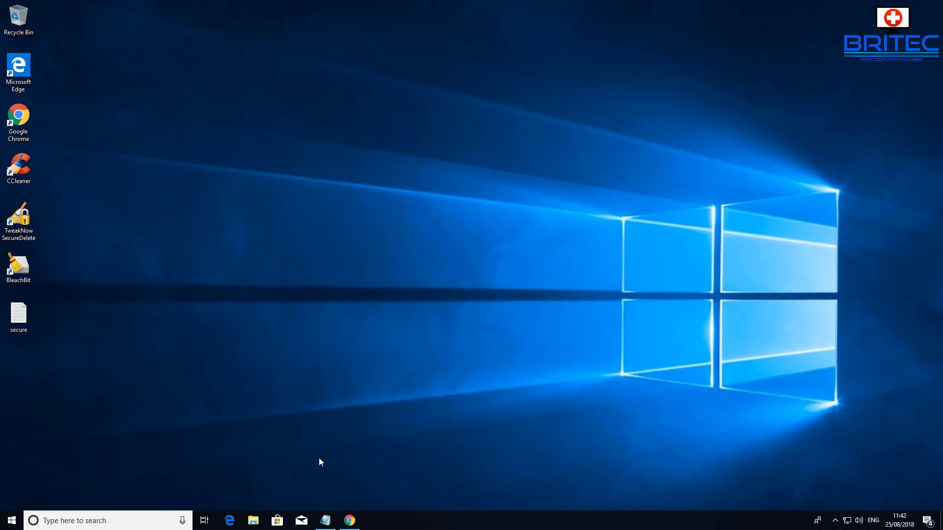
{"action": "mouse_move", "coordinate": [345, 420]}
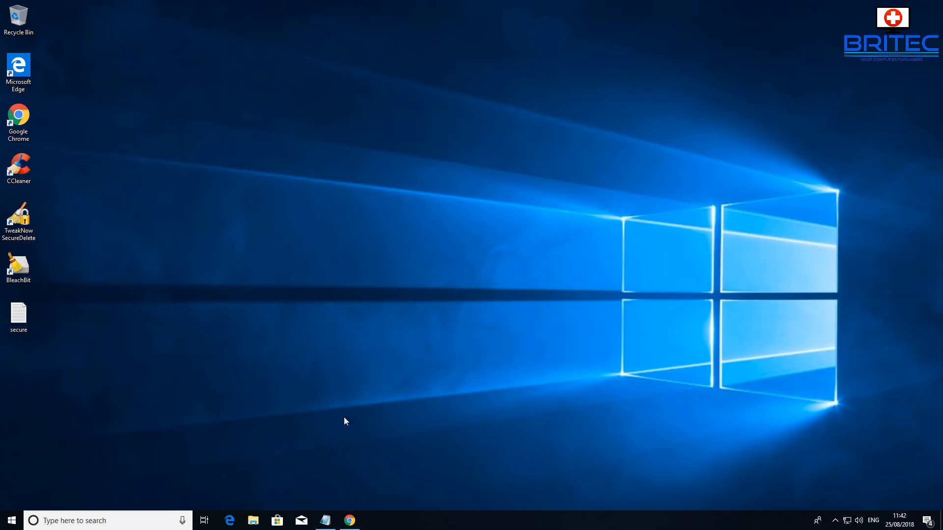
{"action": "mouse_move", "coordinate": [240, 306]}
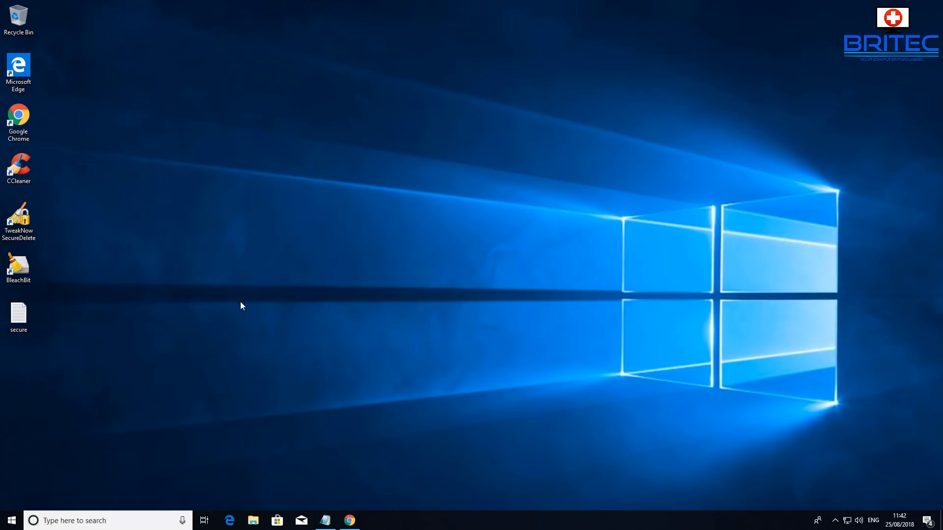
{"action": "mouse_move", "coordinate": [204, 307]}
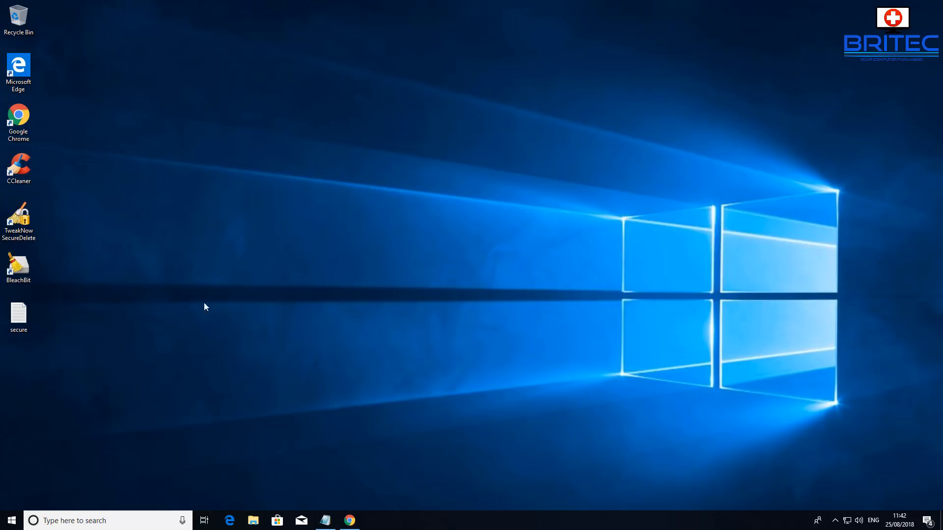
{"action": "mouse_move", "coordinate": [332, 423]}
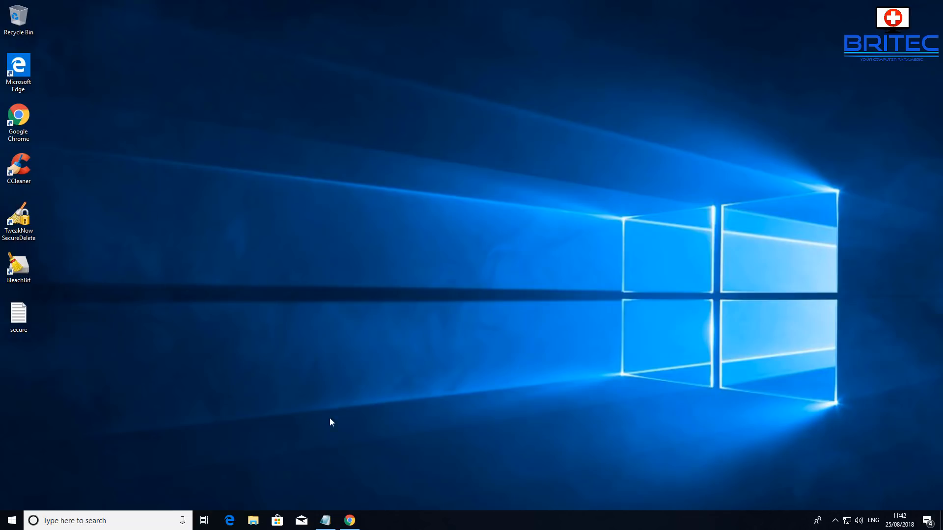
{"action": "left_click", "coordinate": [348, 520]}
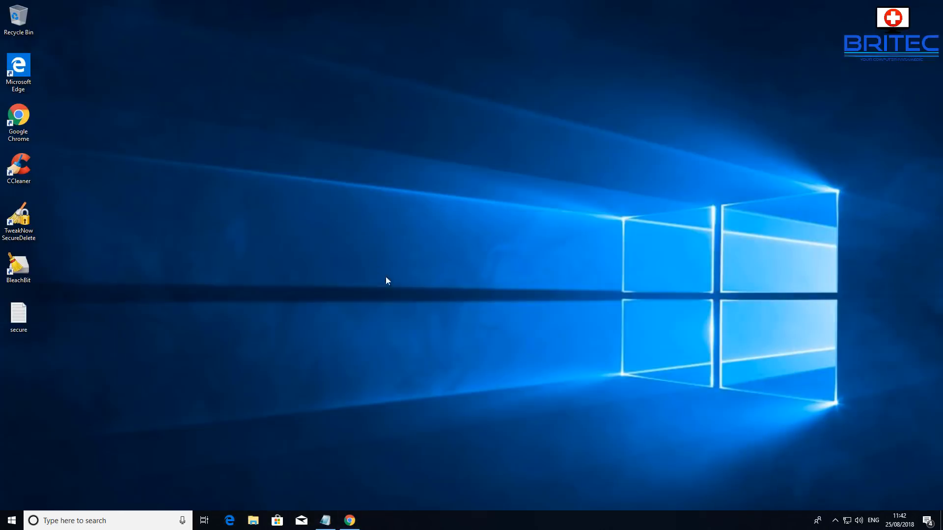
{"action": "mouse_move", "coordinate": [334, 292]}
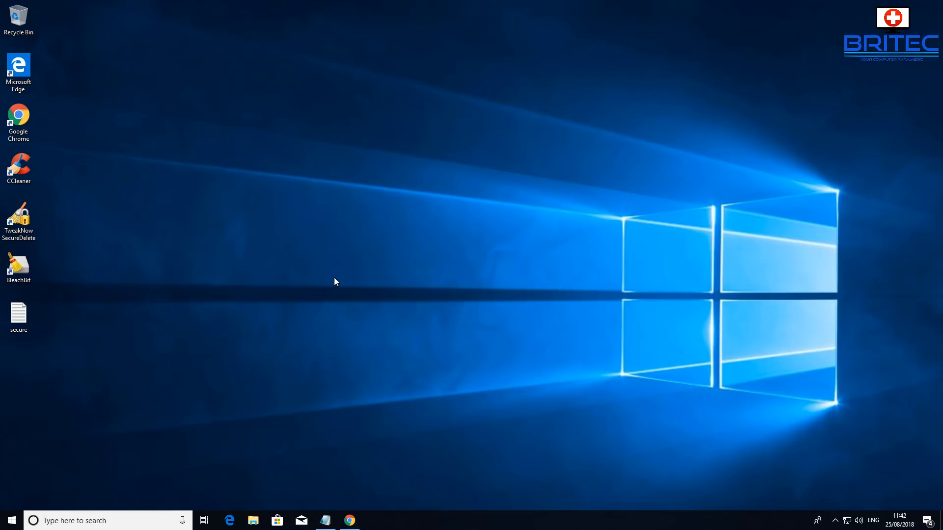
{"action": "mouse_move", "coordinate": [303, 284]}
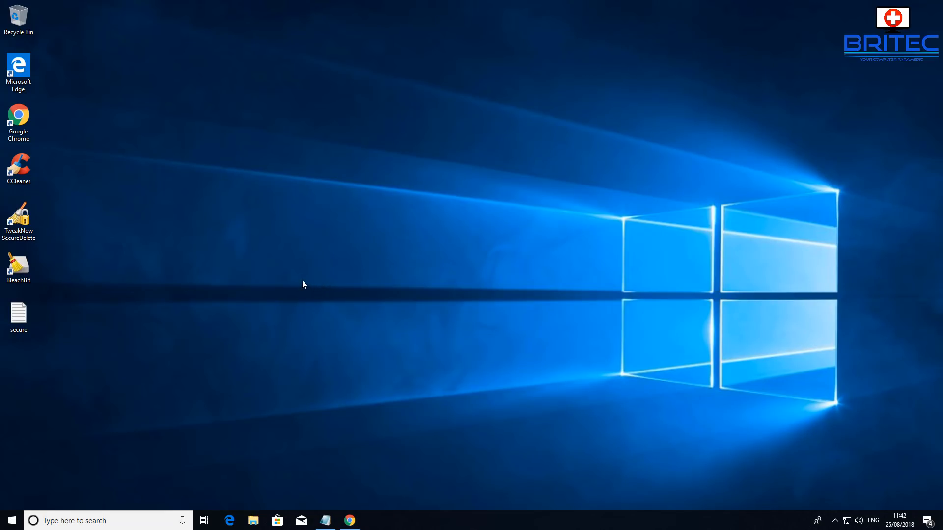
{"action": "mouse_move", "coordinate": [33, 182]}
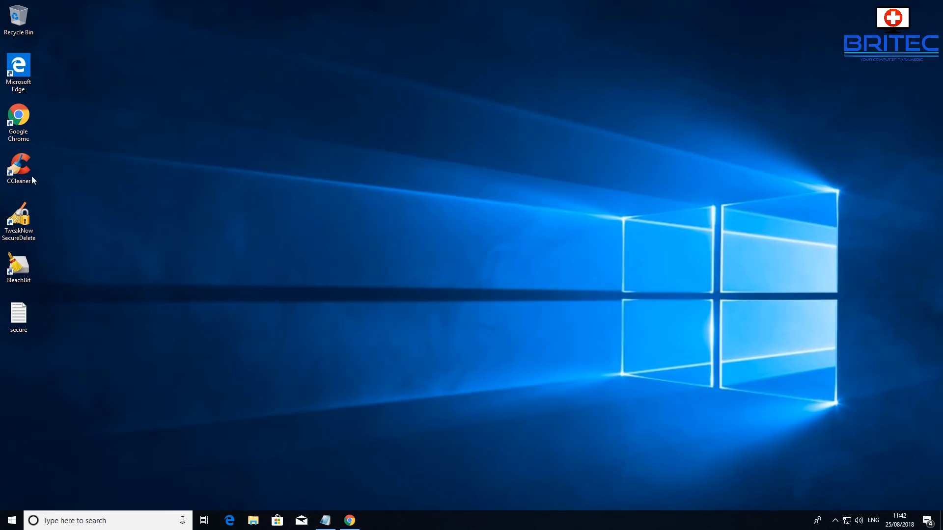
{"action": "double_click", "coordinate": [18, 169]}
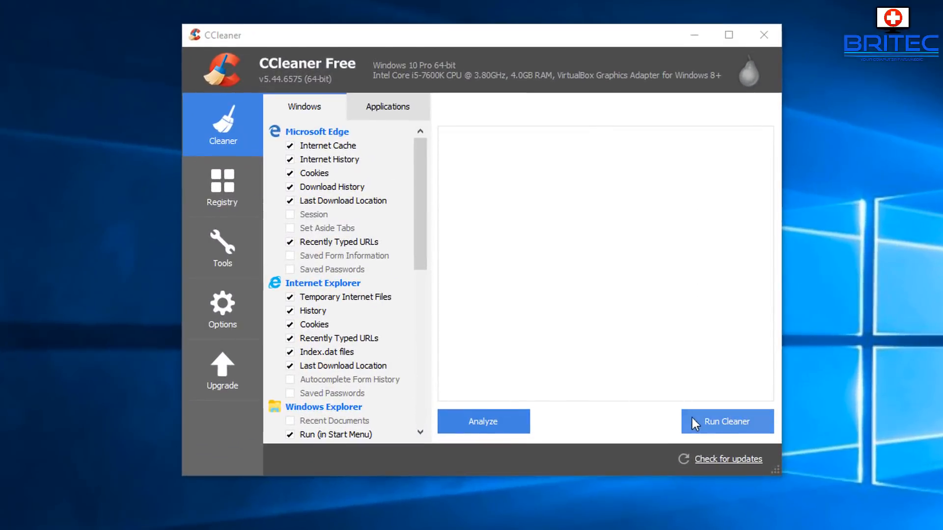
{"action": "mouse_move", "coordinate": [671, 397]}
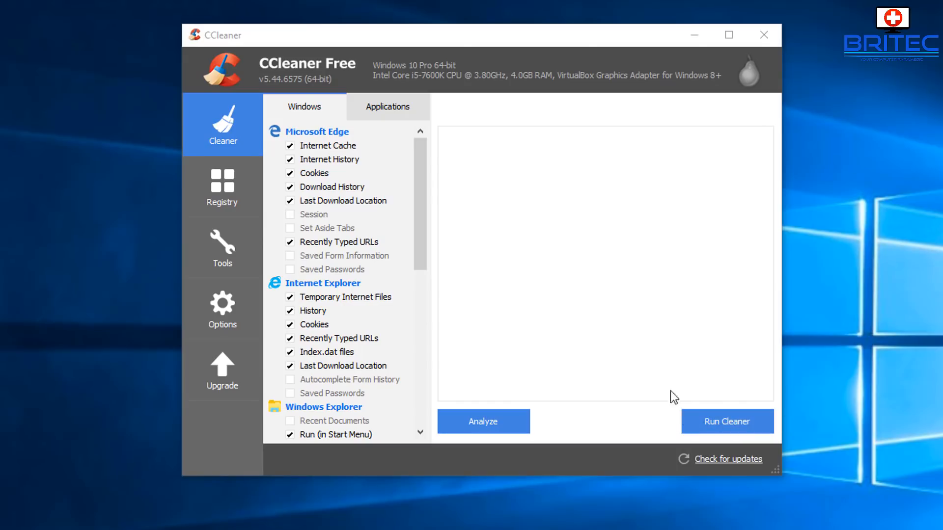
{"action": "mouse_move", "coordinate": [673, 436]}
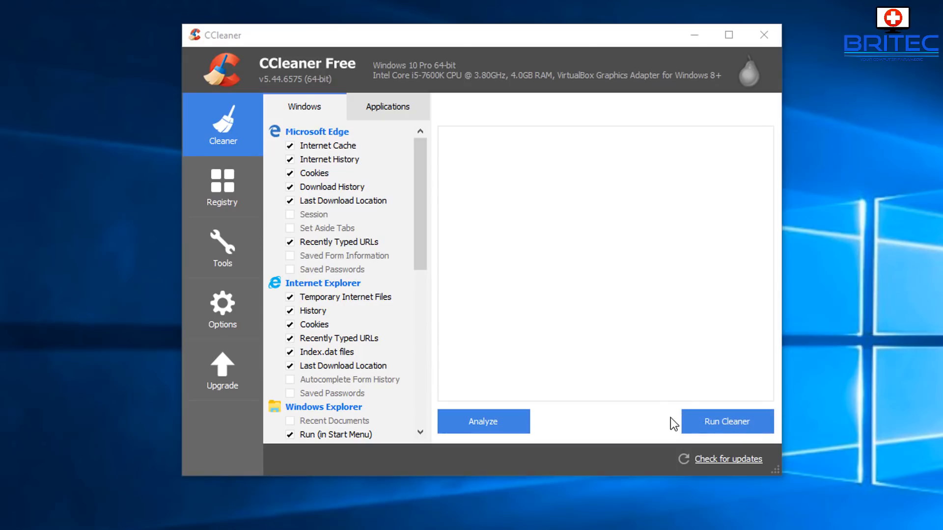
{"action": "mouse_move", "coordinate": [327, 157]}
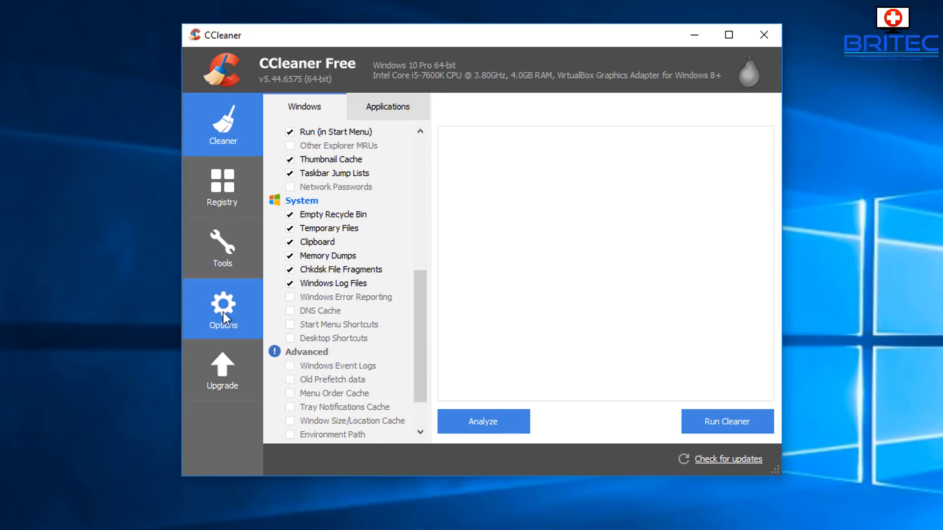
In Options > Settings, choose Secure file deletion (Slower) and list the overwrite methods.
{"action": "left_click", "coordinate": [222, 308]}
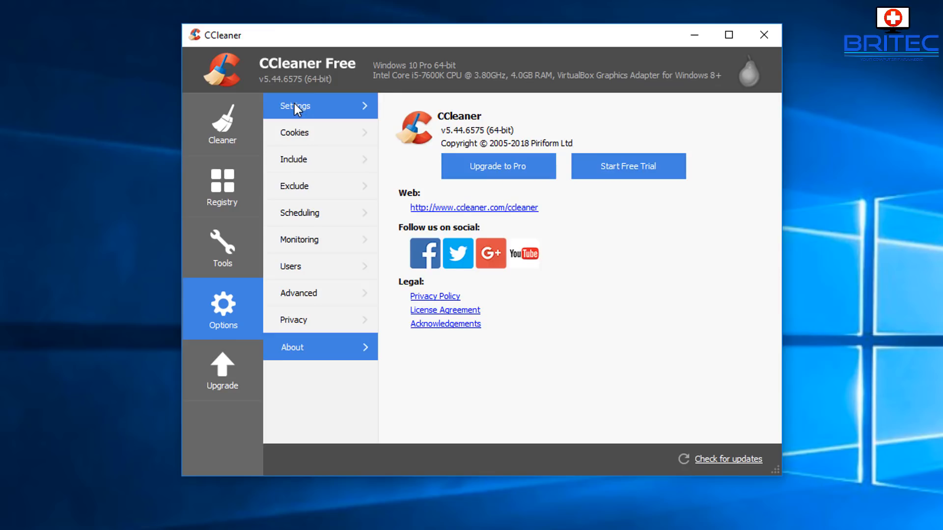
{"action": "left_click", "coordinate": [295, 106]}
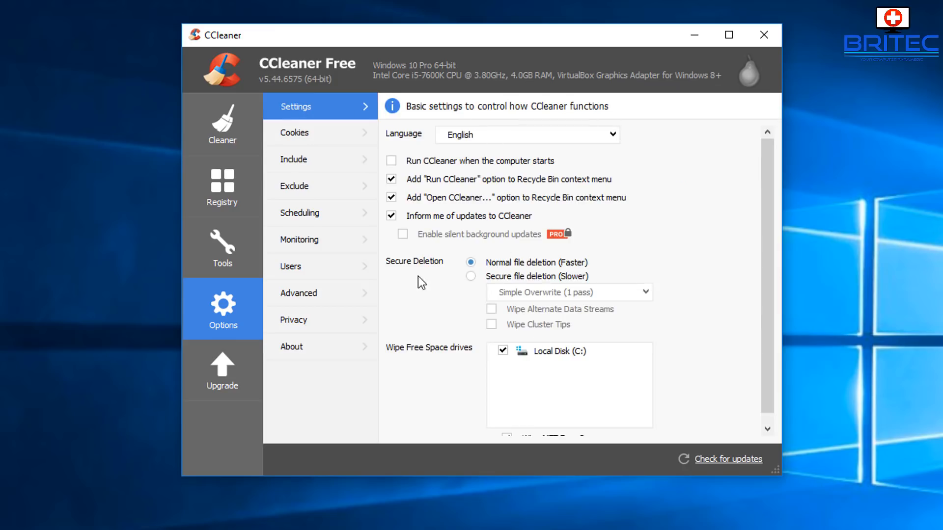
{"action": "mouse_move", "coordinate": [582, 292]}
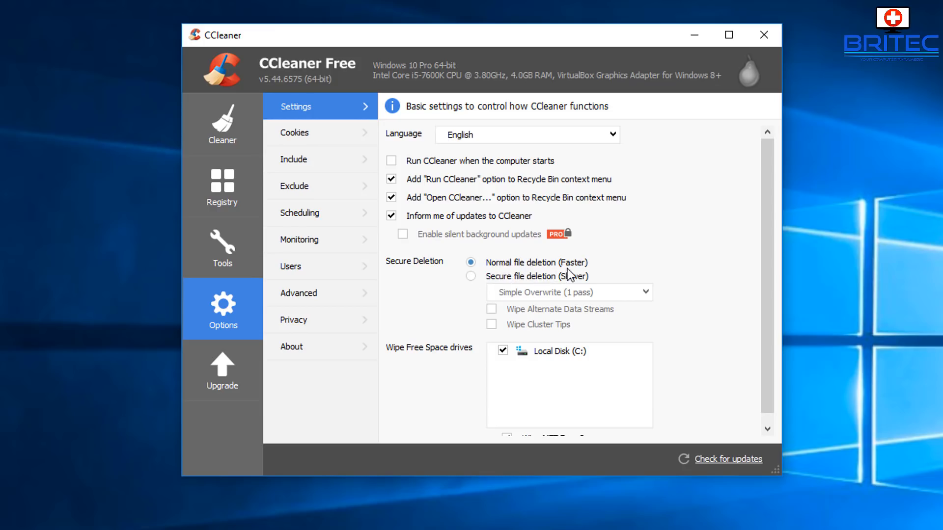
{"action": "mouse_move", "coordinate": [505, 290]}
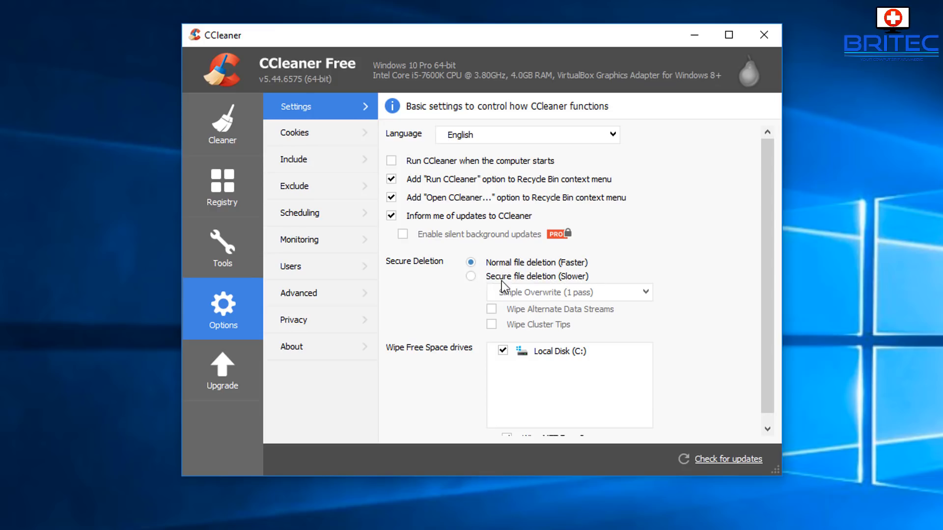
{"action": "left_click", "coordinate": [471, 276]}
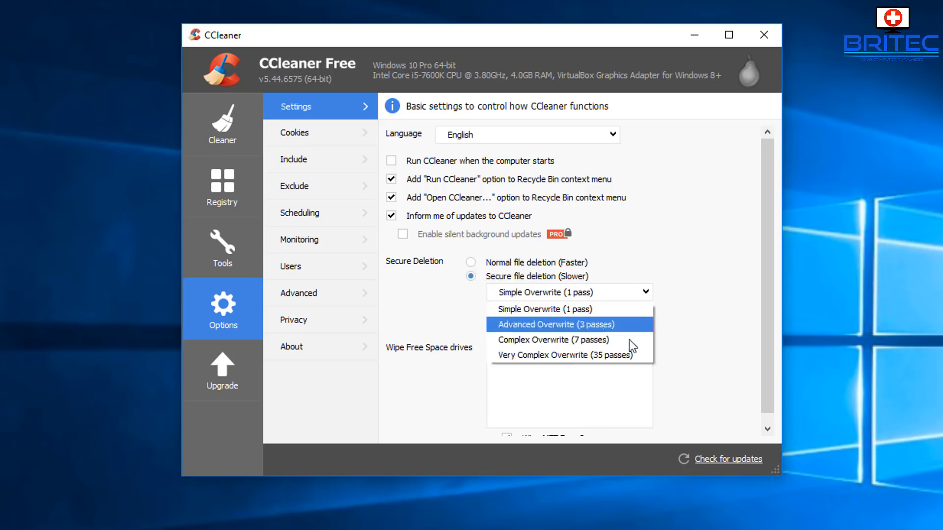
{"action": "mouse_move", "coordinate": [589, 309]}
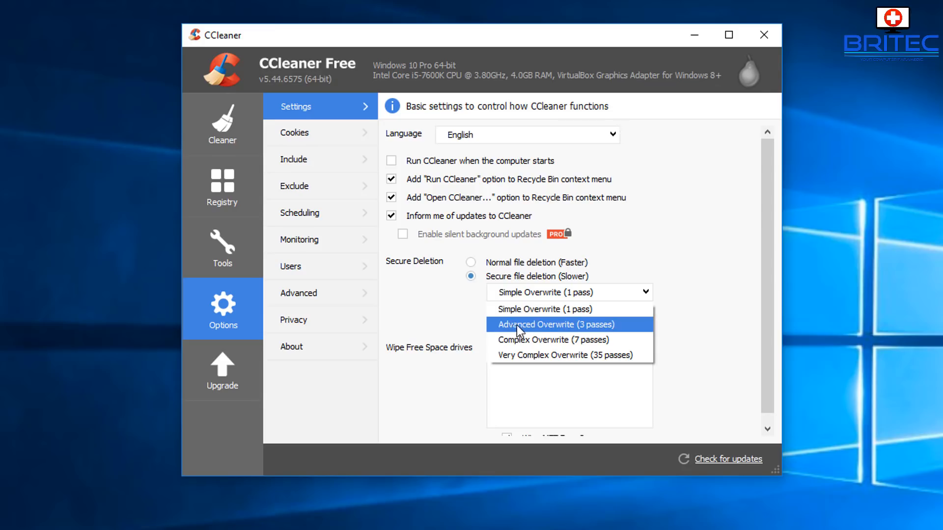
{"action": "mouse_move", "coordinate": [538, 342]}
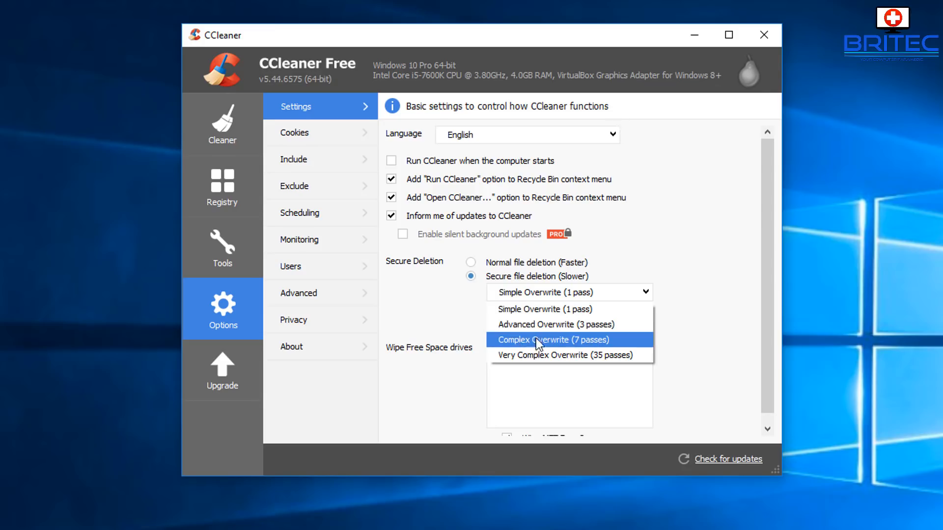
{"action": "mouse_move", "coordinate": [505, 366]}
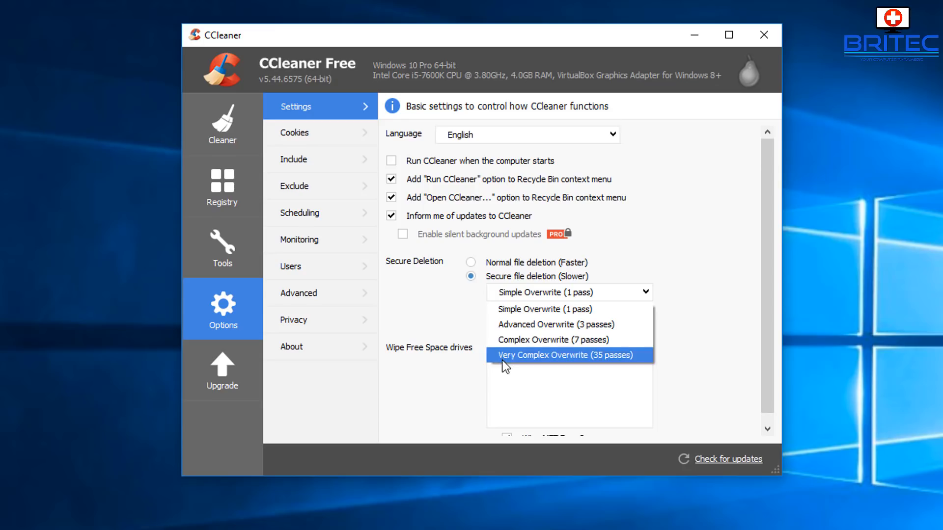
{"action": "mouse_move", "coordinate": [605, 364]}
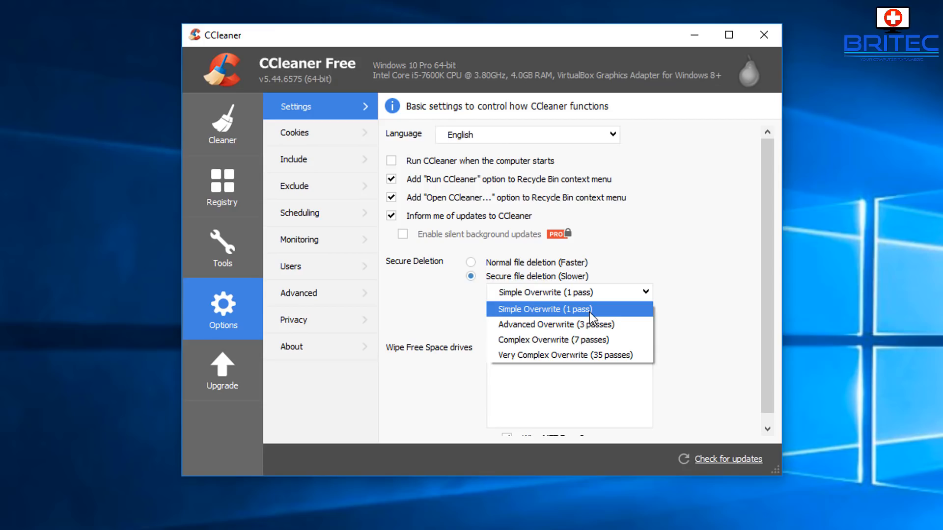
{"action": "mouse_move", "coordinate": [487, 332]}
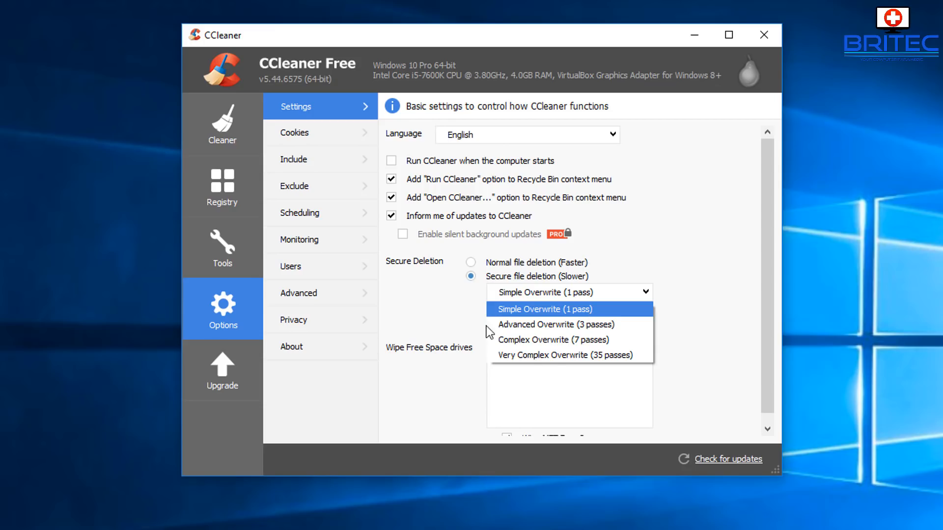
Use Complex Overwrite (7 passes), leaving Alternate Data Streams and Cluster Tips unwiped.
{"action": "left_click", "coordinate": [544, 309]}
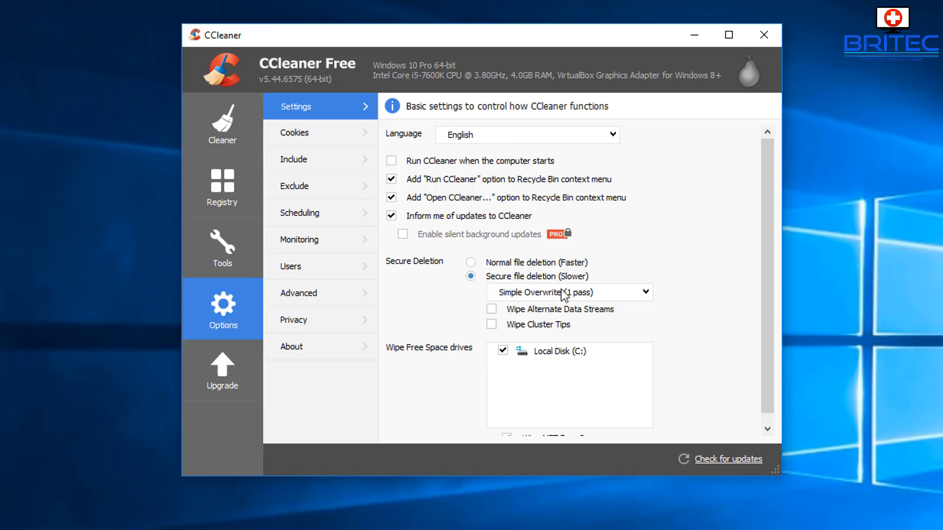
{"action": "mouse_move", "coordinate": [569, 283]}
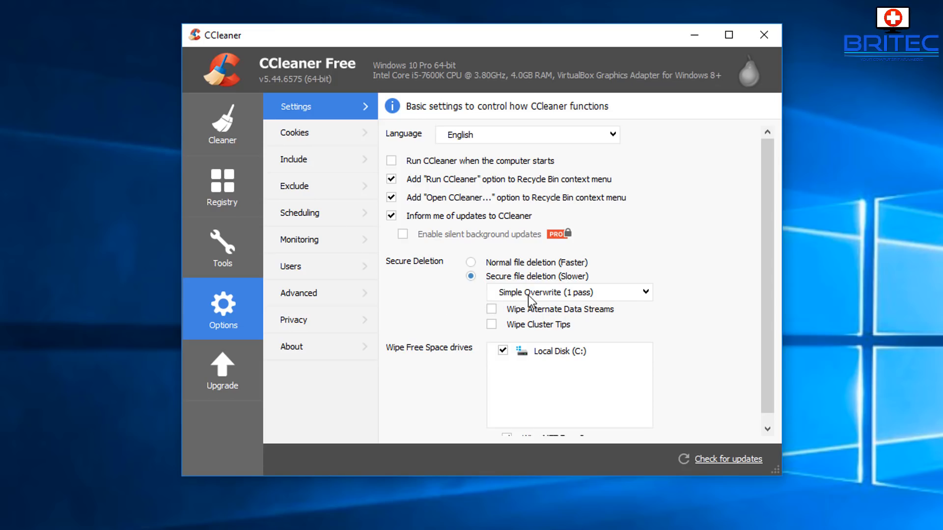
{"action": "mouse_move", "coordinate": [616, 294]}
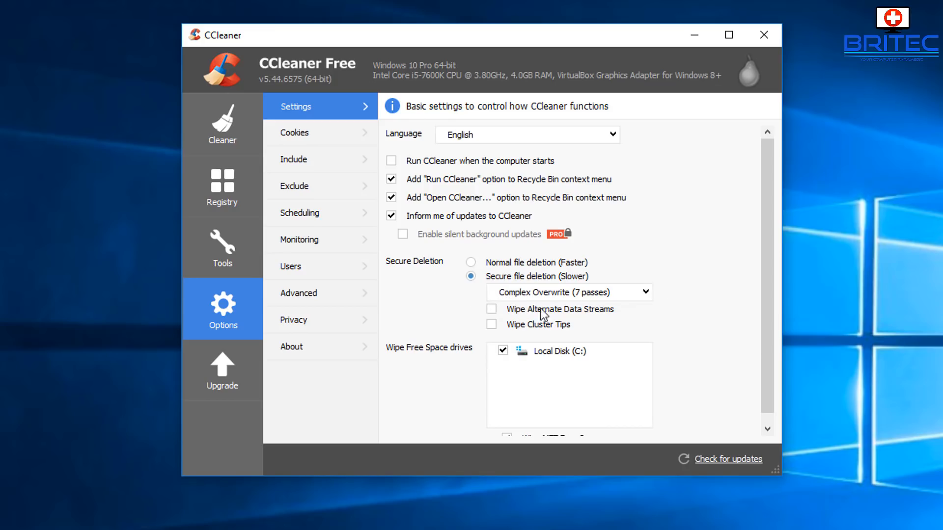
{"action": "mouse_move", "coordinate": [560, 293]}
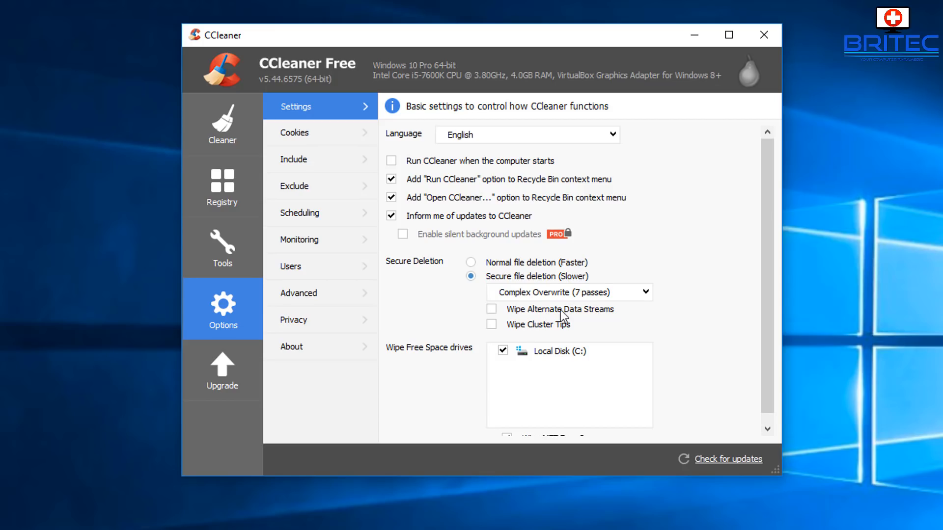
{"action": "mouse_move", "coordinate": [501, 315]}
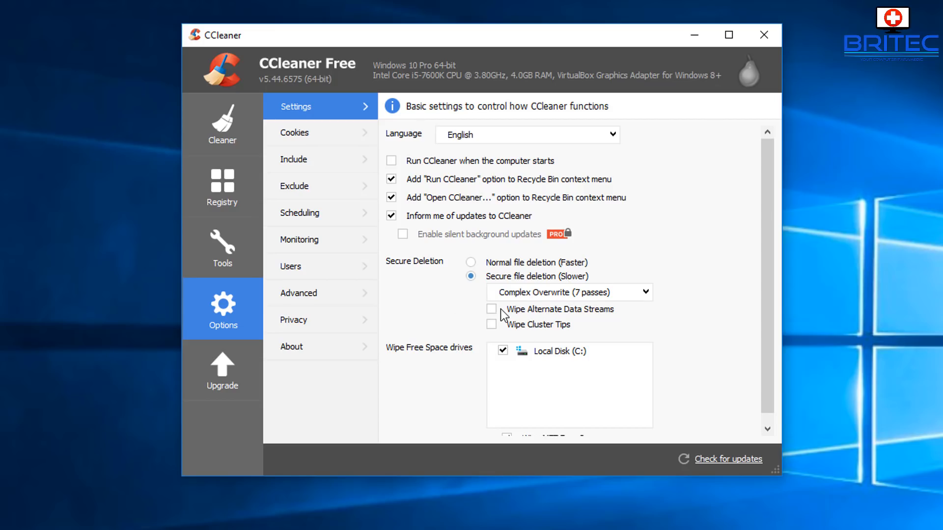
{"action": "mouse_move", "coordinate": [469, 301]}
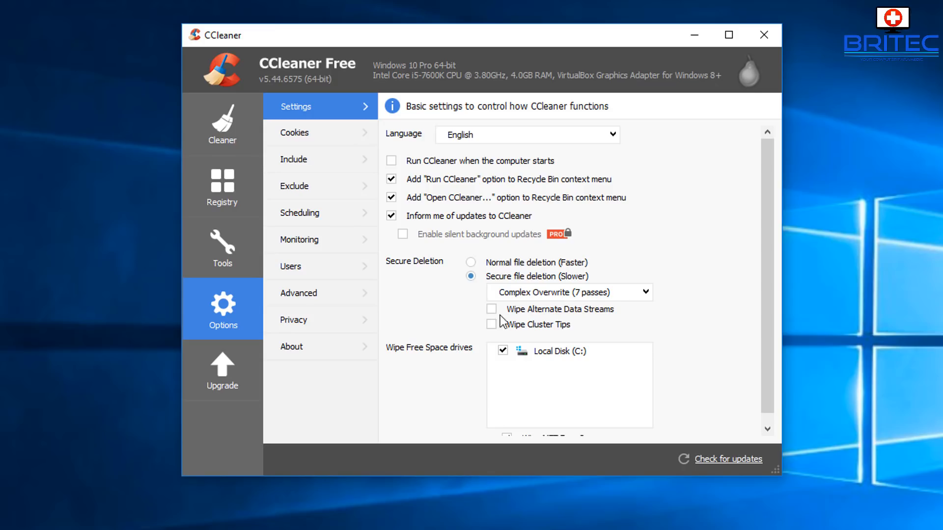
{"action": "left_click", "coordinate": [491, 309]}
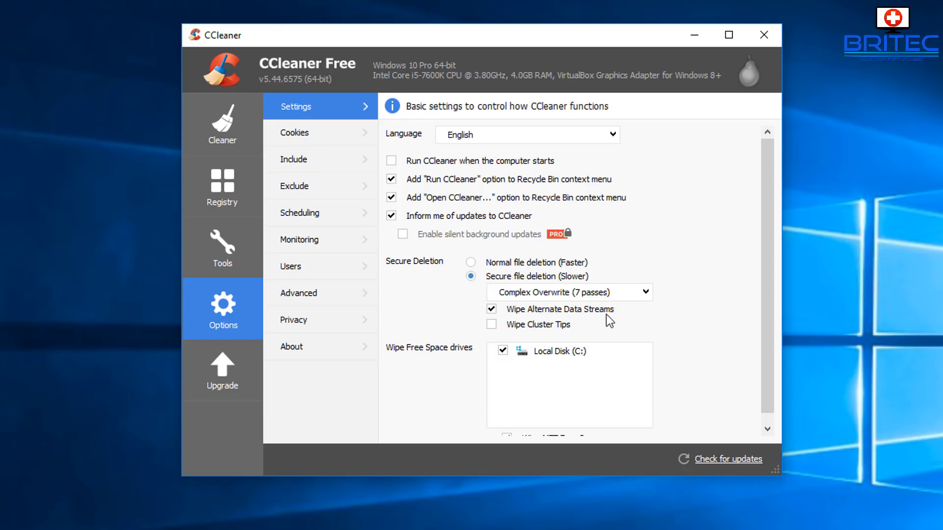
{"action": "mouse_move", "coordinate": [516, 337]}
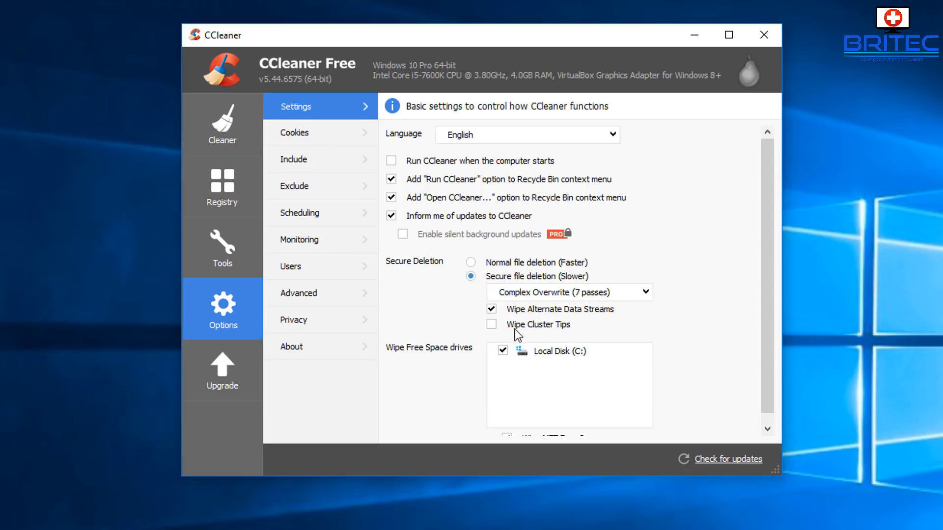
{"action": "left_click", "coordinate": [491, 324]}
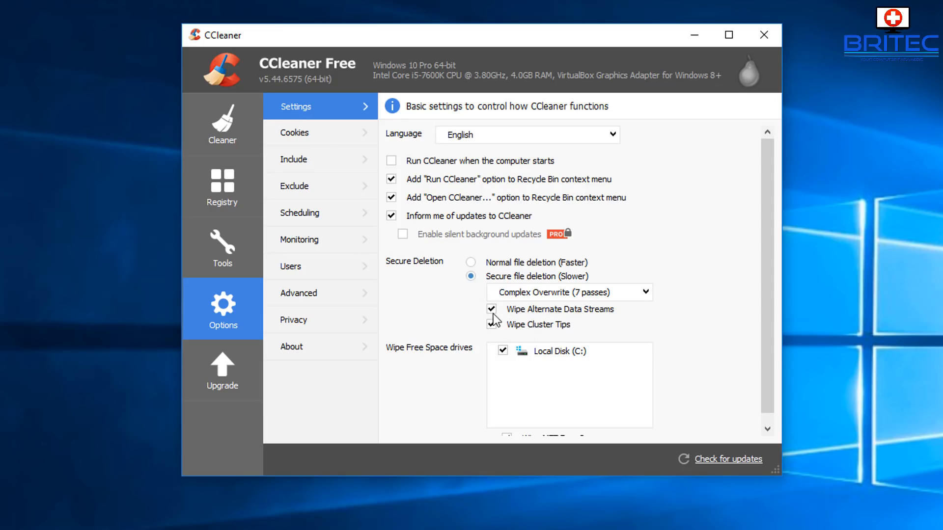
{"action": "left_click", "coordinate": [491, 309]}
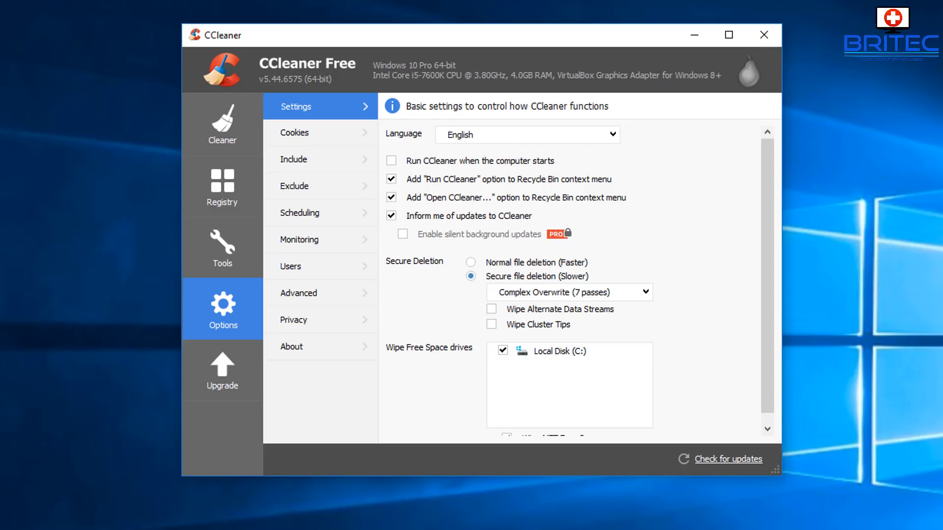
{"action": "left_click", "coordinate": [763, 35]}
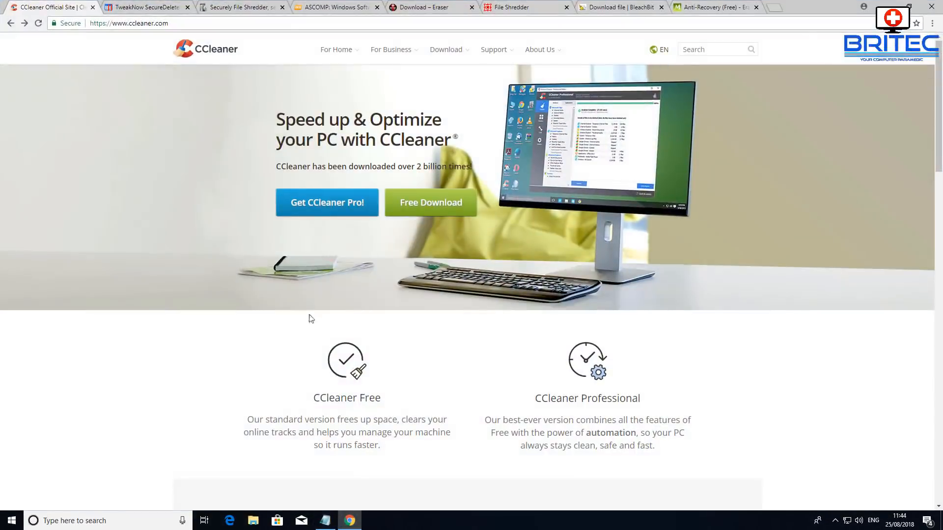
Show the TweakNow SecureDelete product page in Chrome.
{"action": "left_click", "coordinate": [143, 7]}
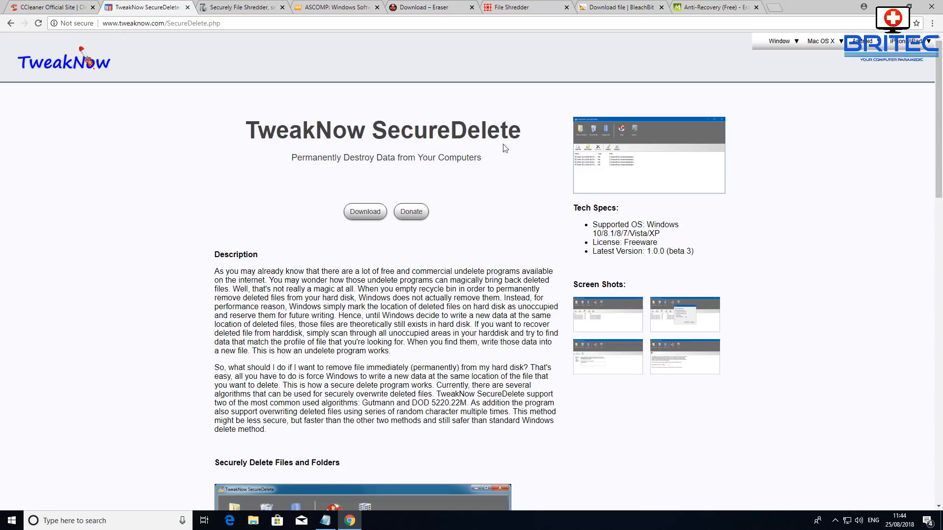
{"action": "mouse_move", "coordinate": [402, 351]}
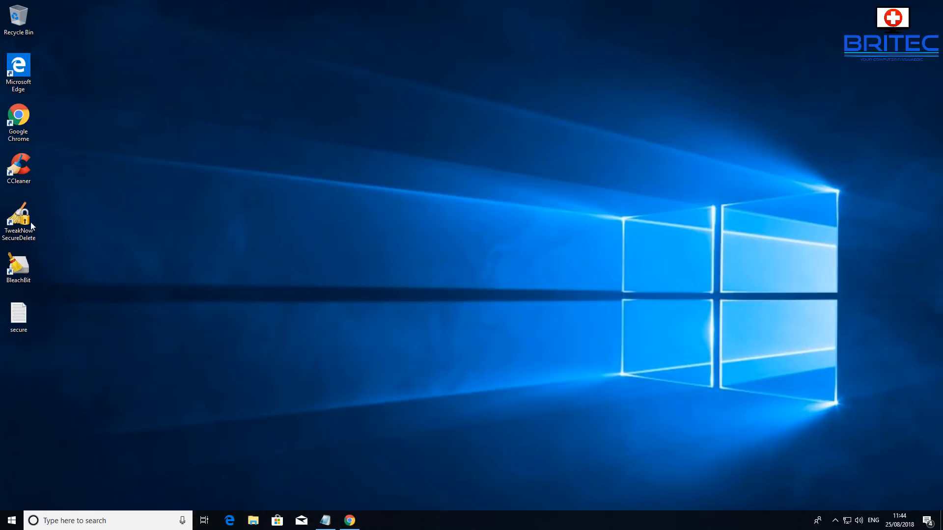
Launch TweakNow SecureDelete from its desktop shortcut.
{"action": "double_click", "coordinate": [19, 217]}
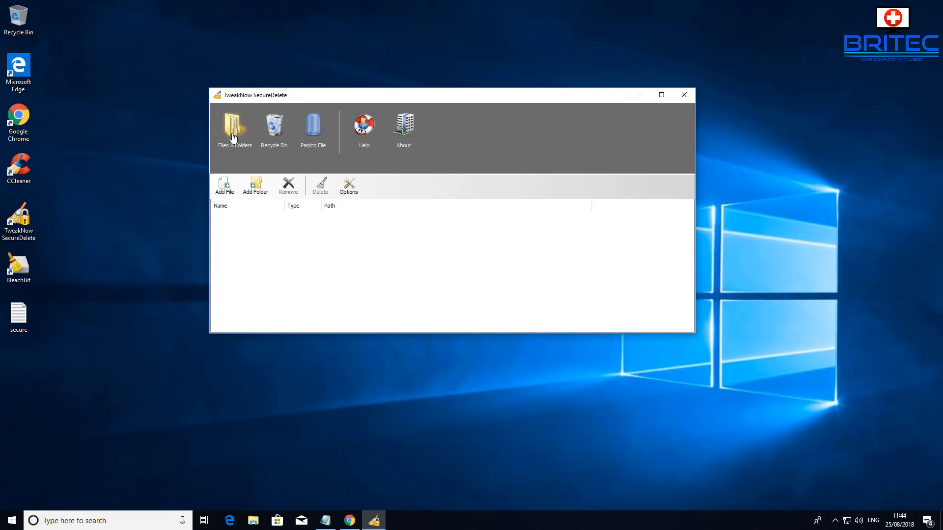
{"action": "mouse_move", "coordinate": [279, 133]}
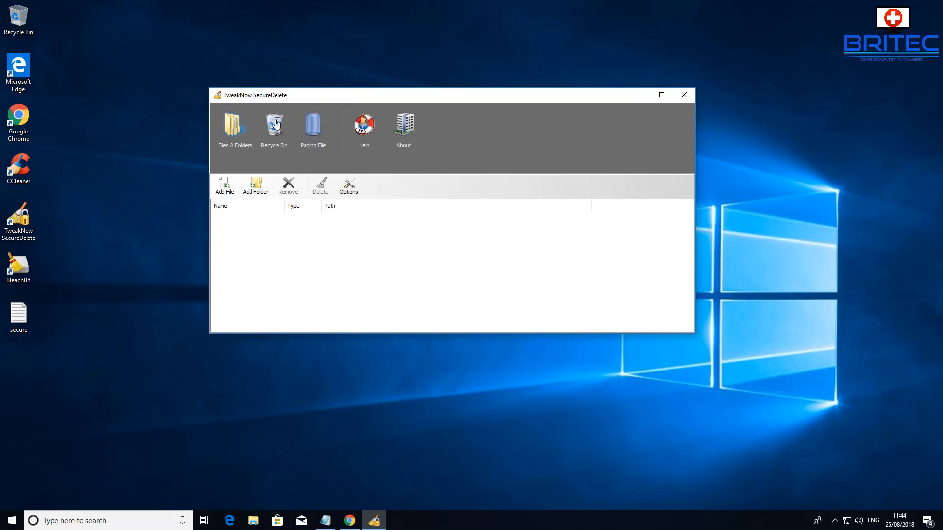
{"action": "mouse_move", "coordinate": [264, 108]}
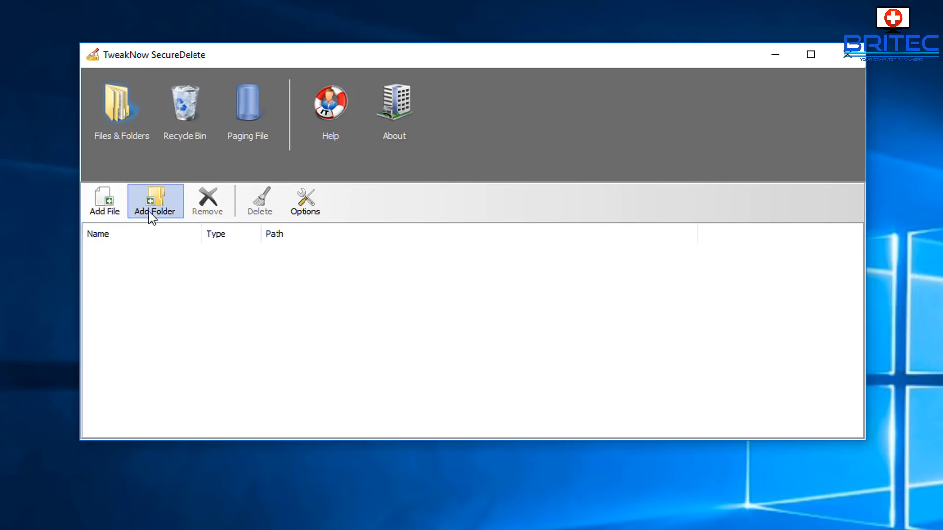
{"action": "mouse_move", "coordinate": [247, 513]}
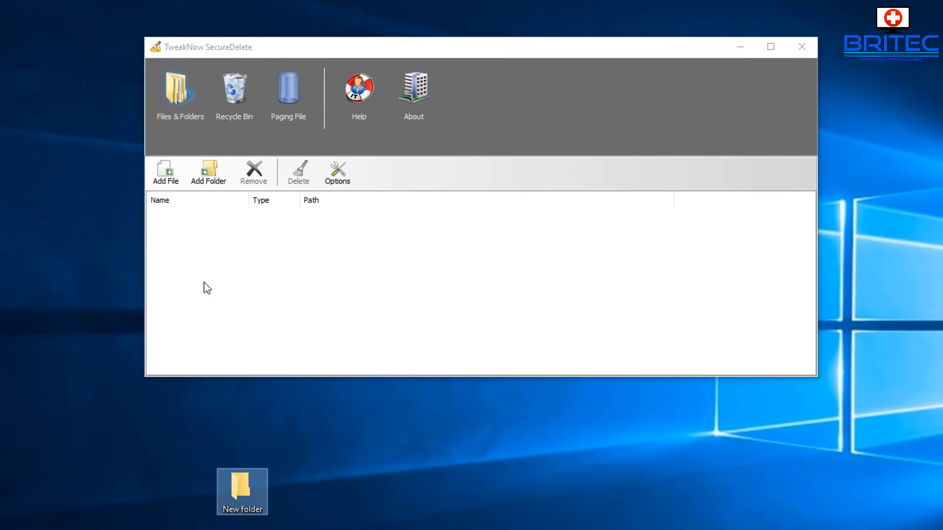
Add the desktop's New folder to the SecureDelete shredding list.
{"action": "left_click", "coordinate": [207, 169]}
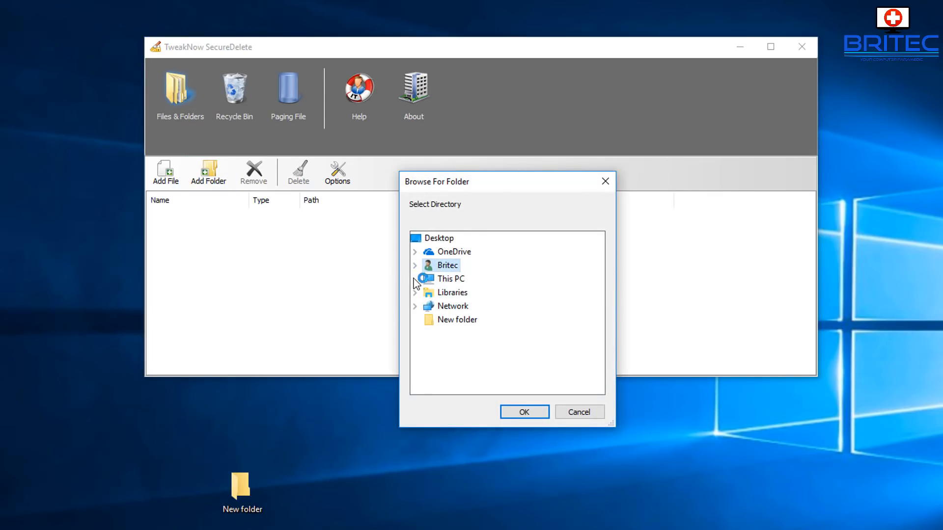
{"action": "left_click", "coordinate": [414, 279]}
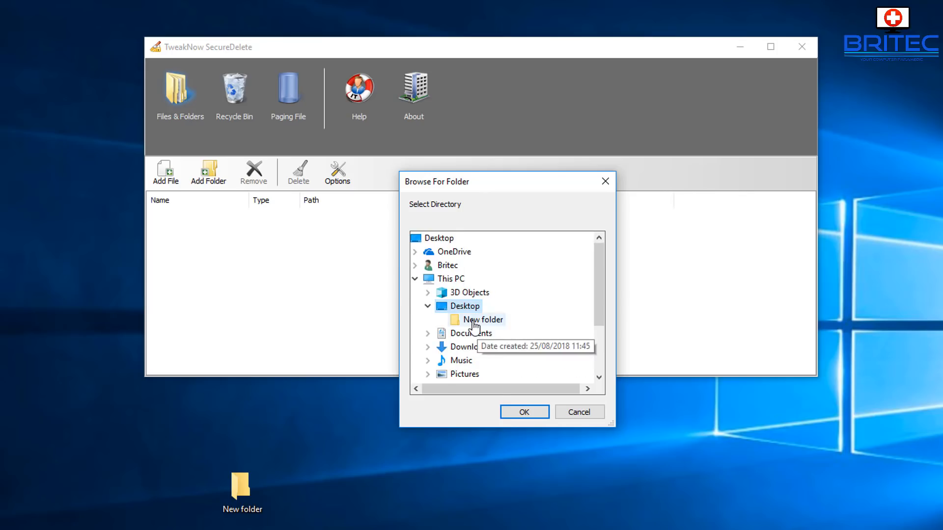
{"action": "left_click", "coordinate": [524, 412]}
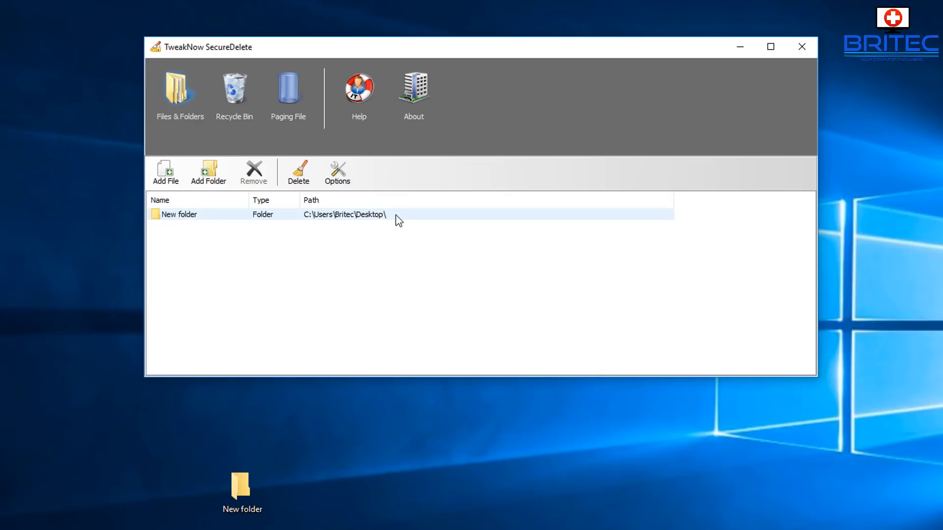
{"action": "mouse_move", "coordinate": [380, 215]}
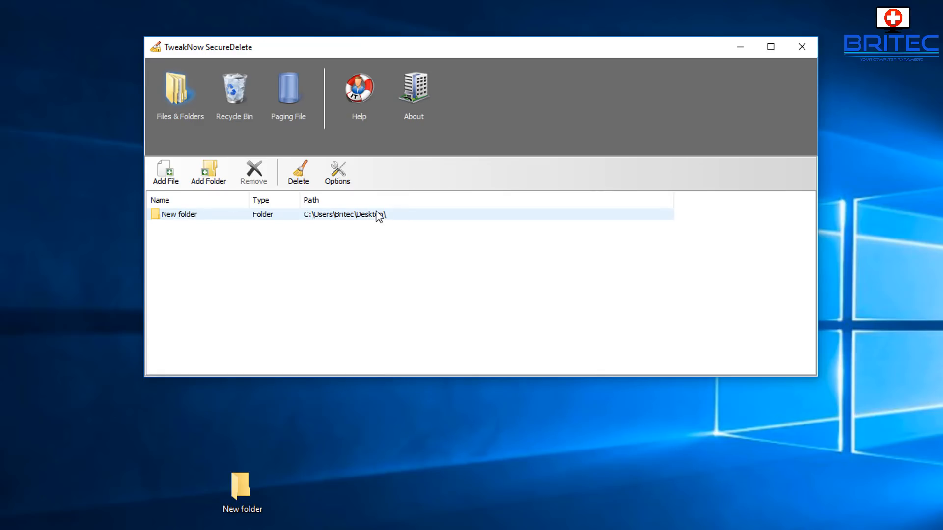
{"action": "left_click", "coordinate": [337, 172]}
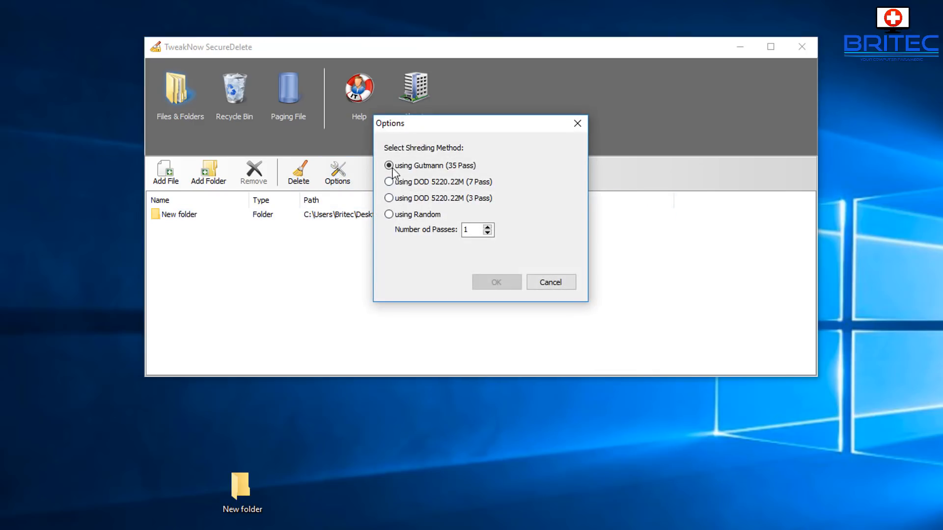
{"action": "mouse_move", "coordinate": [465, 177]}
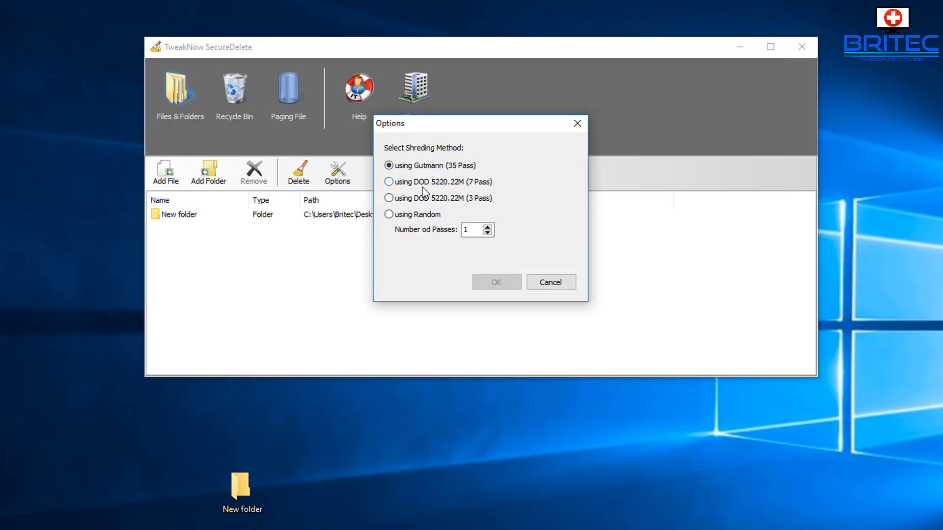
{"action": "mouse_move", "coordinate": [444, 190]}
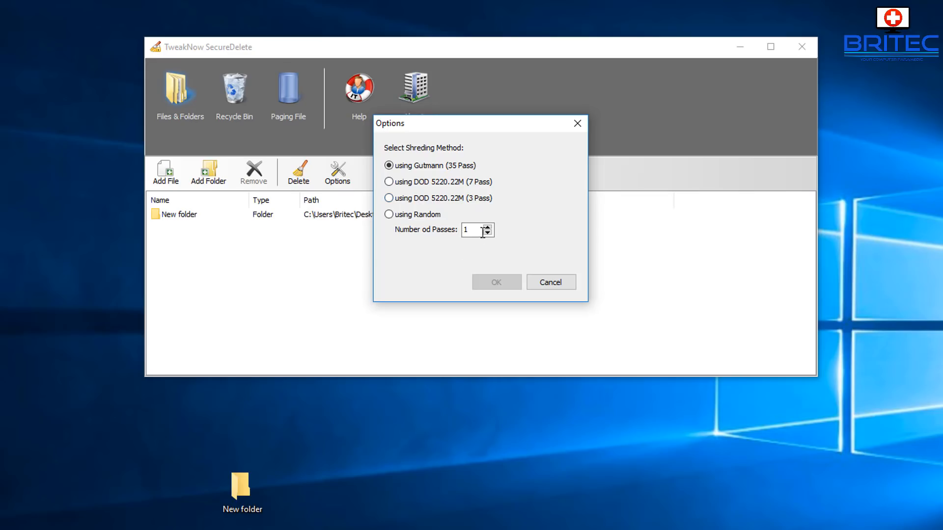
{"action": "mouse_move", "coordinate": [413, 178]}
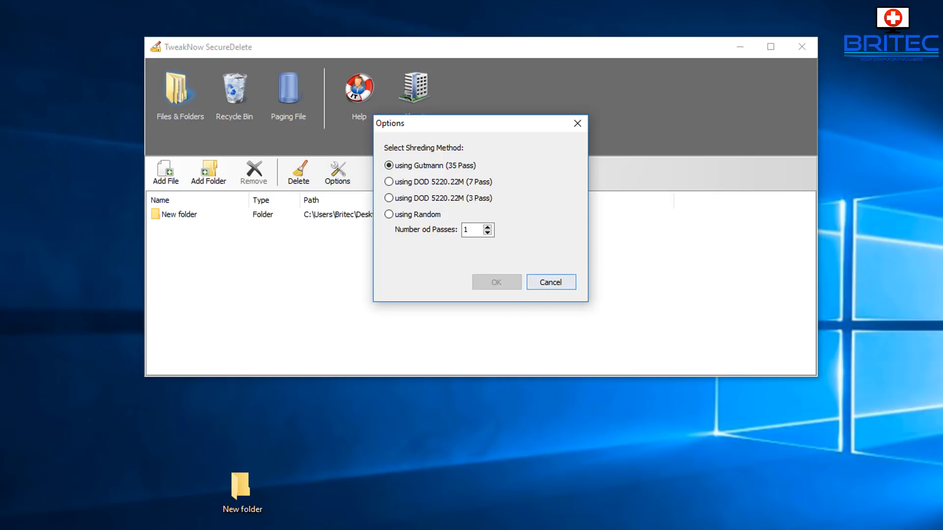
{"action": "left_click", "coordinate": [551, 282]}
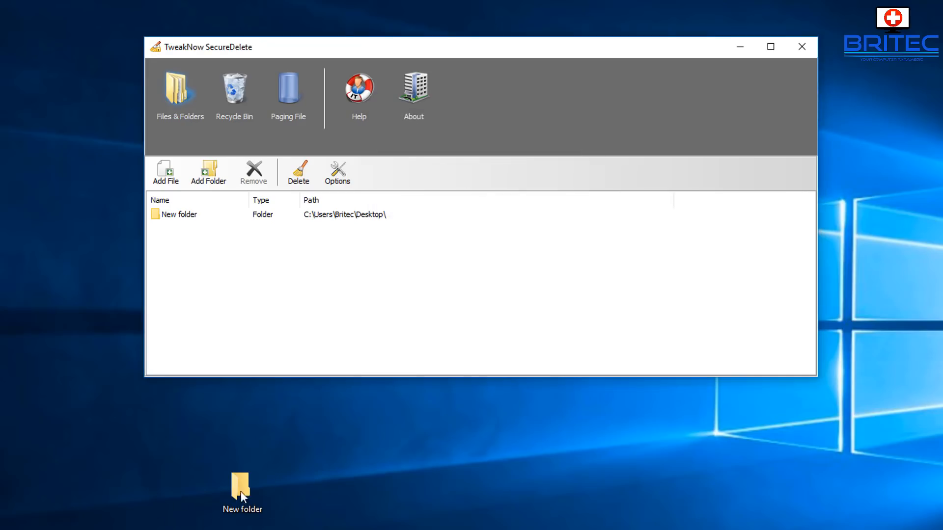
Shred the listed New folder until Completed, then close SecureDelete.
{"action": "left_click", "coordinate": [242, 485]}
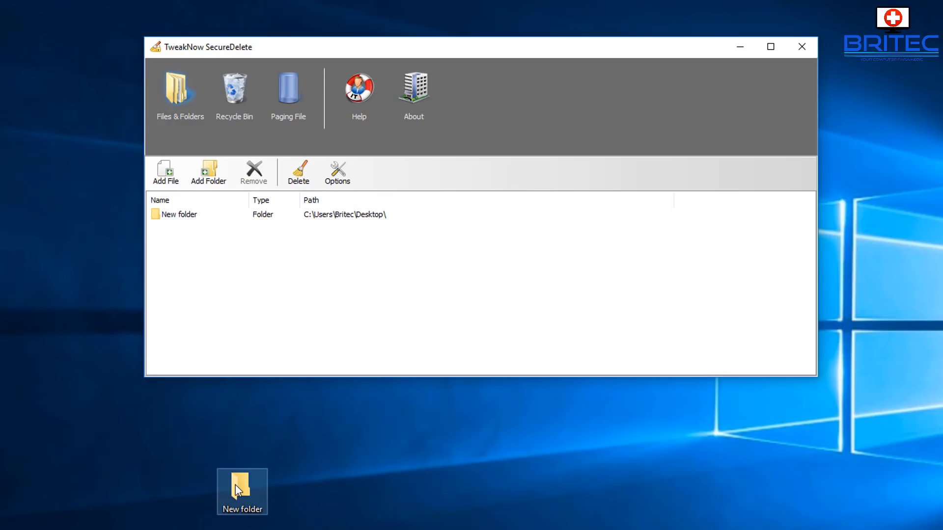
{"action": "mouse_move", "coordinate": [251, 488]}
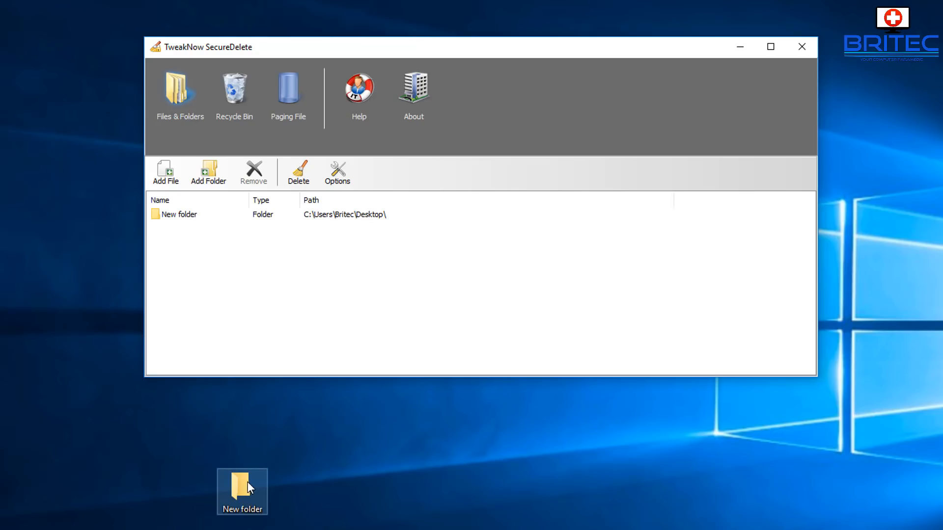
{"action": "mouse_move", "coordinate": [282, 176]}
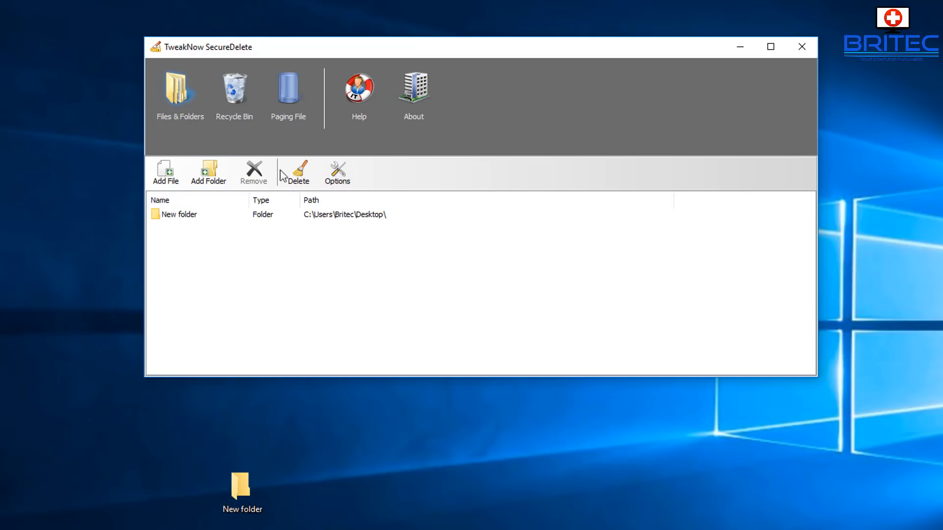
{"action": "mouse_move", "coordinate": [284, 119]}
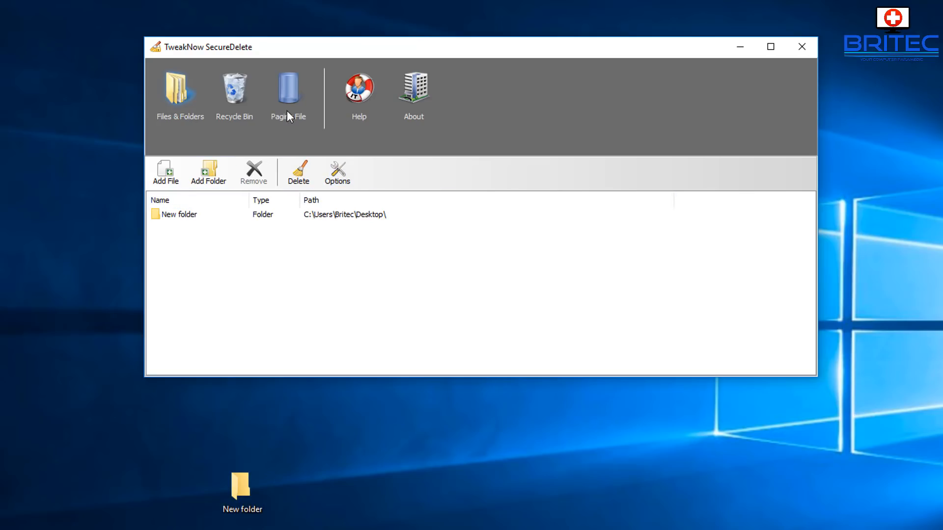
{"action": "mouse_move", "coordinate": [219, 103]}
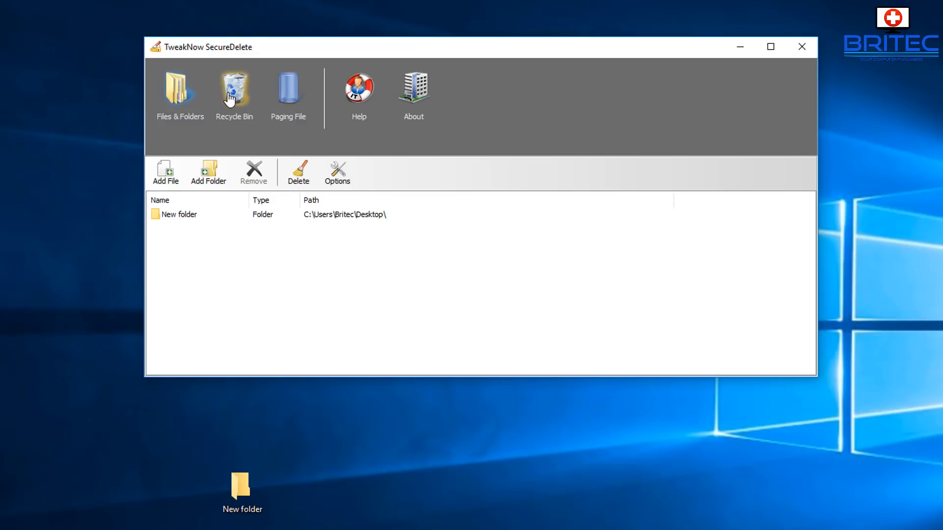
{"action": "left_click", "coordinate": [297, 173]}
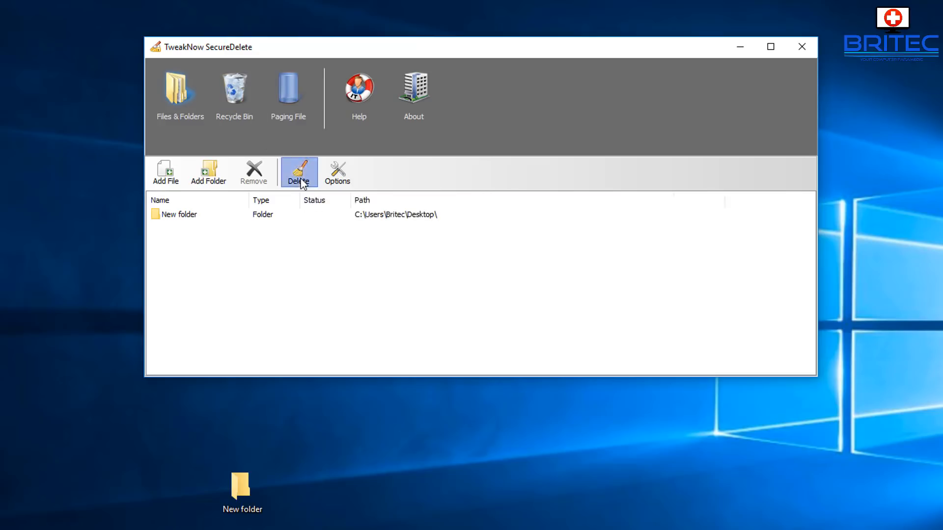
{"action": "left_click", "coordinate": [299, 172]}
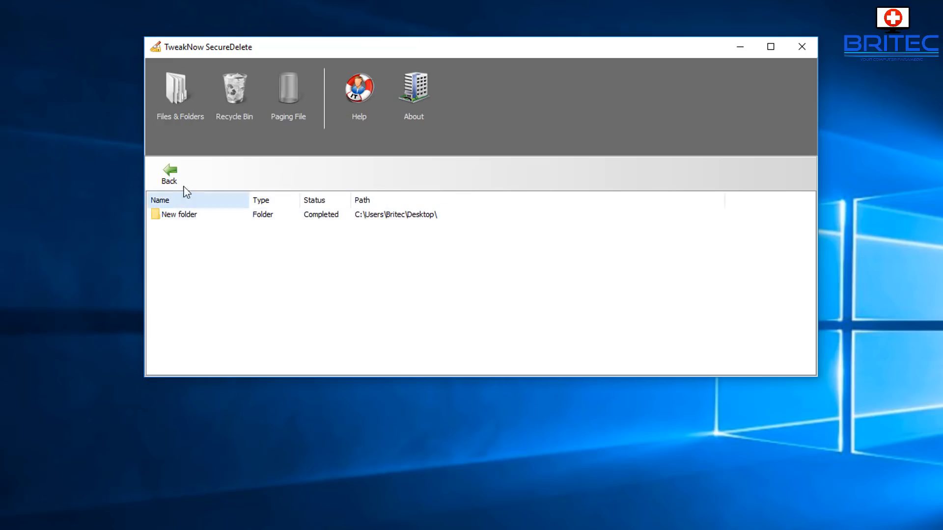
{"action": "left_click", "coordinate": [194, 214]}
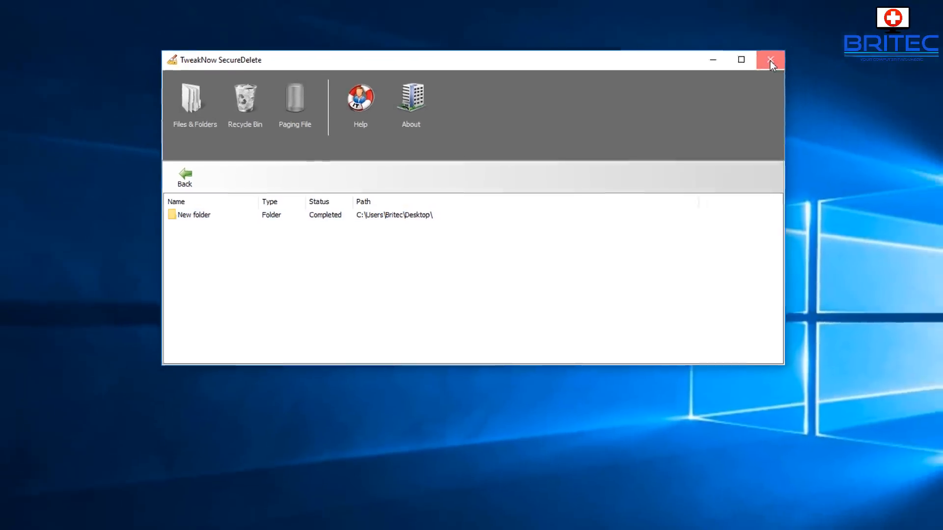
{"action": "left_click", "coordinate": [770, 59]}
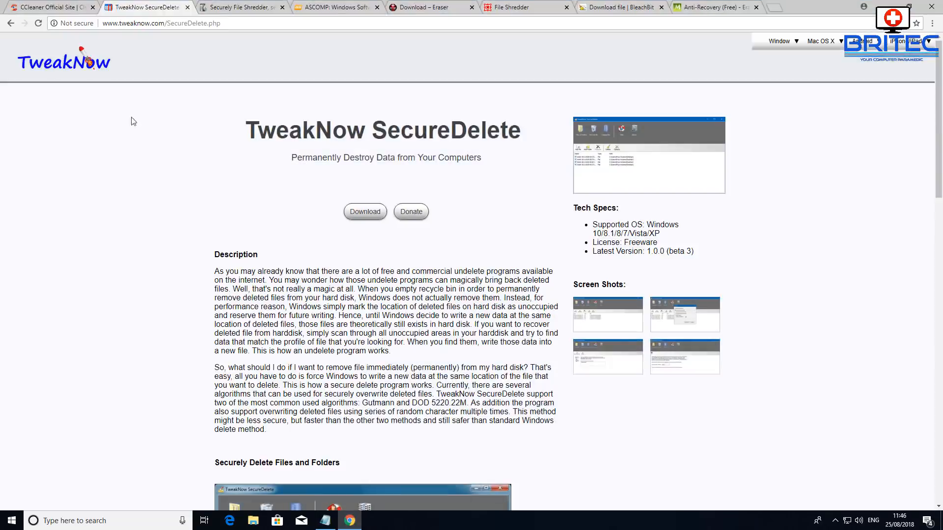
Browse the Securely, ASCOMP Secure Eraser and Eraser download pages.
{"action": "left_click", "coordinate": [240, 7]}
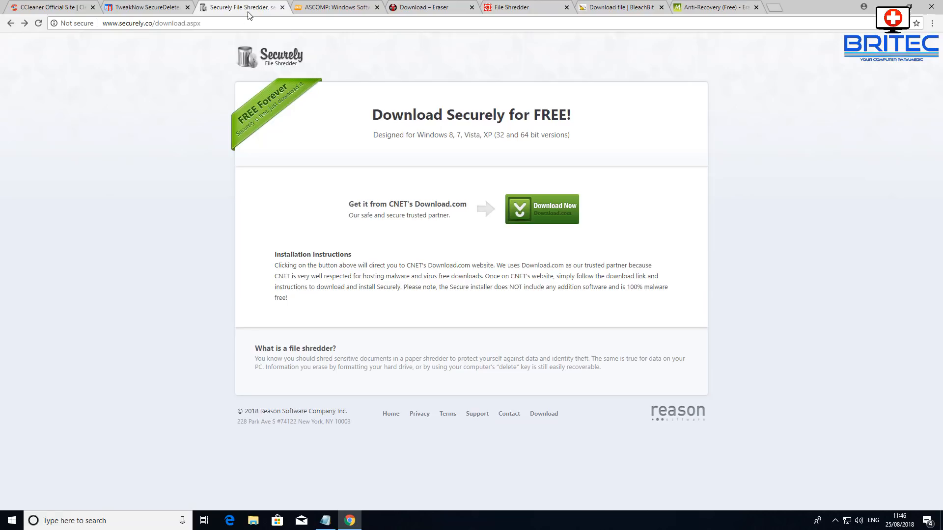
{"action": "left_click", "coordinate": [333, 7]}
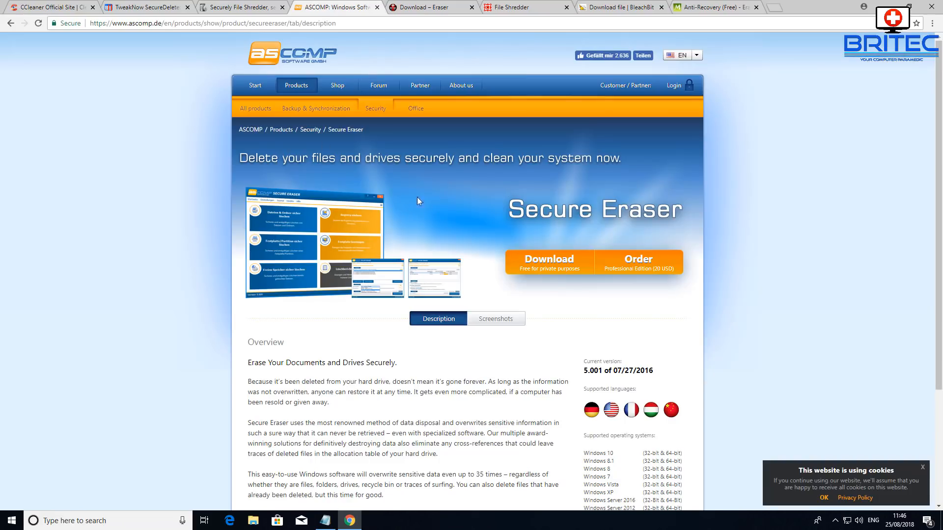
{"action": "mouse_move", "coordinate": [441, 170]}
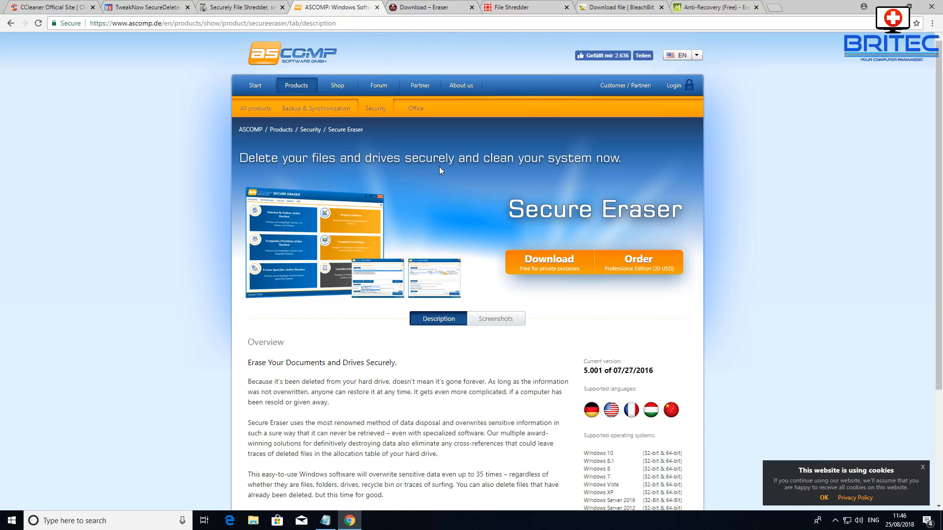
{"action": "mouse_move", "coordinate": [689, 182]}
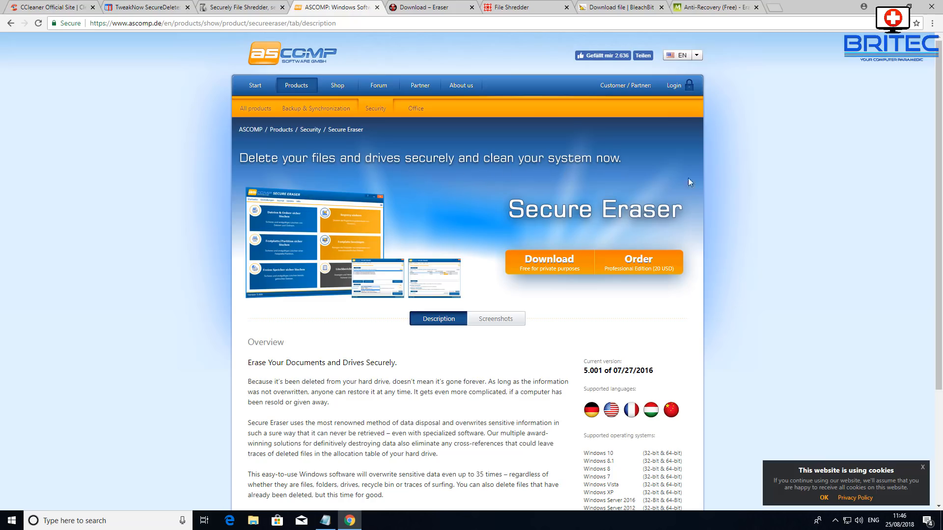
{"action": "mouse_move", "coordinate": [712, 114]}
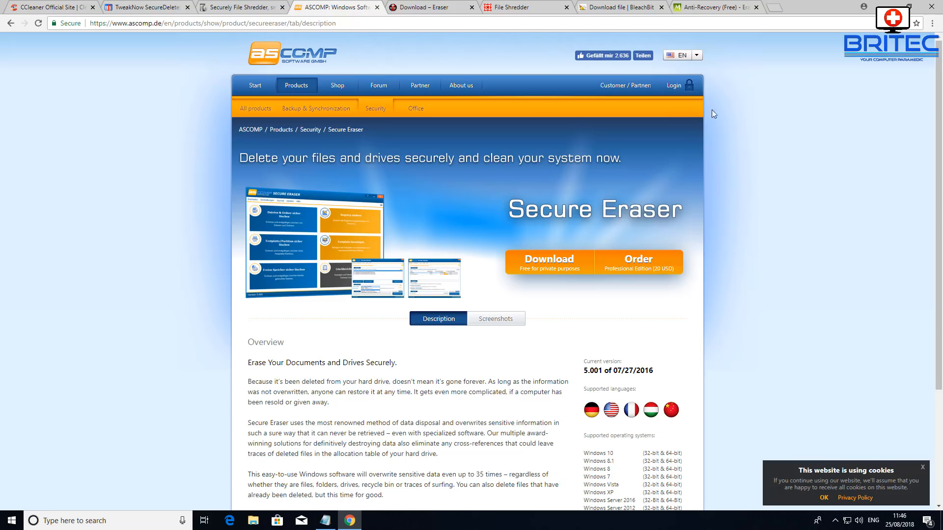
{"action": "mouse_move", "coordinate": [699, 38]}
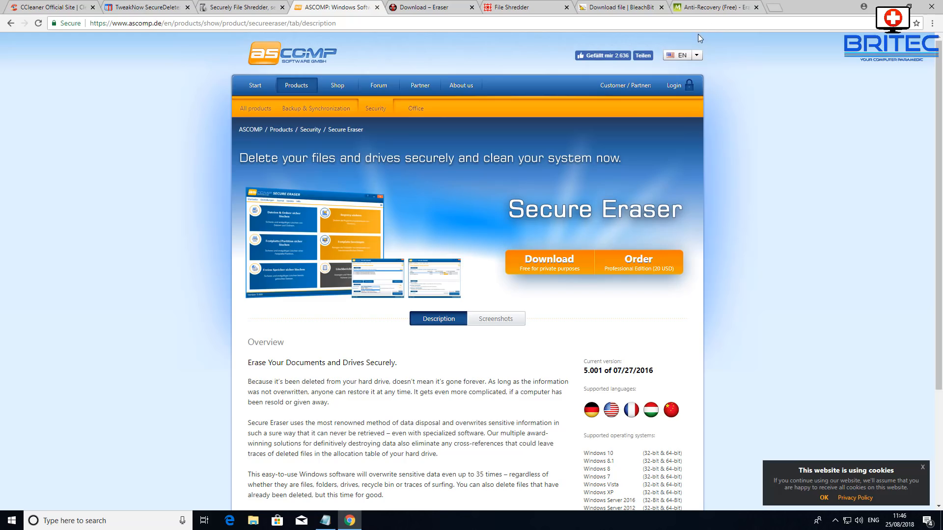
{"action": "mouse_move", "coordinate": [690, 47]}
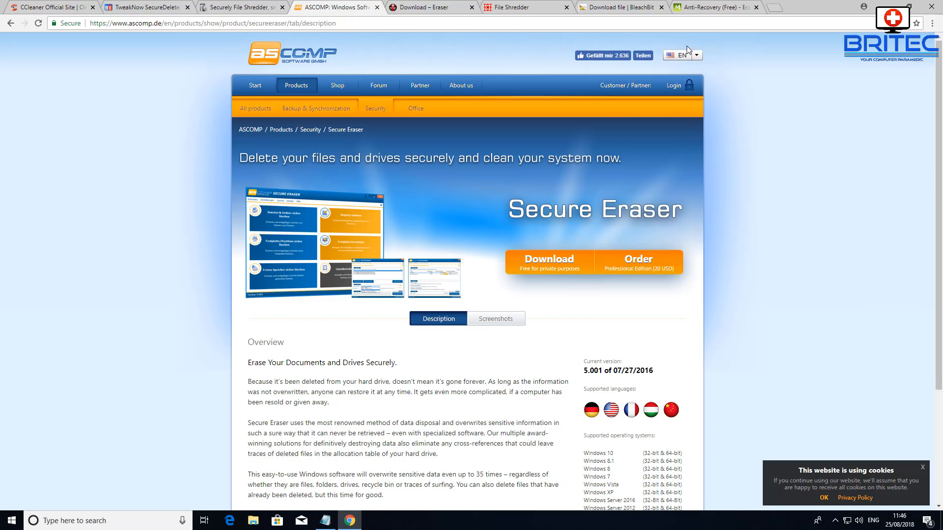
{"action": "mouse_move", "coordinate": [380, 246]}
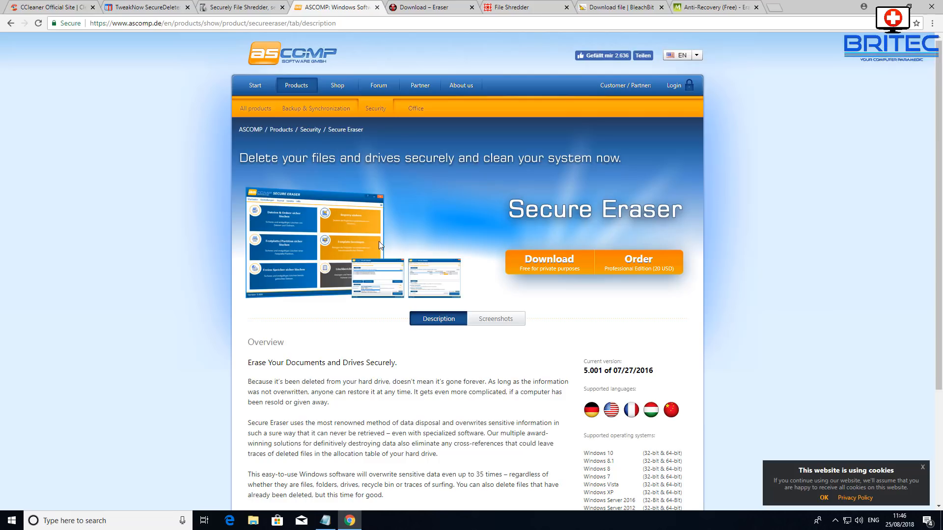
{"action": "mouse_move", "coordinate": [398, 243]}
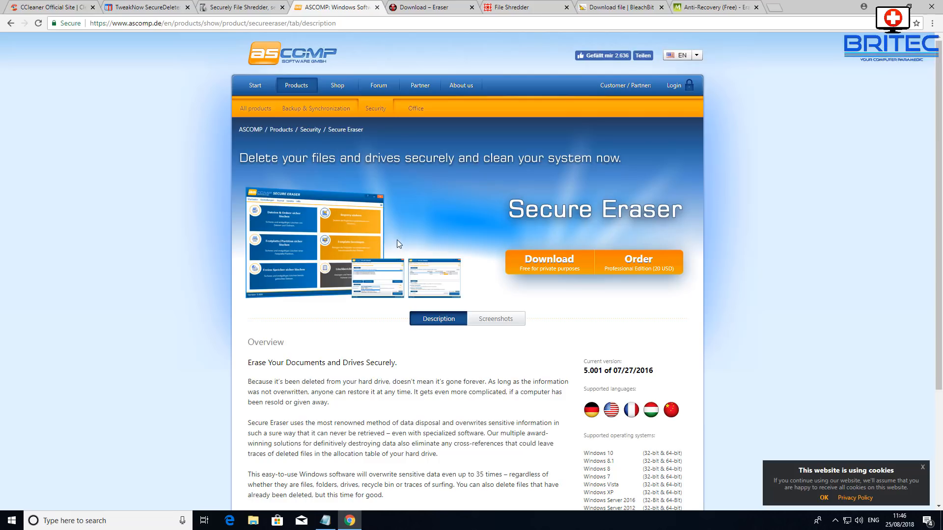
{"action": "mouse_move", "coordinate": [466, 68]}
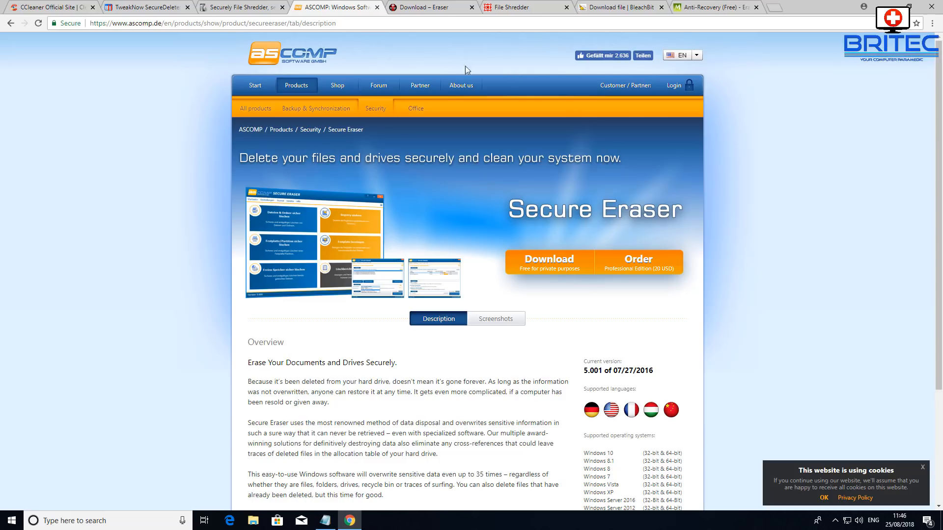
{"action": "left_click", "coordinate": [427, 7]}
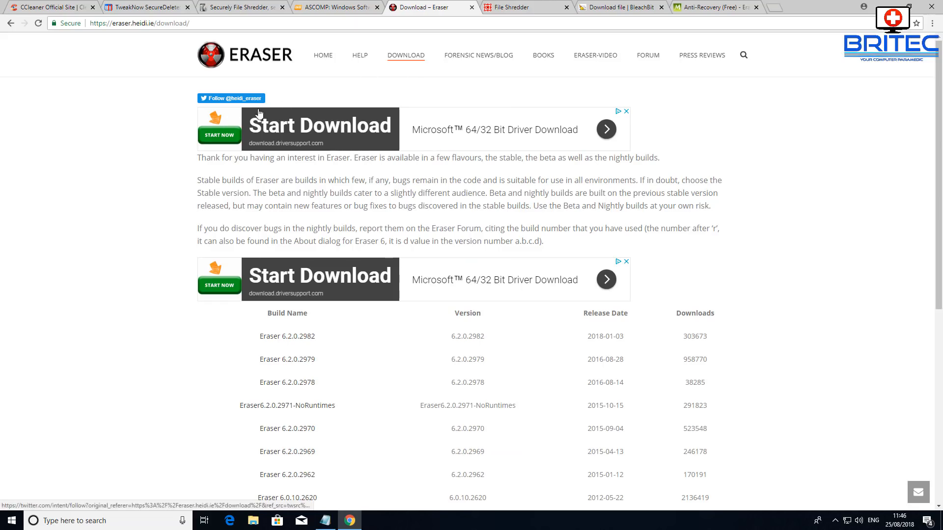
{"action": "mouse_move", "coordinate": [224, 59]}
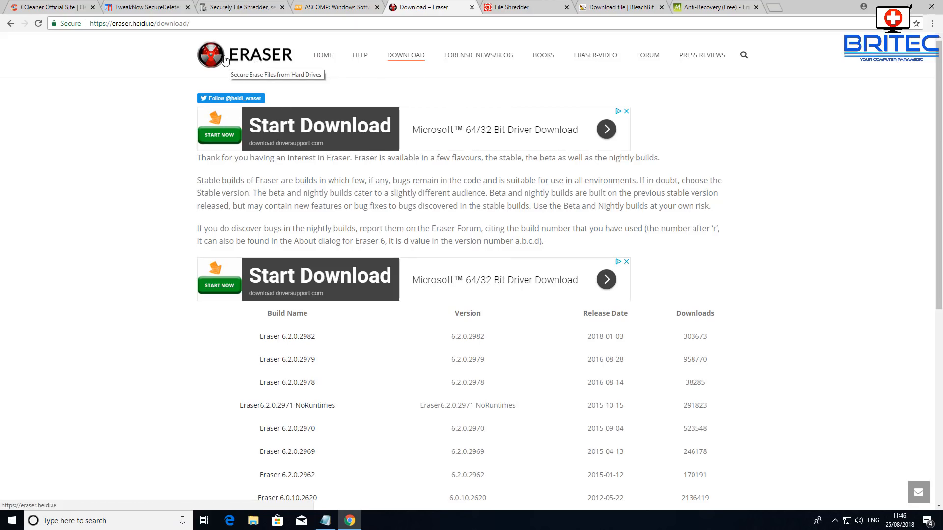
{"action": "mouse_move", "coordinate": [283, 346]}
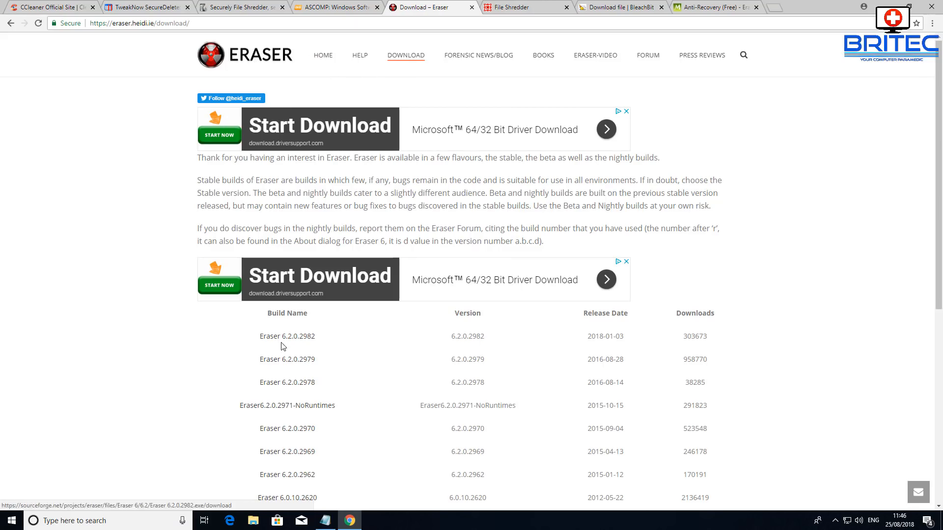
Start the Eraser 6.2.0.2982 download from SourceForge, then show the Free File Shredder site.
{"action": "left_click", "coordinate": [287, 336]}
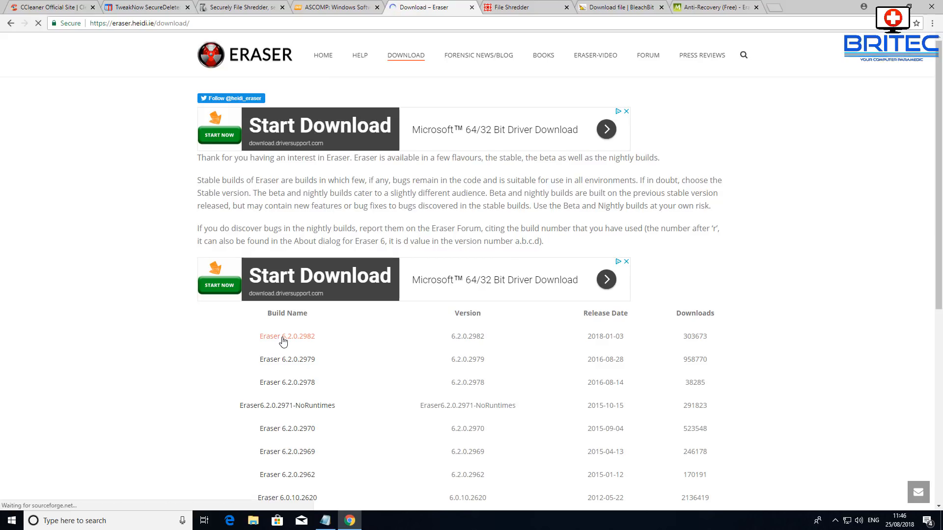
{"action": "left_click", "coordinate": [286, 336]}
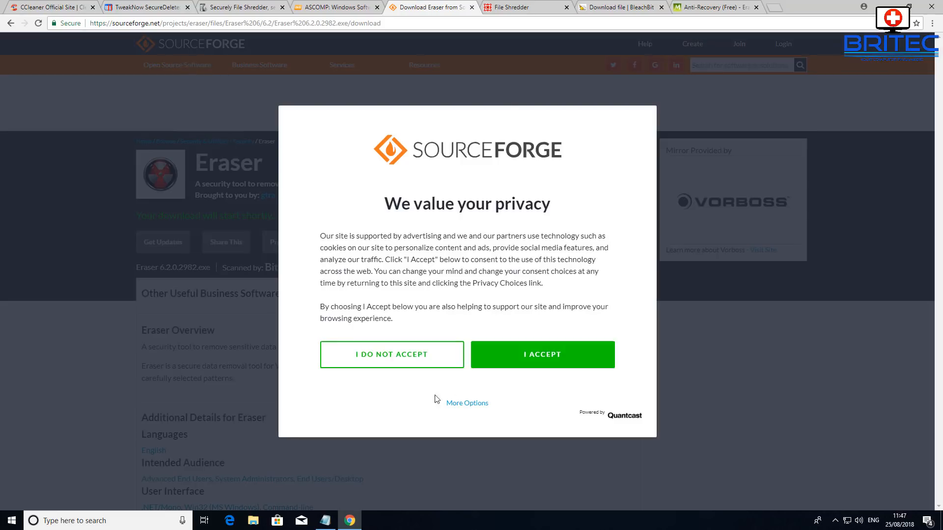
{"action": "left_click", "coordinate": [543, 354]}
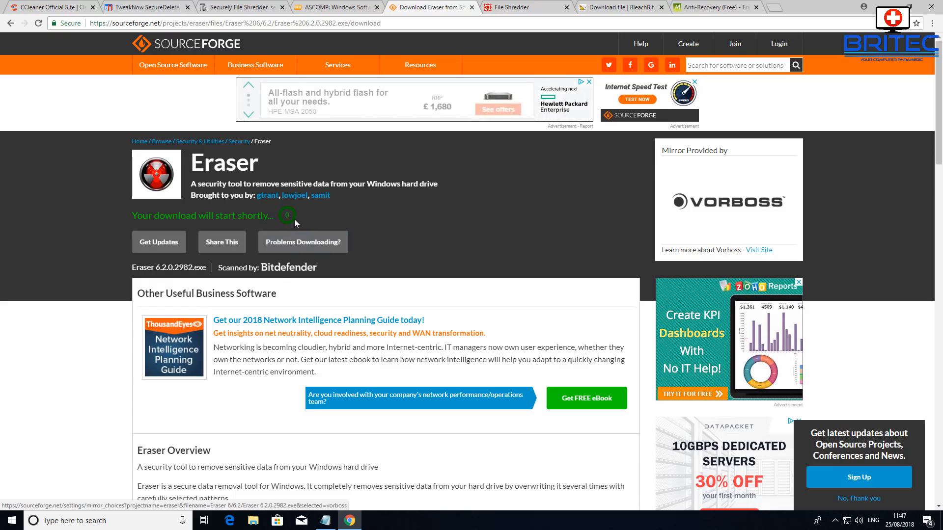
{"action": "left_click", "coordinate": [420, 64]}
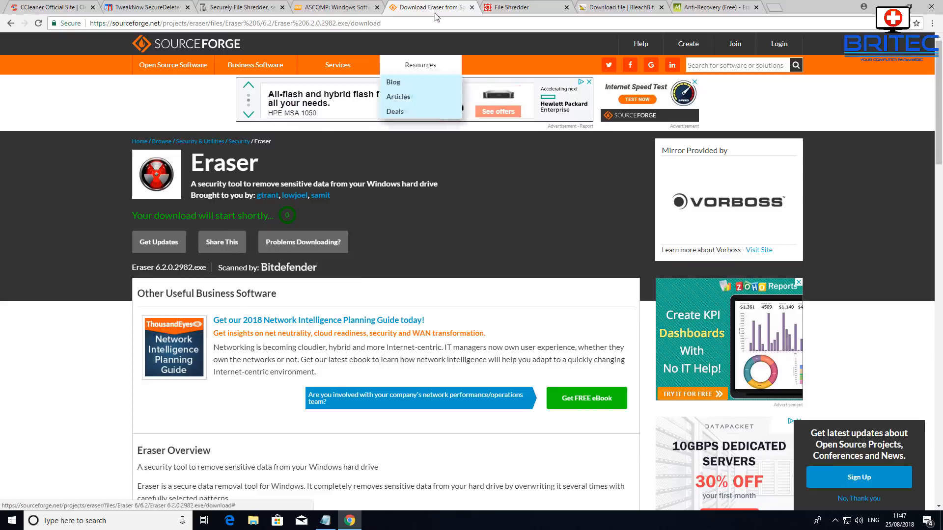
{"action": "left_click", "coordinate": [523, 7]}
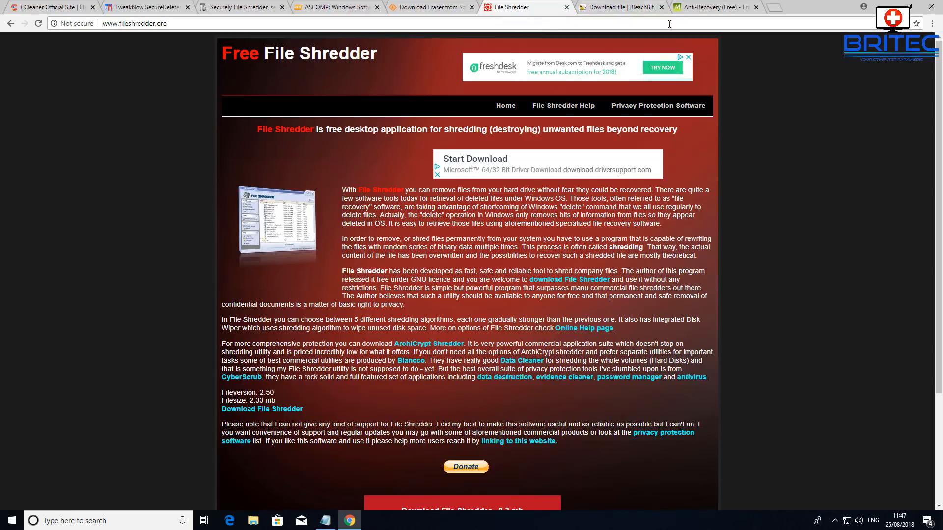
View the BleachBit and Moo0 Anti-Recovery pages, then run the downloaded Eraser installer.
{"action": "left_click", "coordinate": [619, 7]}
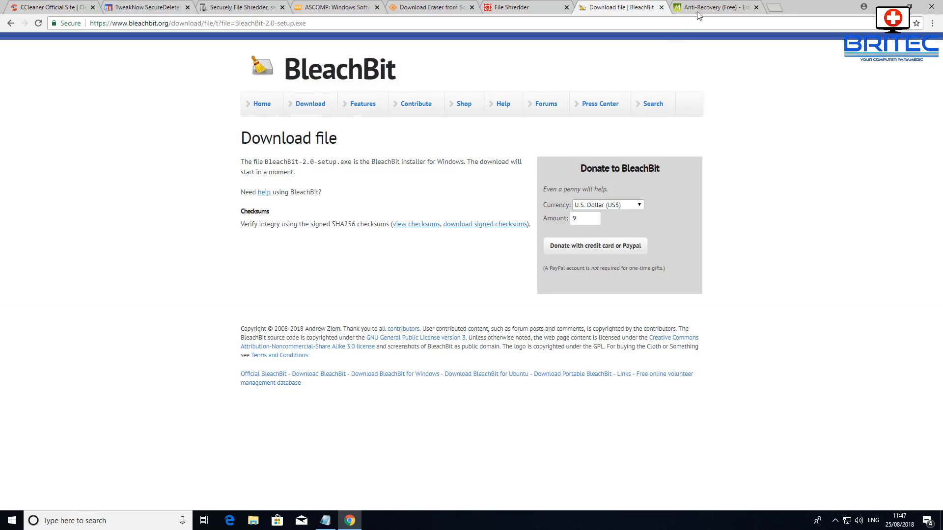
{"action": "left_click", "coordinate": [717, 7]}
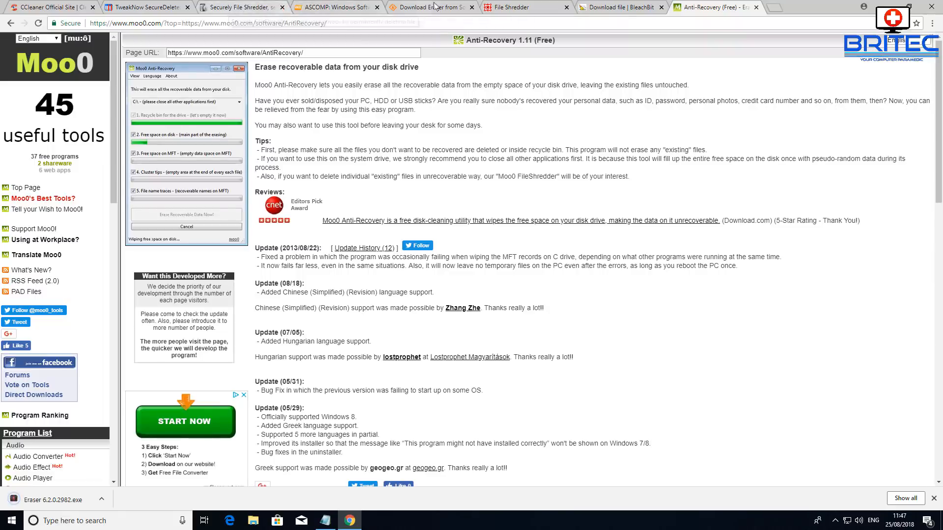
{"action": "left_click", "coordinate": [430, 7]}
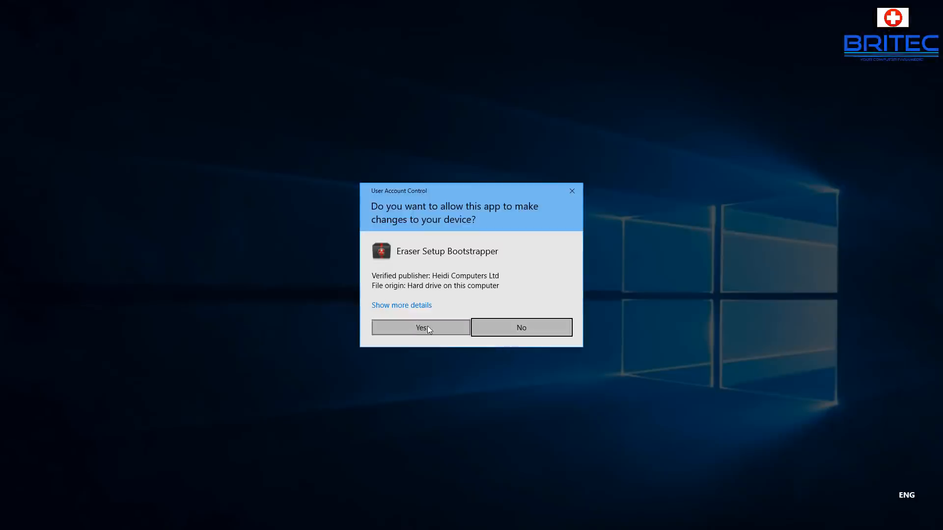
Approve the UAC prompt, accept the Eraser license and finish the Eraser 6.2 installation.
{"action": "left_click", "coordinate": [420, 327]}
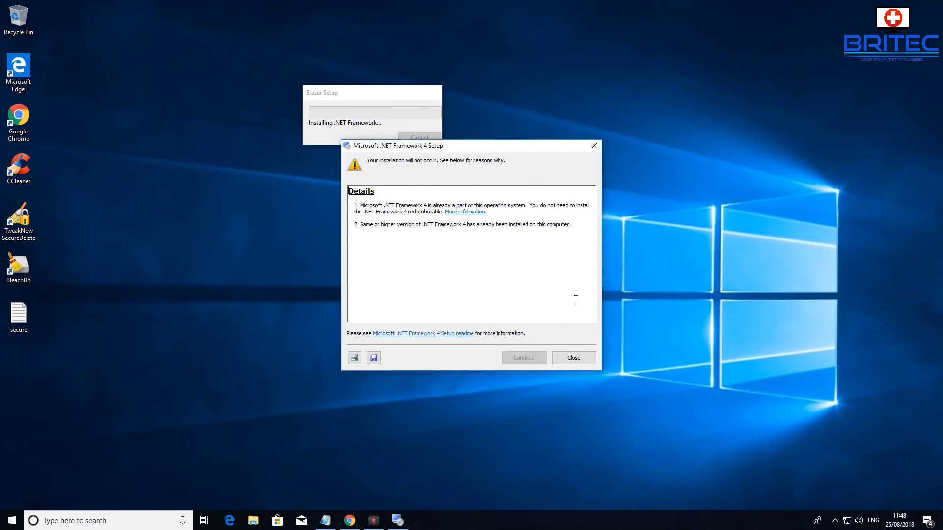
{"action": "left_click", "coordinate": [573, 358]}
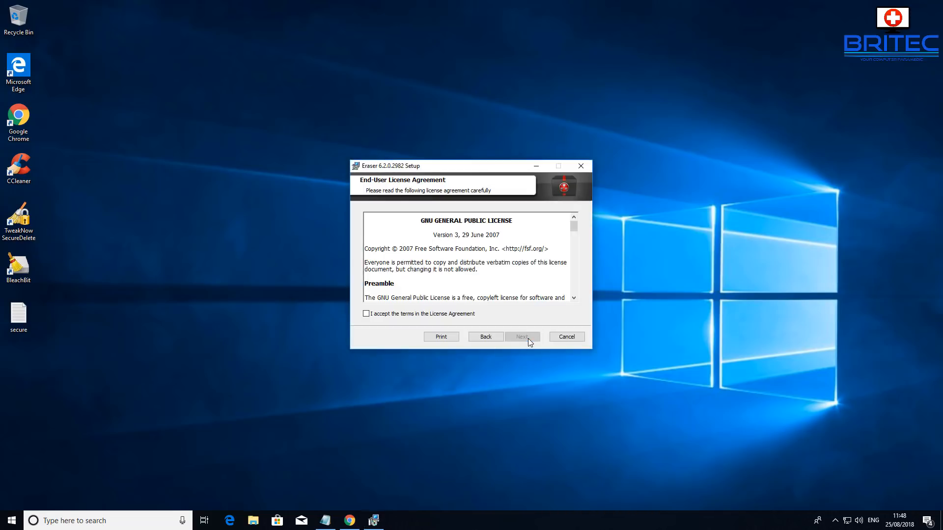
{"action": "left_click", "coordinate": [365, 313]}
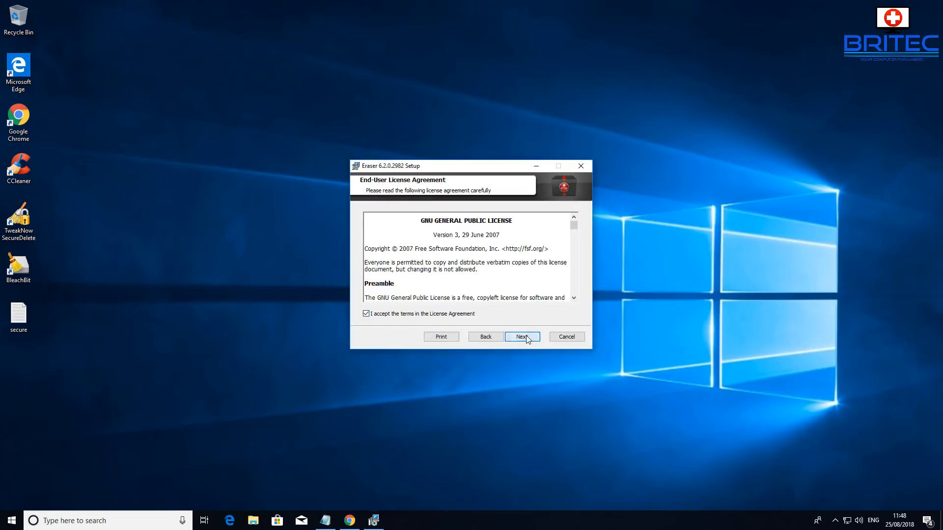
{"action": "left_click", "coordinate": [522, 336]}
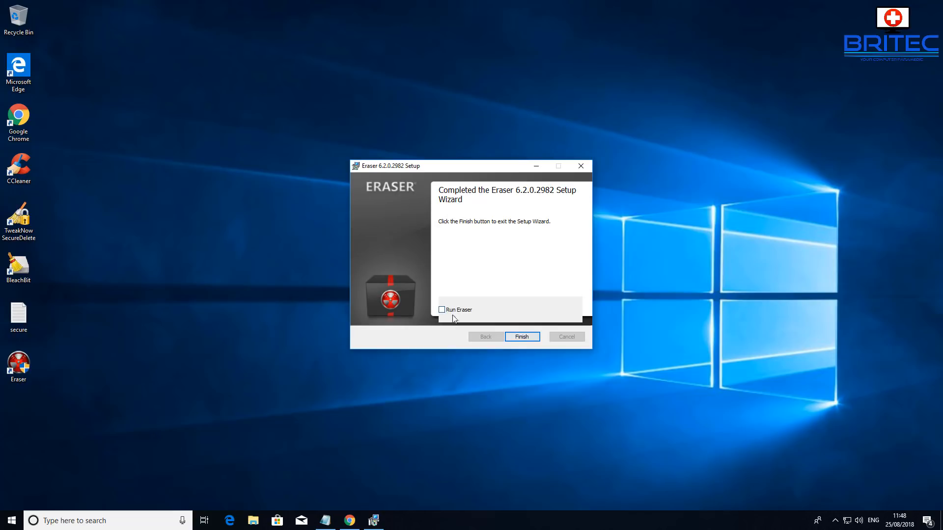
{"action": "left_click", "coordinate": [522, 336]}
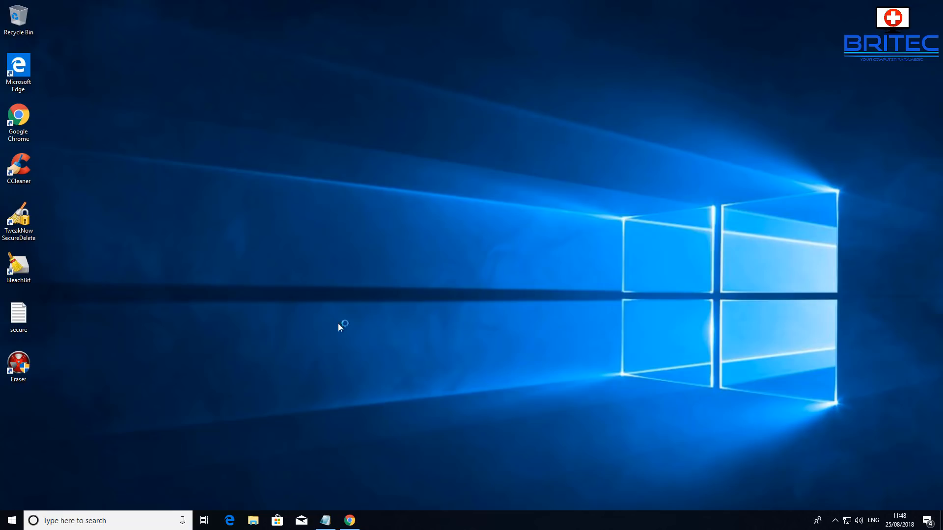
{"action": "mouse_move", "coordinate": [273, 343]}
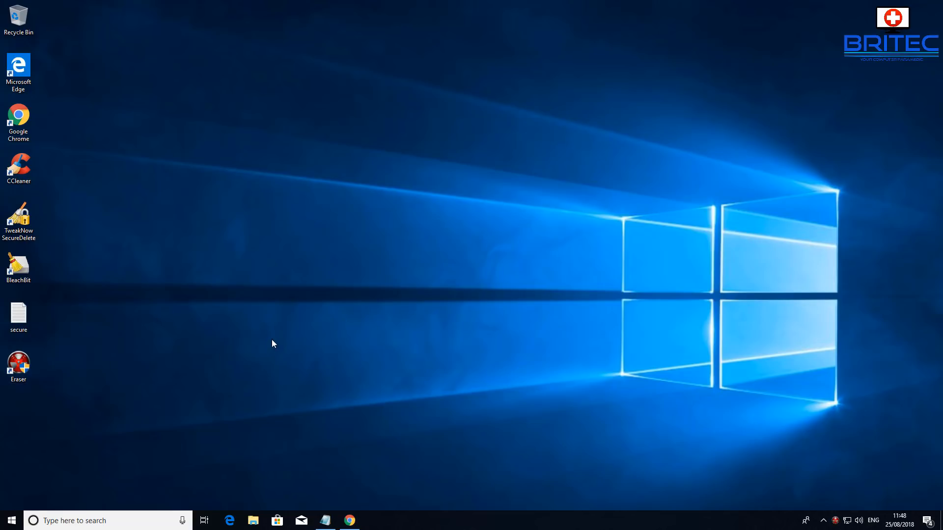
{"action": "double_click", "coordinate": [18, 362]}
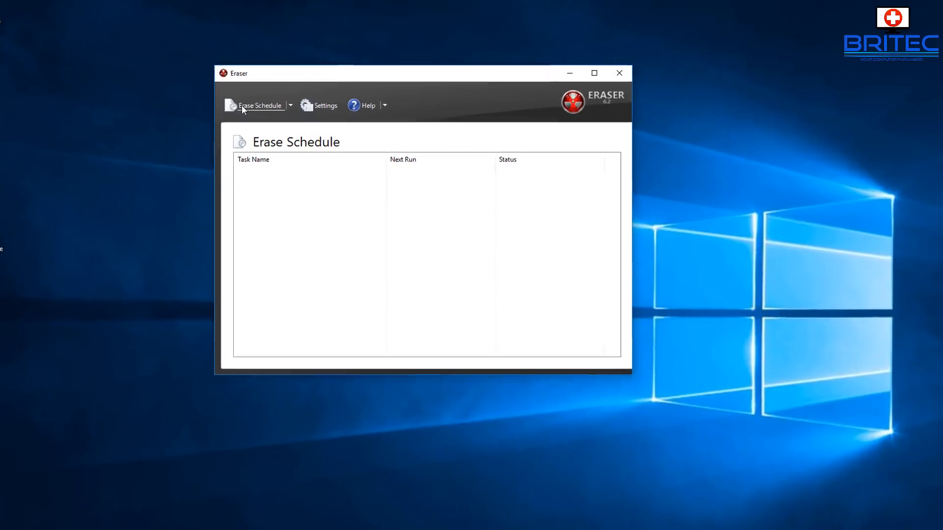
{"action": "left_click", "coordinate": [327, 105]}
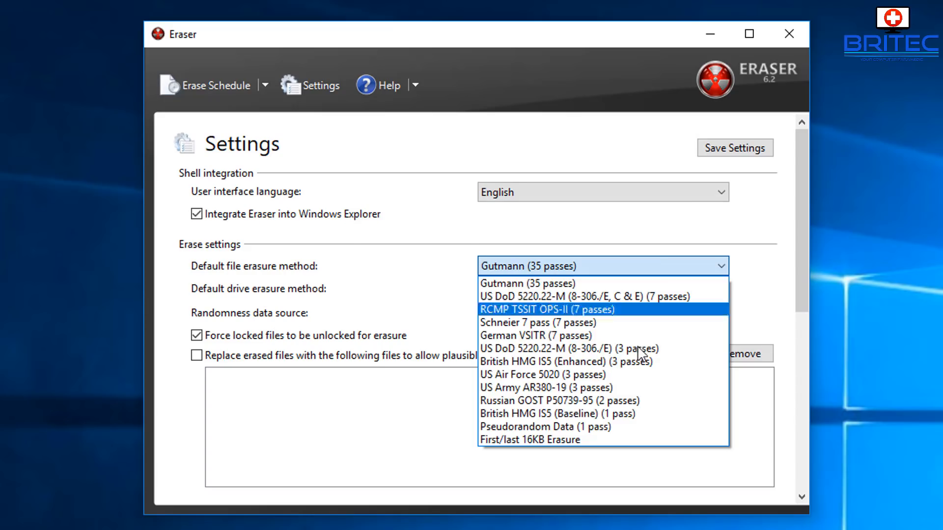
{"action": "mouse_move", "coordinate": [604, 454]}
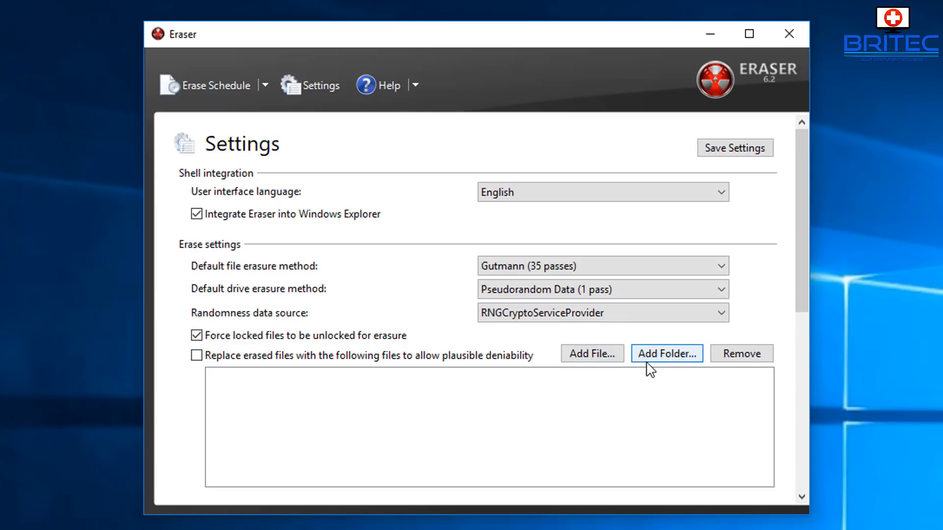
{"action": "mouse_move", "coordinate": [346, 94]}
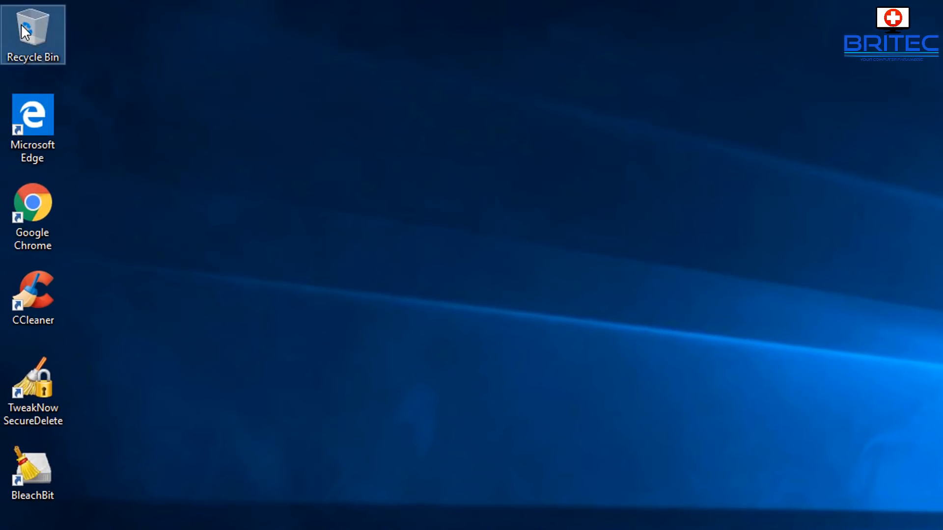
{"action": "right_click", "coordinate": [27, 27]}
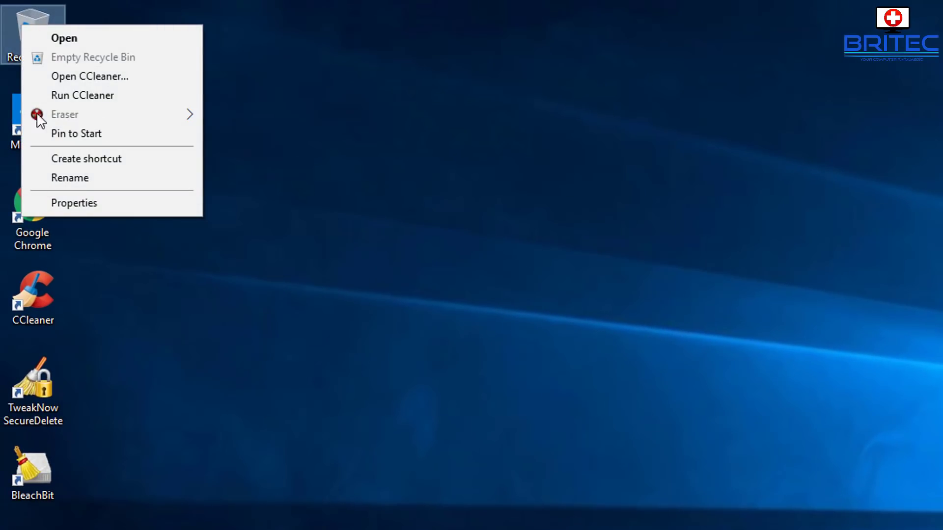
{"action": "mouse_move", "coordinate": [49, 77]}
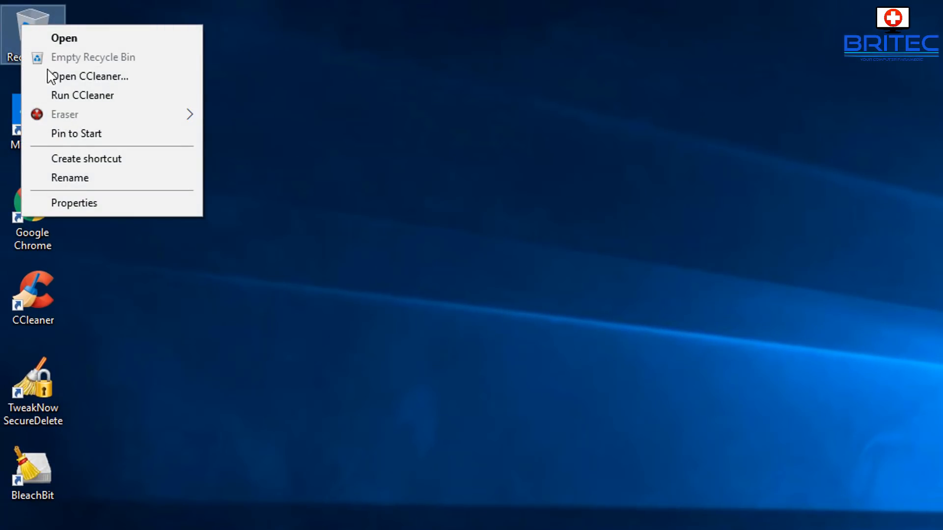
{"action": "mouse_move", "coordinate": [60, 119]}
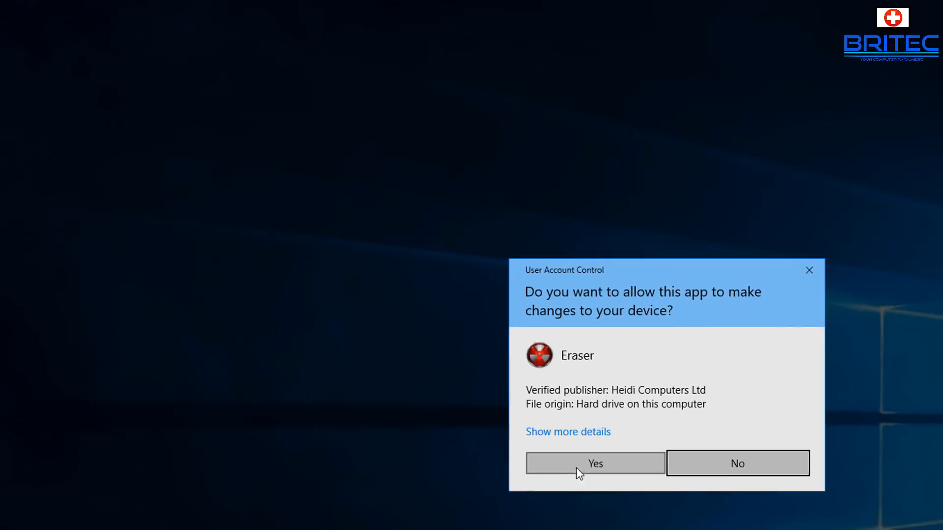
{"action": "left_click", "coordinate": [595, 463]}
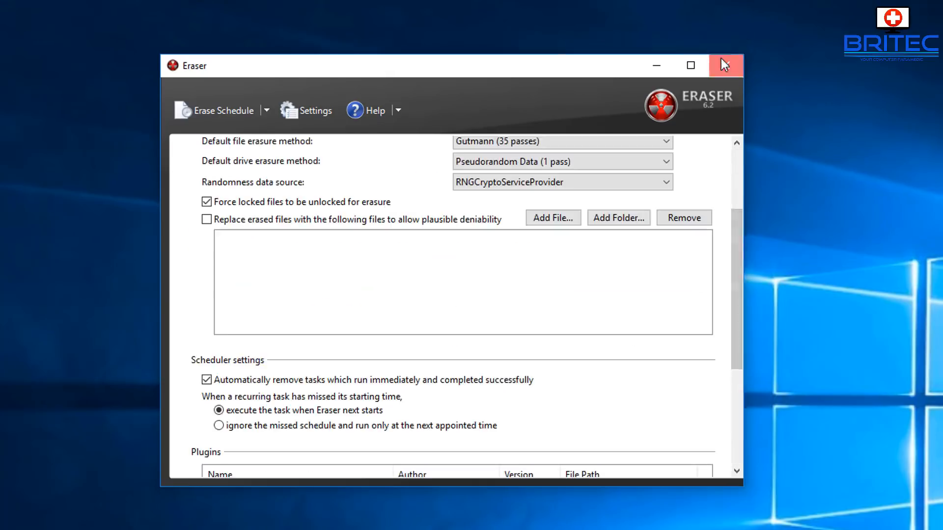
{"action": "left_click", "coordinate": [725, 65]}
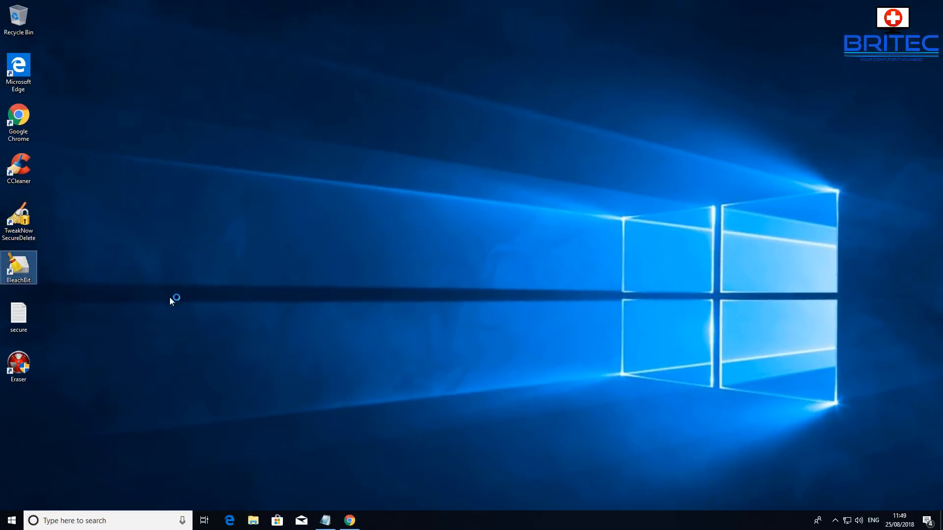
Launch BleachBit as administrator and scroll down the cleaner list to Google Chrome.
{"action": "double_click", "coordinate": [18, 268]}
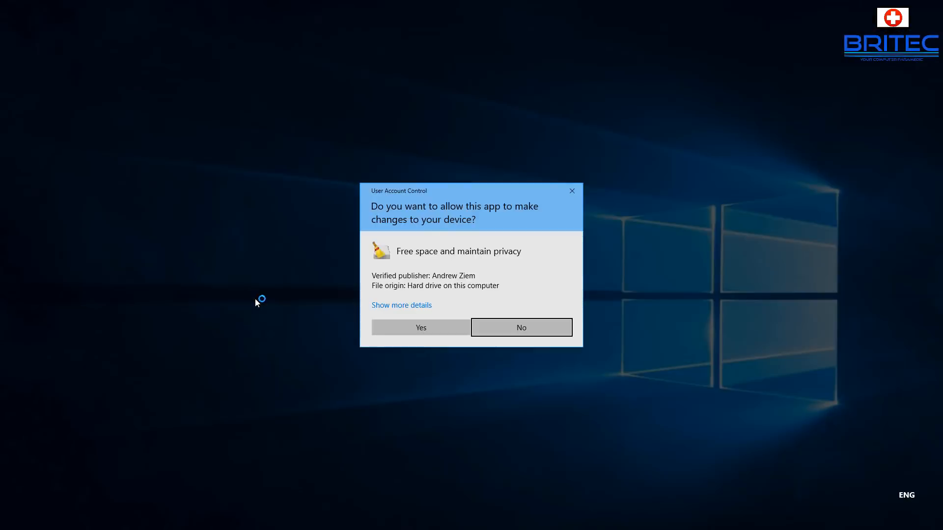
{"action": "left_click", "coordinate": [421, 328]}
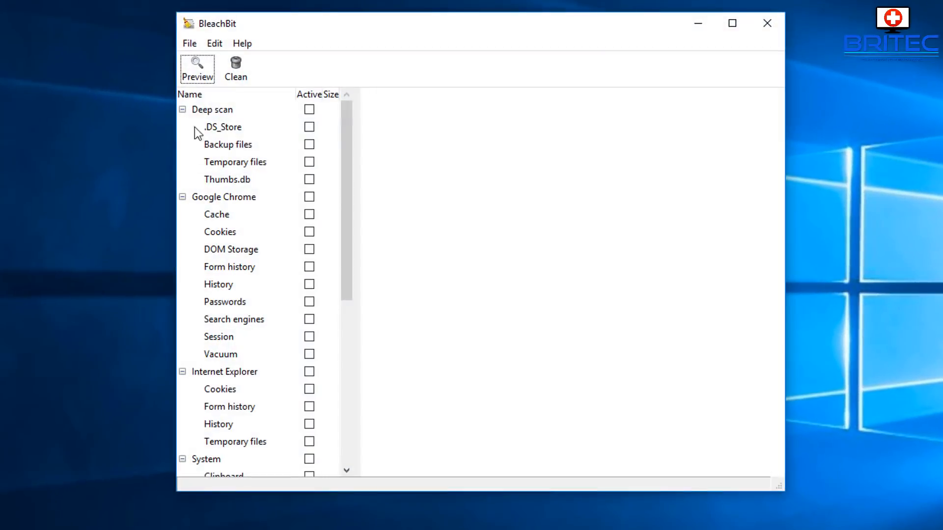
{"action": "mouse_move", "coordinate": [363, 232]}
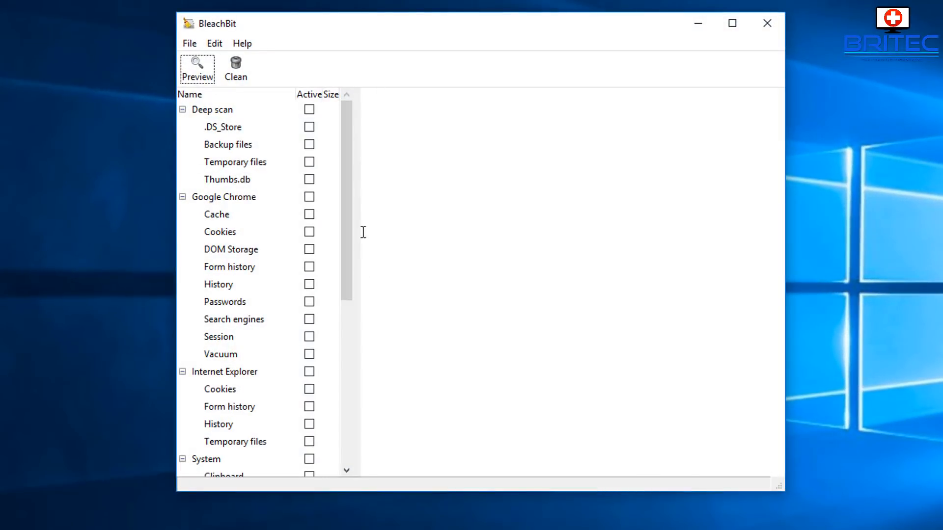
{"action": "scroll", "scroll_direction": "down", "scroll_amount": 3}
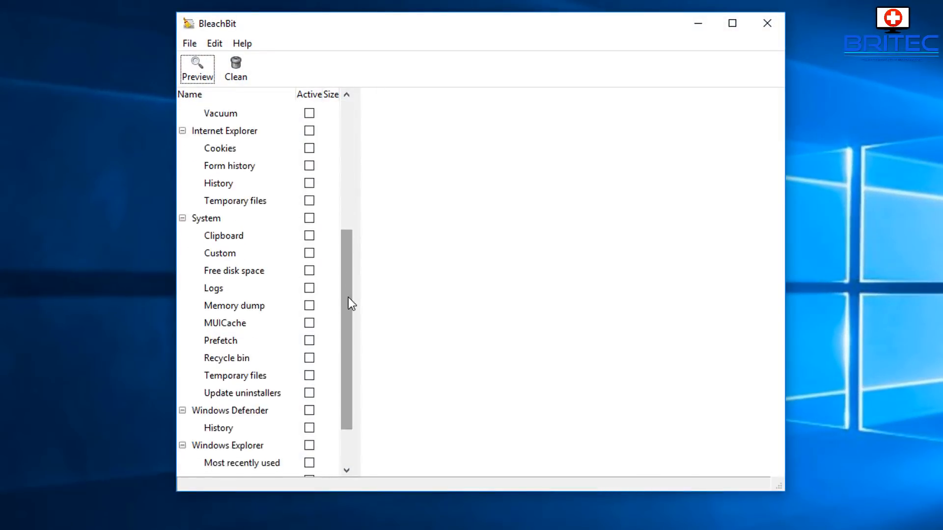
{"action": "scroll", "scroll_direction": "down", "scroll_amount": 3}
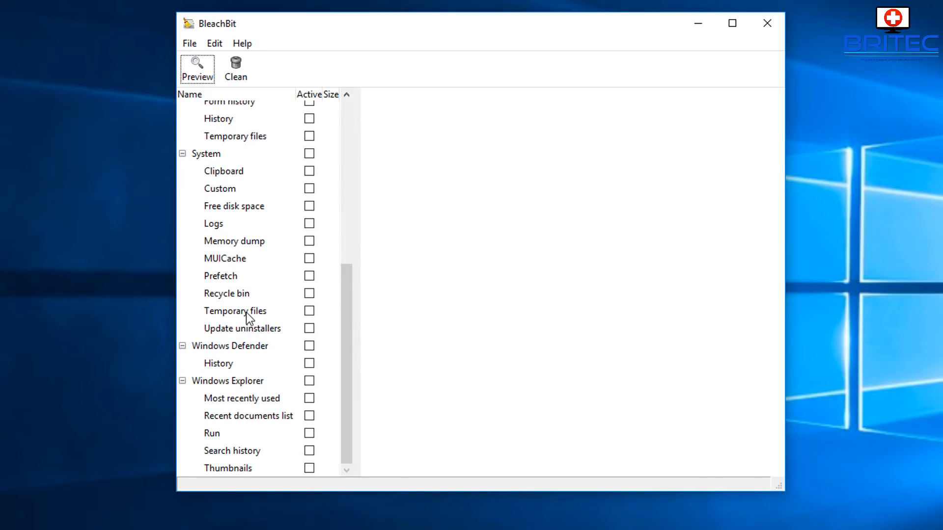
{"action": "mouse_move", "coordinate": [298, 333]}
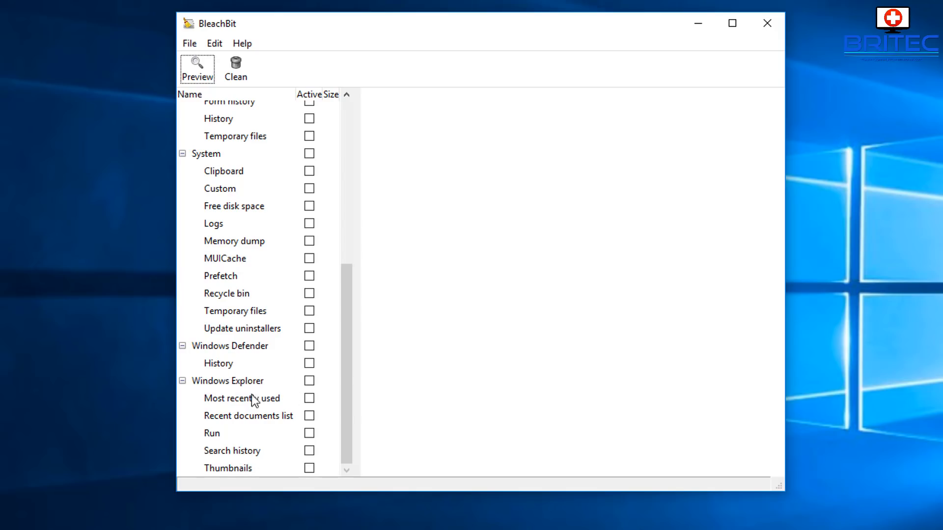
{"action": "mouse_move", "coordinate": [306, 431]}
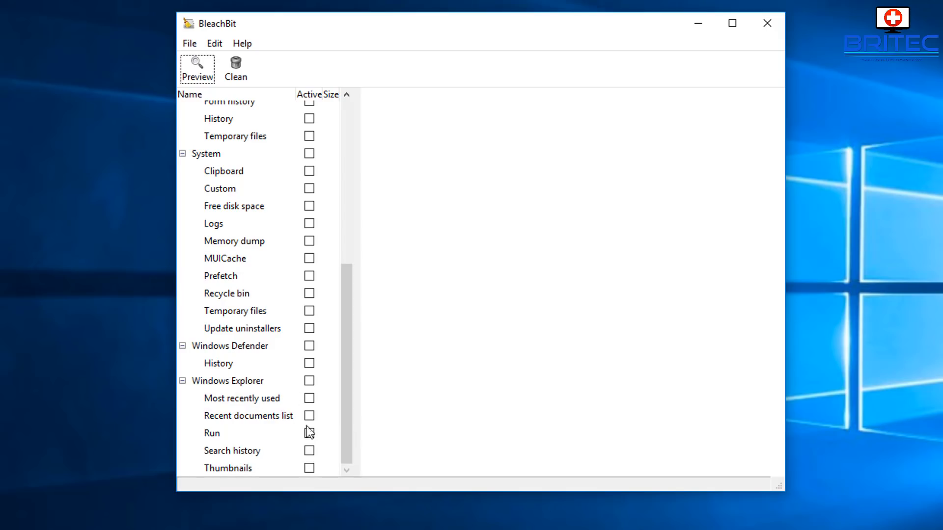
{"action": "mouse_move", "coordinate": [351, 398]}
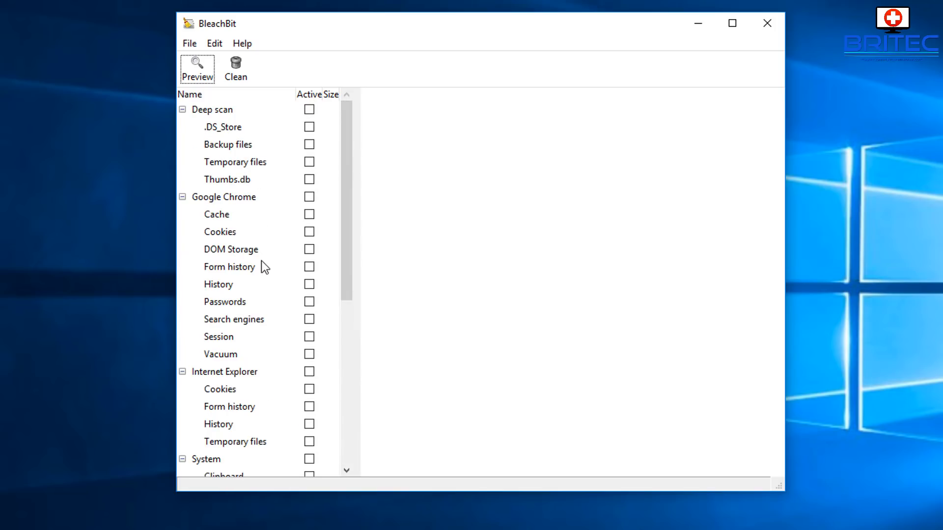
{"action": "mouse_move", "coordinate": [259, 273]}
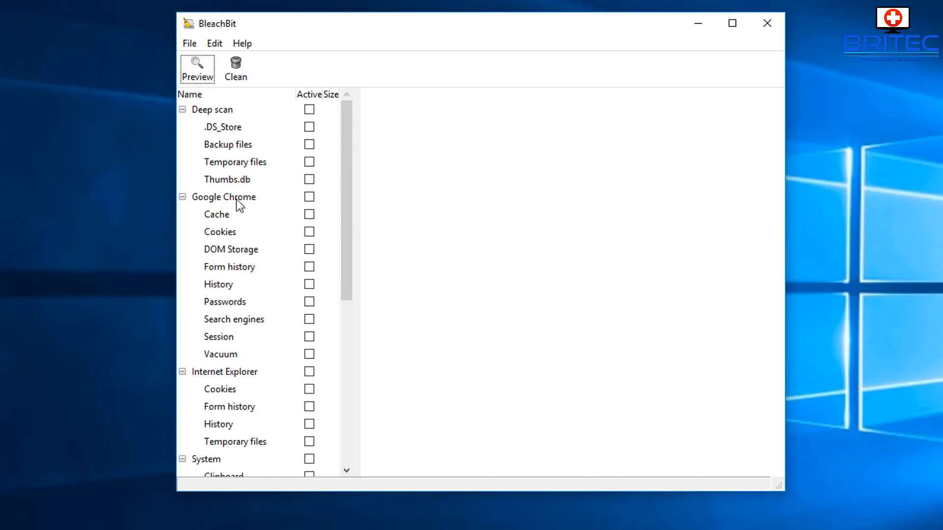
{"action": "scroll", "scroll_direction": "down", "scroll_amount": 3}
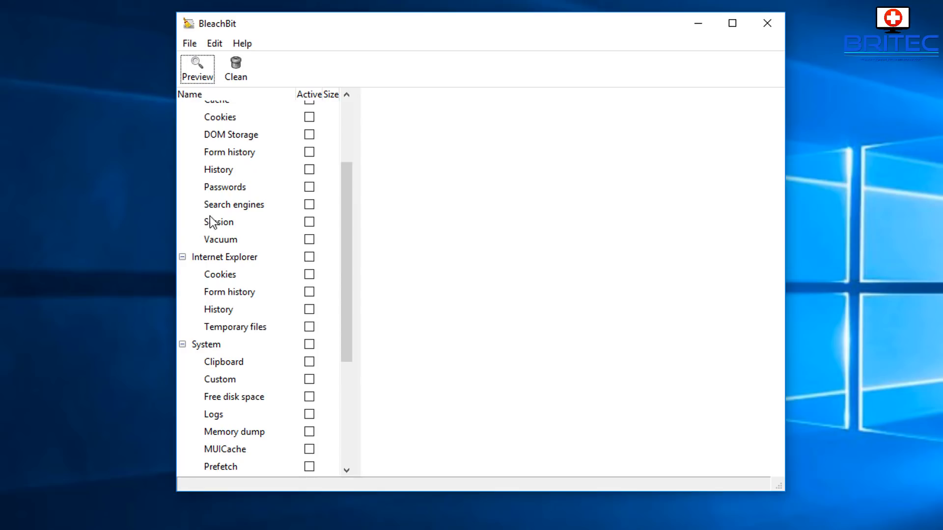
Mark Google Chrome Passwords, acknowledge the saved-passwords warning, then unmark it again.
{"action": "left_click", "coordinate": [309, 187]}
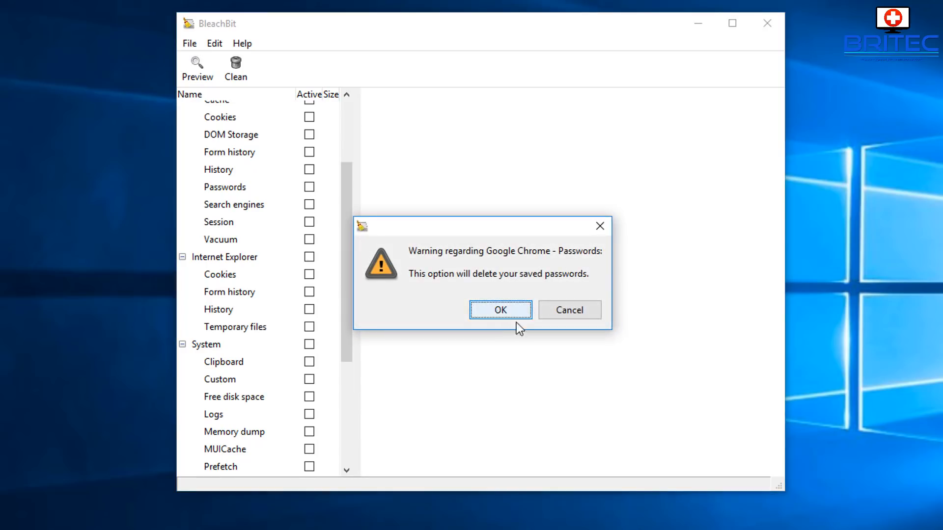
{"action": "left_click", "coordinate": [500, 310]}
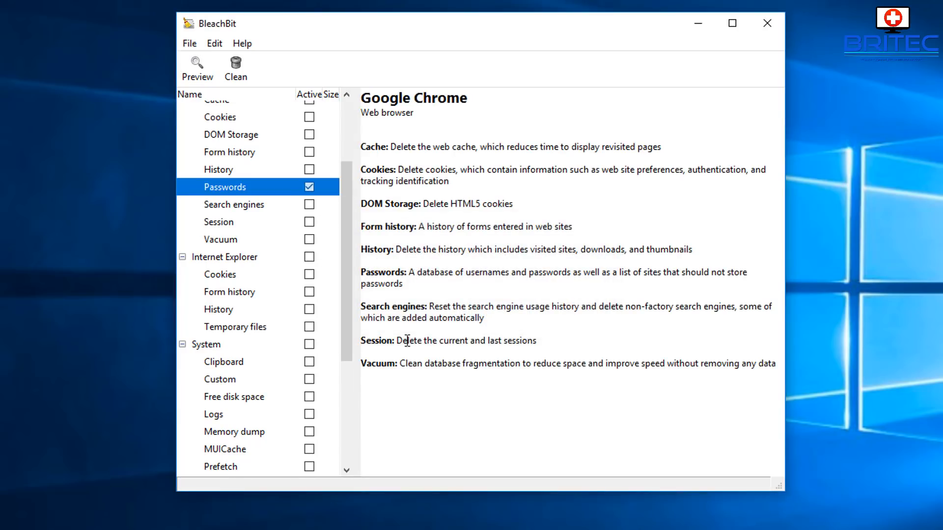
{"action": "left_click", "coordinate": [309, 187]}
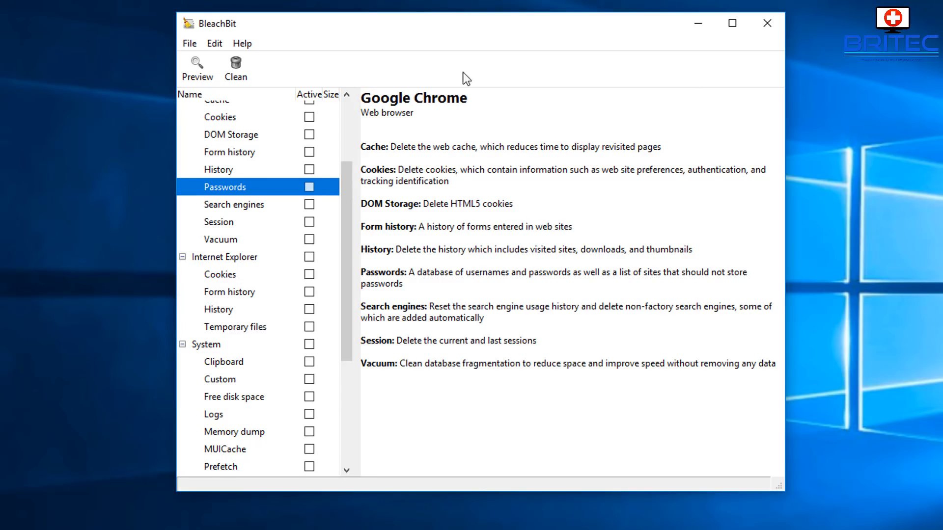
Review the shredding options and free-space overwrite folders, then close BleachBit.
{"action": "left_click", "coordinate": [190, 43]}
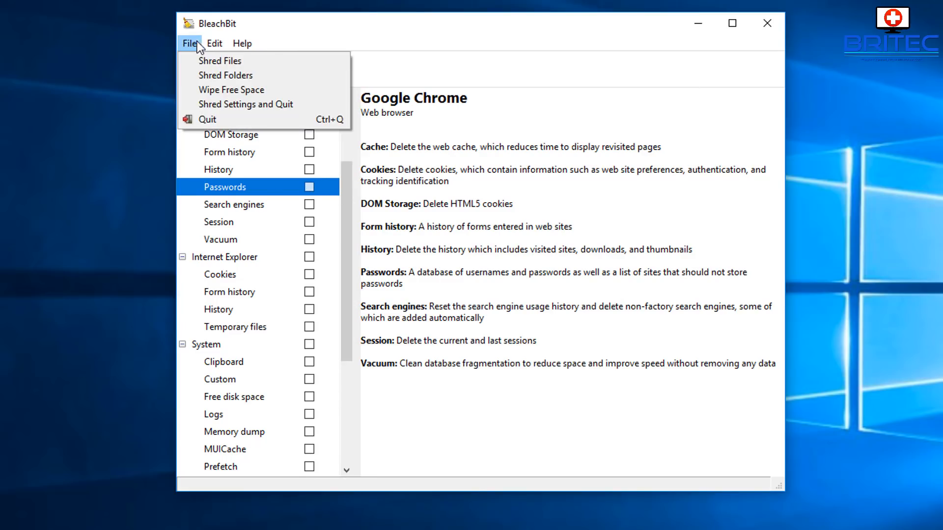
{"action": "mouse_move", "coordinate": [216, 61]}
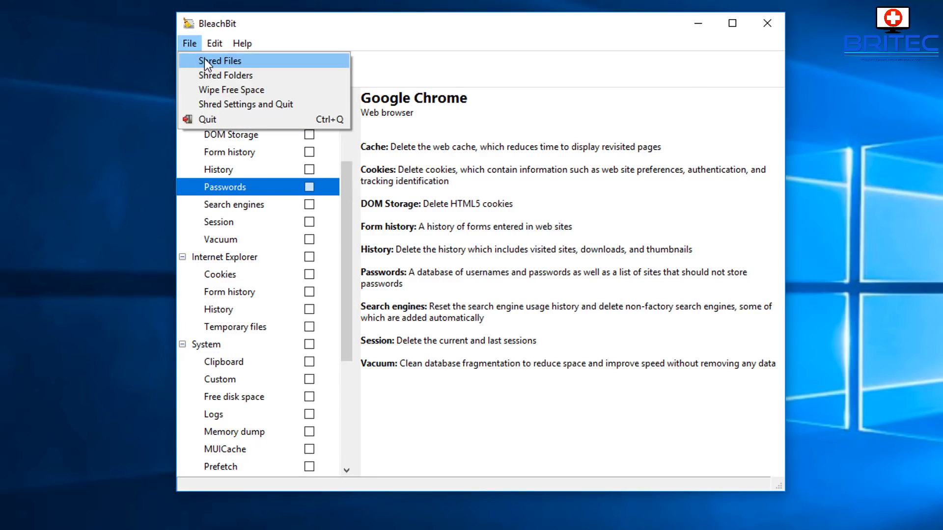
{"action": "mouse_move", "coordinate": [224, 92]}
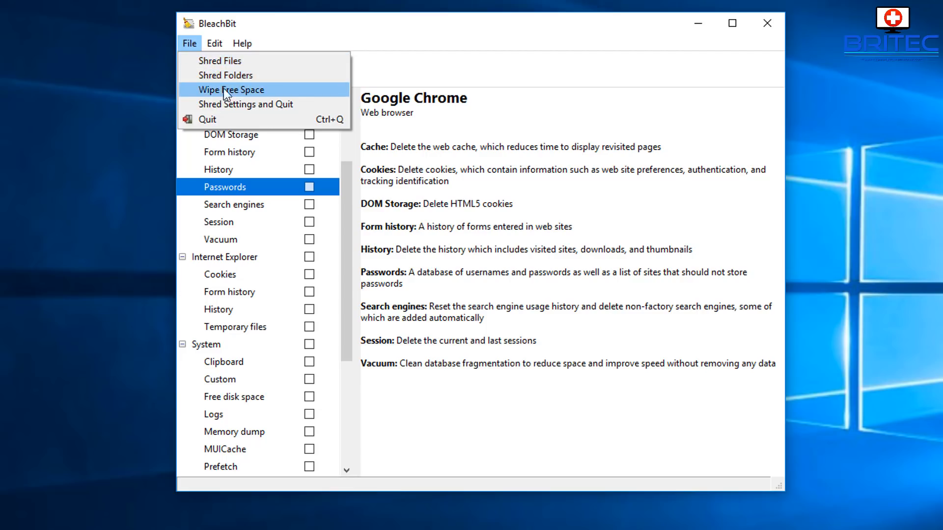
{"action": "mouse_move", "coordinate": [265, 117]}
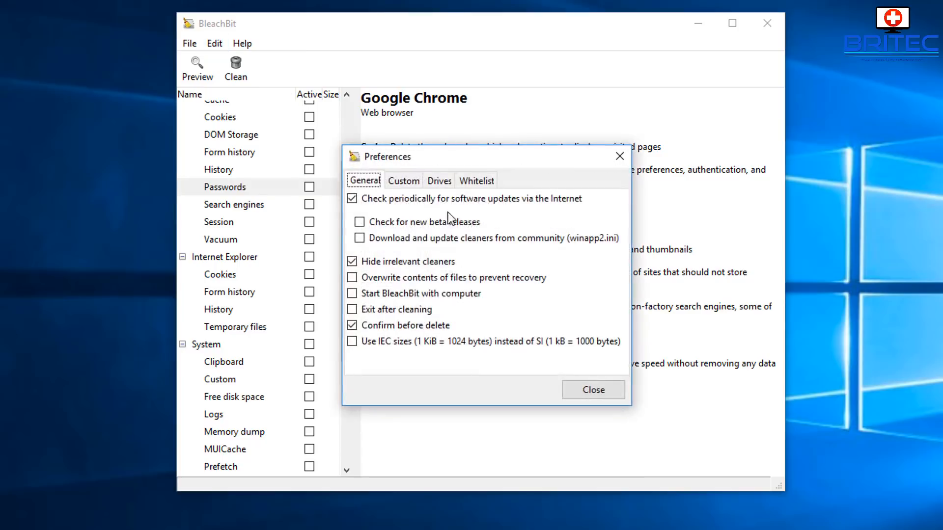
{"action": "left_click", "coordinate": [438, 181]}
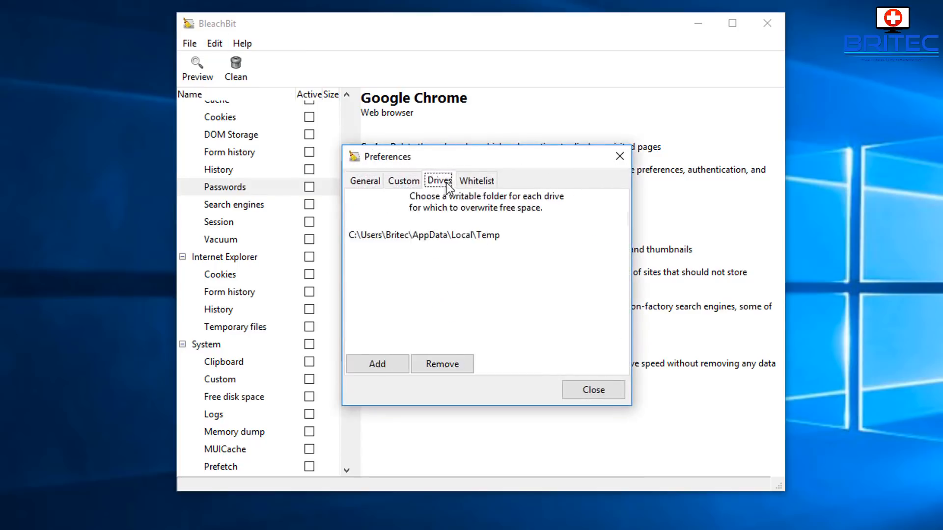
{"action": "left_click", "coordinate": [593, 390]}
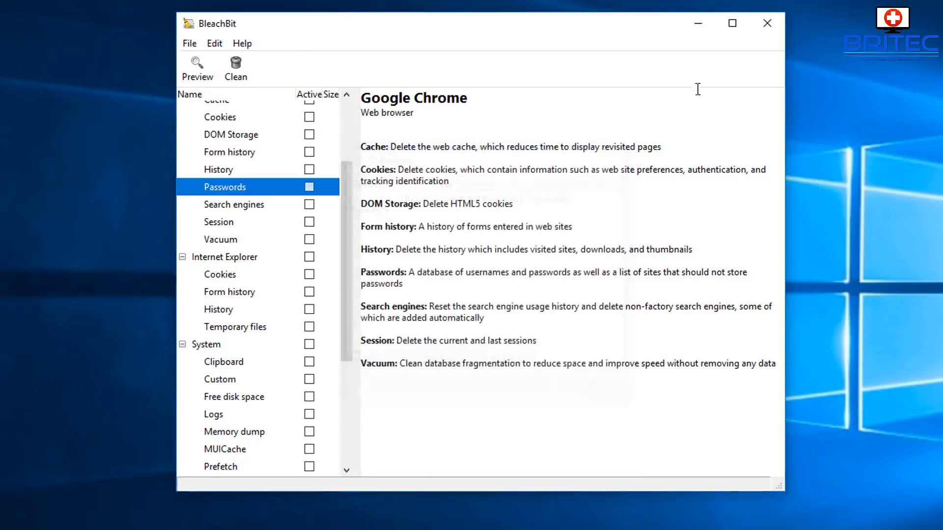
{"action": "left_click", "coordinate": [767, 24]}
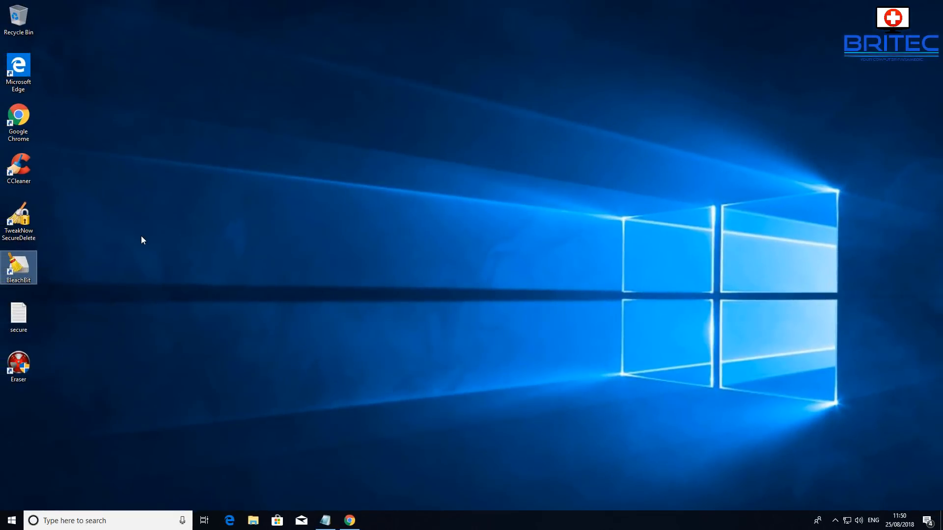
{"action": "mouse_move", "coordinate": [313, 346]}
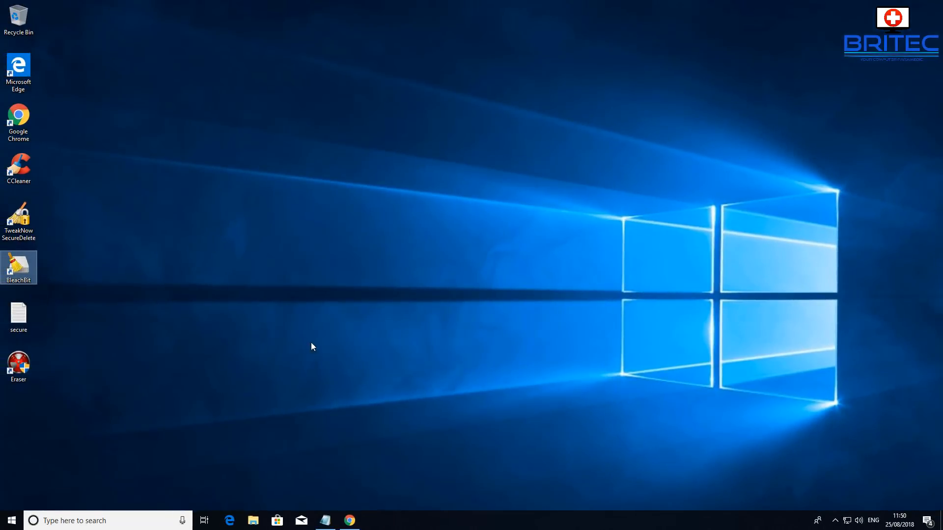
{"action": "mouse_move", "coordinate": [394, 332]}
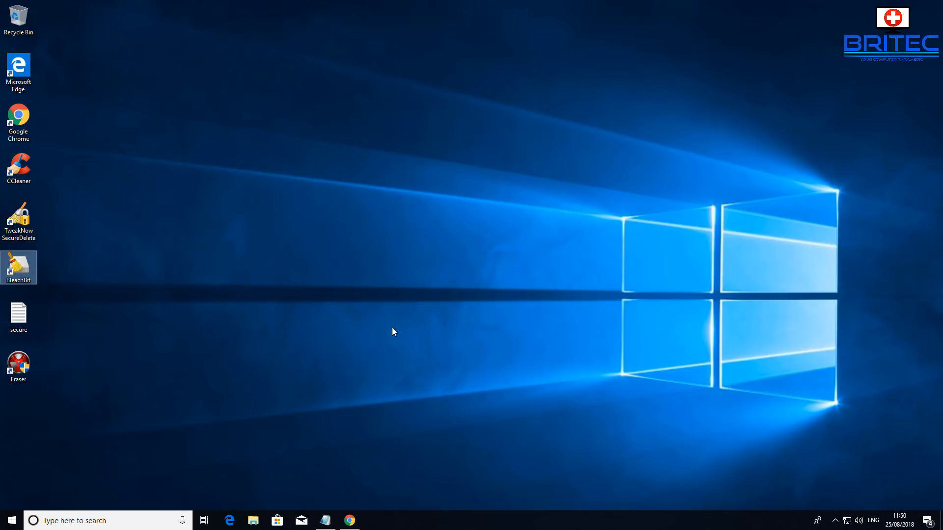
{"action": "mouse_move", "coordinate": [147, 273]}
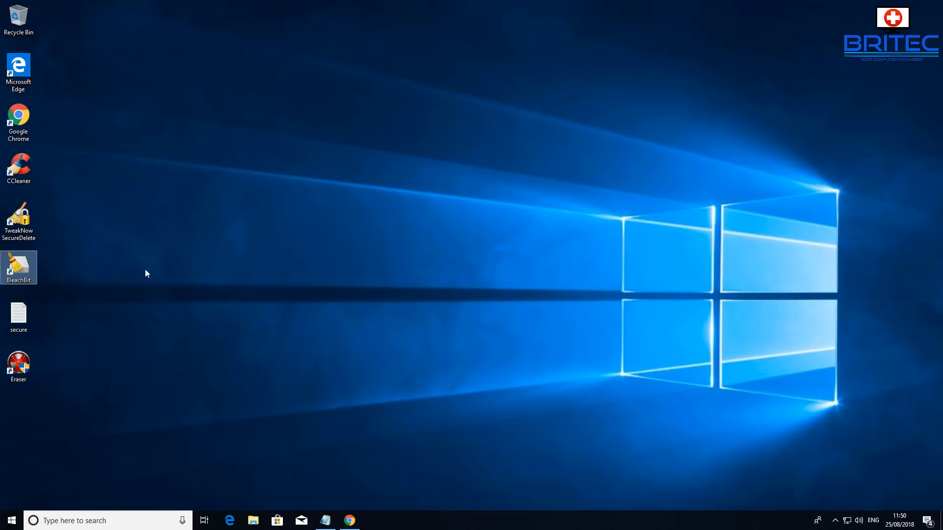
{"action": "mouse_move", "coordinate": [287, 244]}
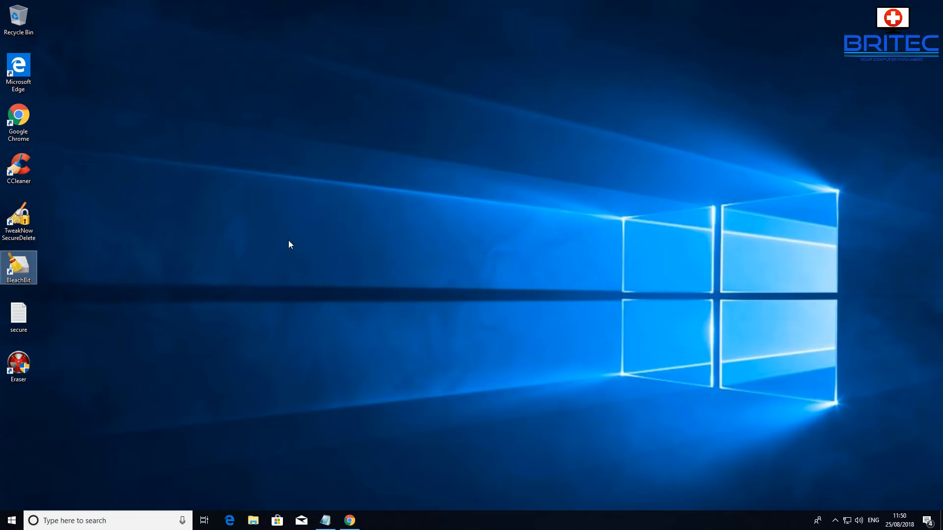
{"action": "mouse_move", "coordinate": [82, 263]}
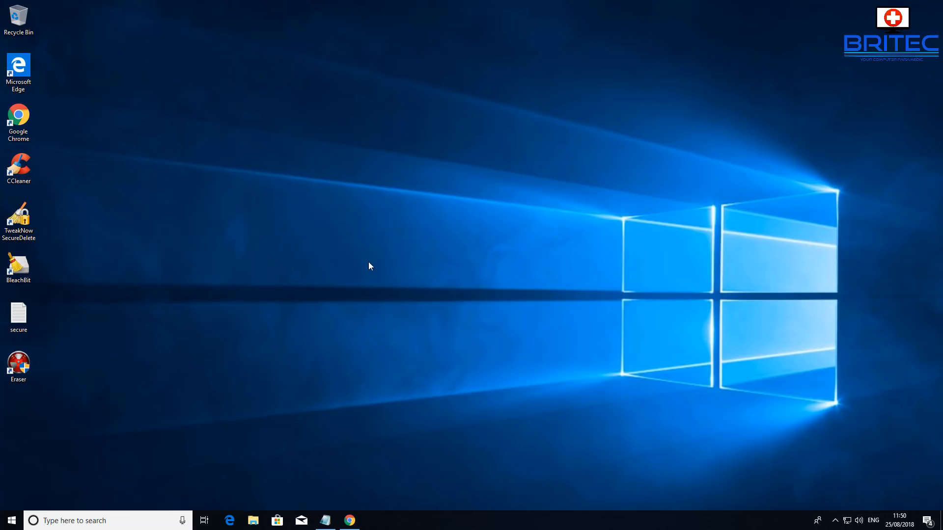
{"action": "mouse_move", "coordinate": [663, 119]}
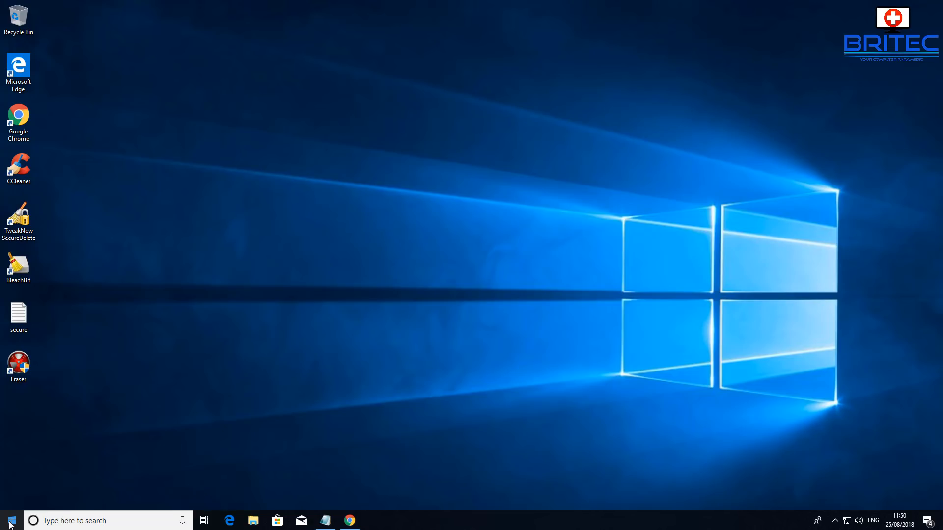
Bring up the Start button's Win+X quick-access menu of system tools.
{"action": "right_click", "coordinate": [8, 516]}
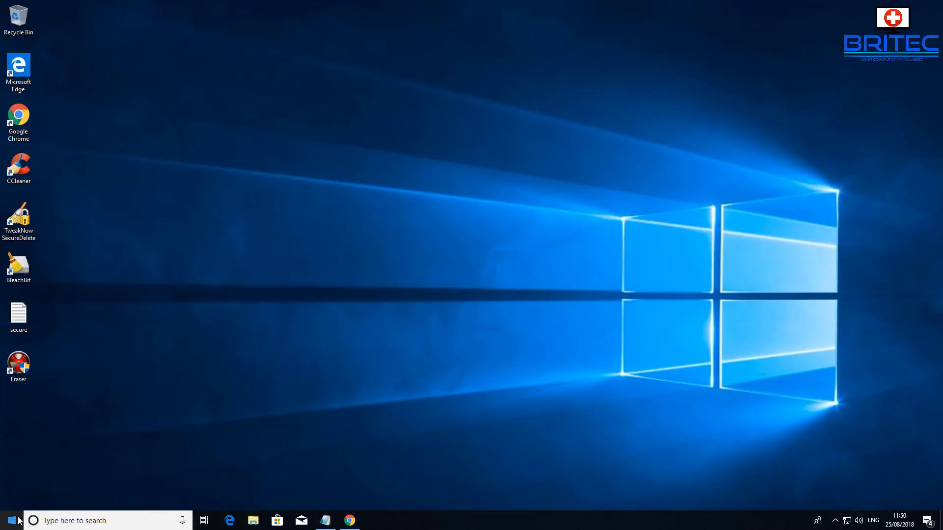
{"action": "right_click", "coordinate": [9, 521]}
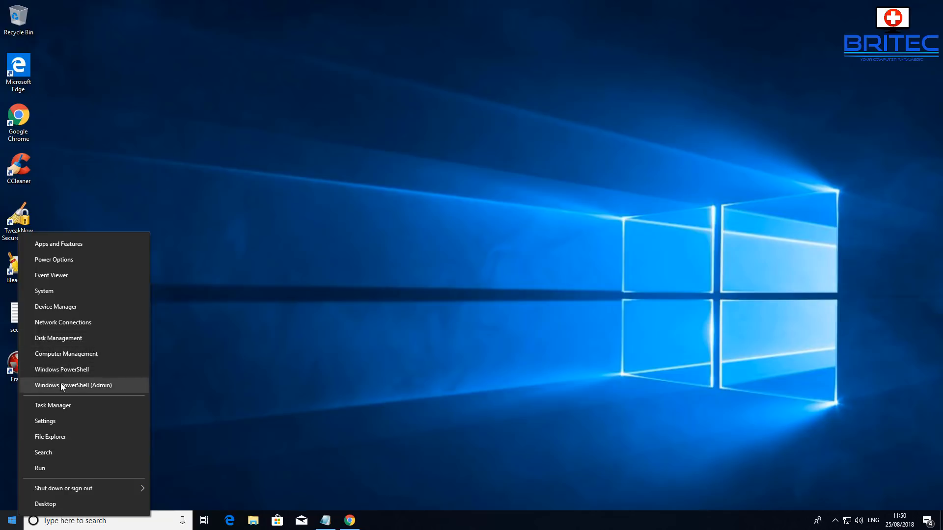
Start Windows PowerShell (Admin) and approve its UAC prompt.
{"action": "left_click", "coordinate": [73, 385]}
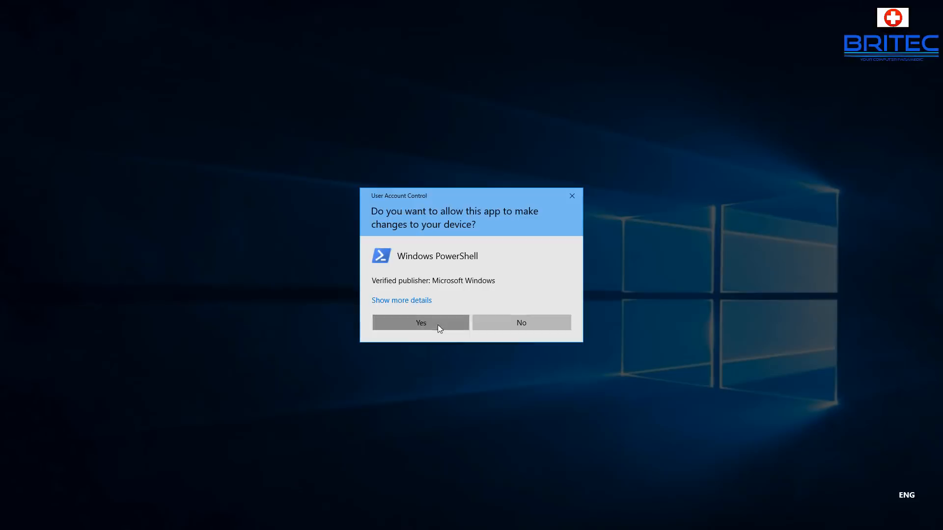
{"action": "left_click", "coordinate": [420, 322]}
{"action": "type", "text": "Cipher /w:C:\\$Recycle.Bin"}
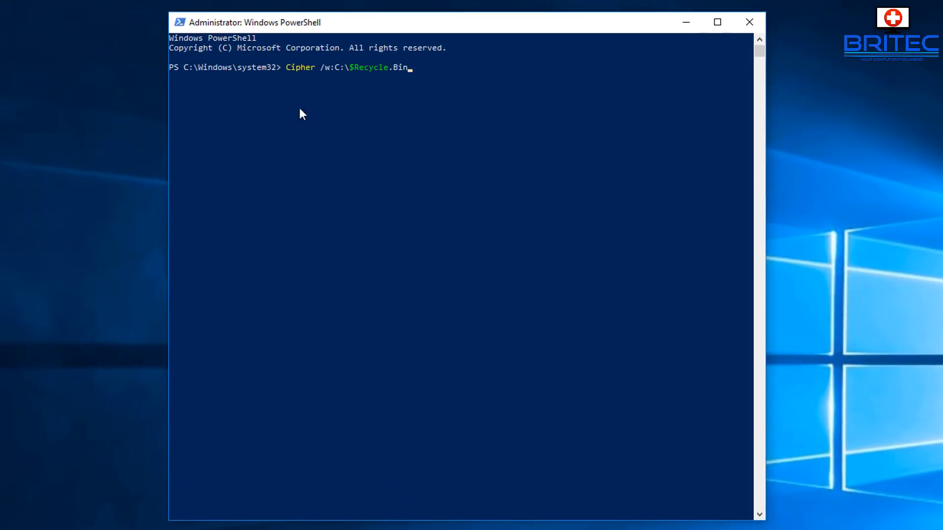
{"action": "mouse_move", "coordinate": [350, 85]}
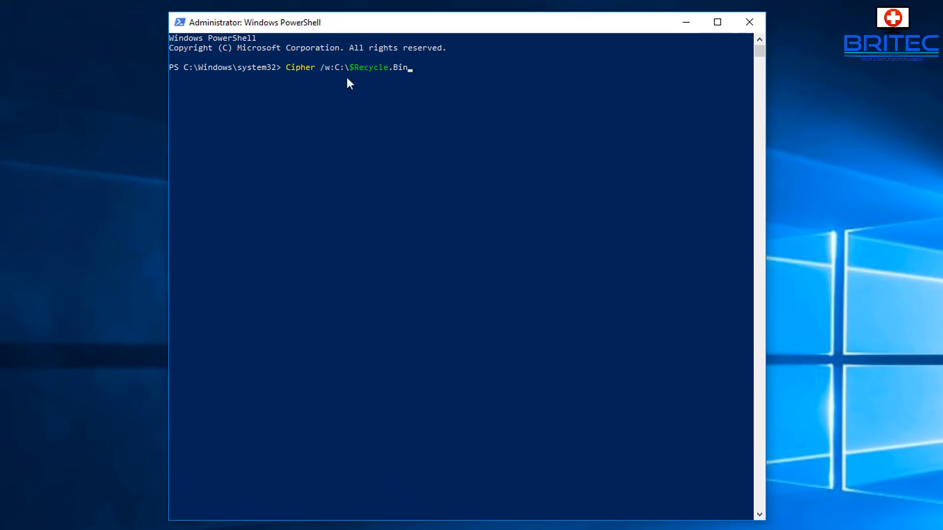
{"action": "mouse_move", "coordinate": [297, 84]}
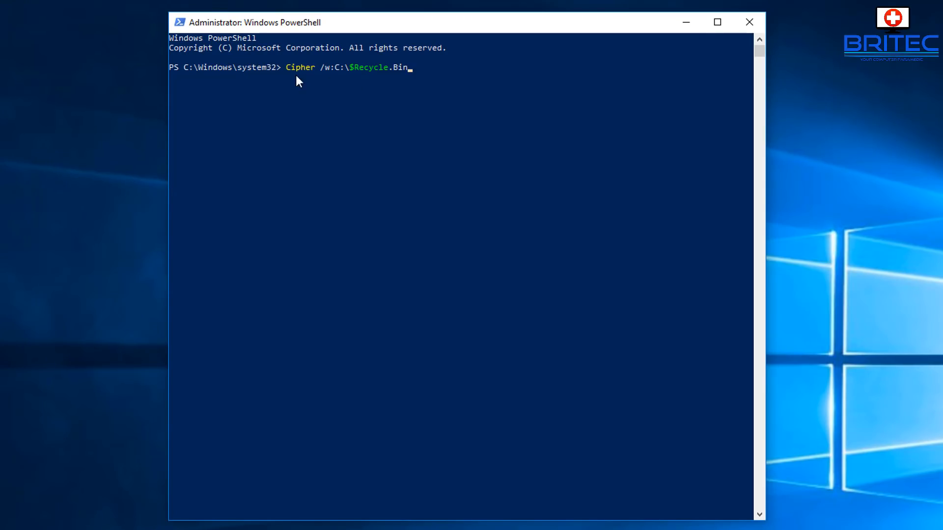
{"action": "mouse_move", "coordinate": [360, 84]}
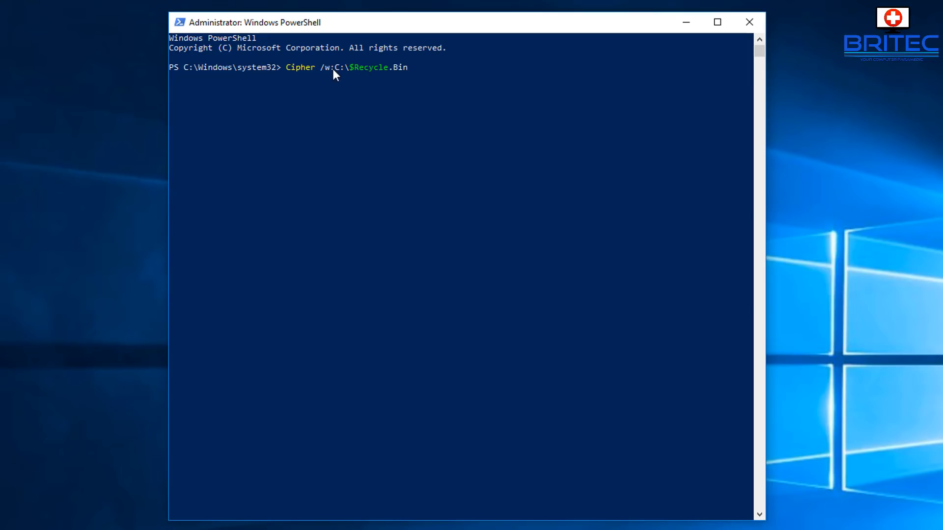
{"action": "mouse_move", "coordinate": [355, 79]}
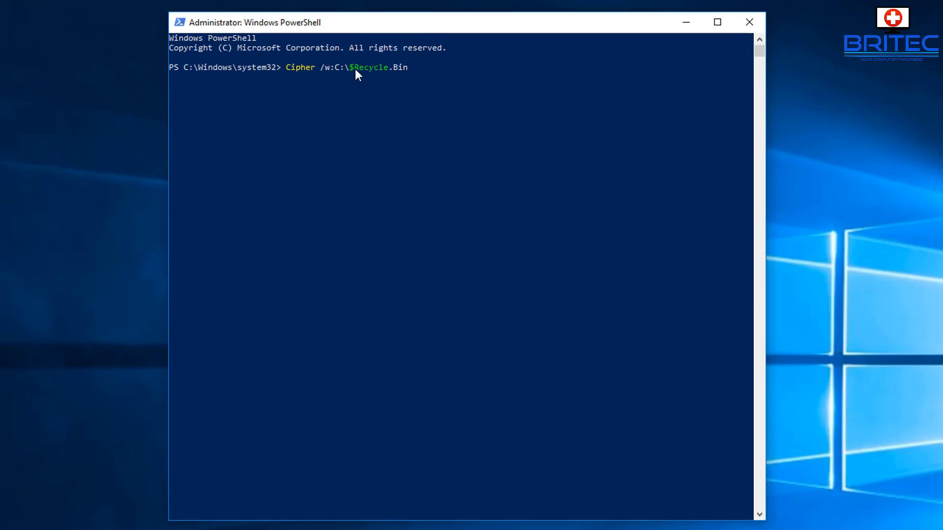
{"action": "mouse_move", "coordinate": [427, 207]}
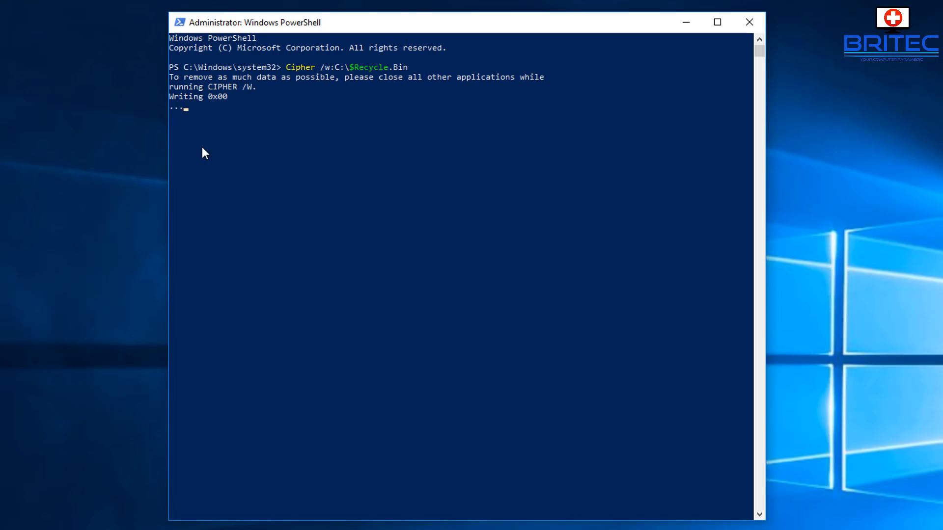
{"action": "mouse_move", "coordinate": [656, 263]}
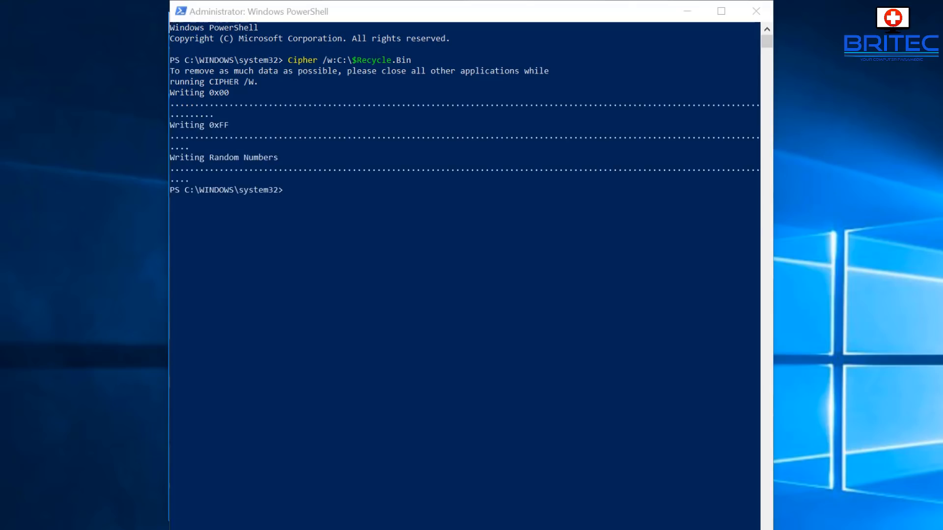
{"action": "mouse_move", "coordinate": [330, 87]}
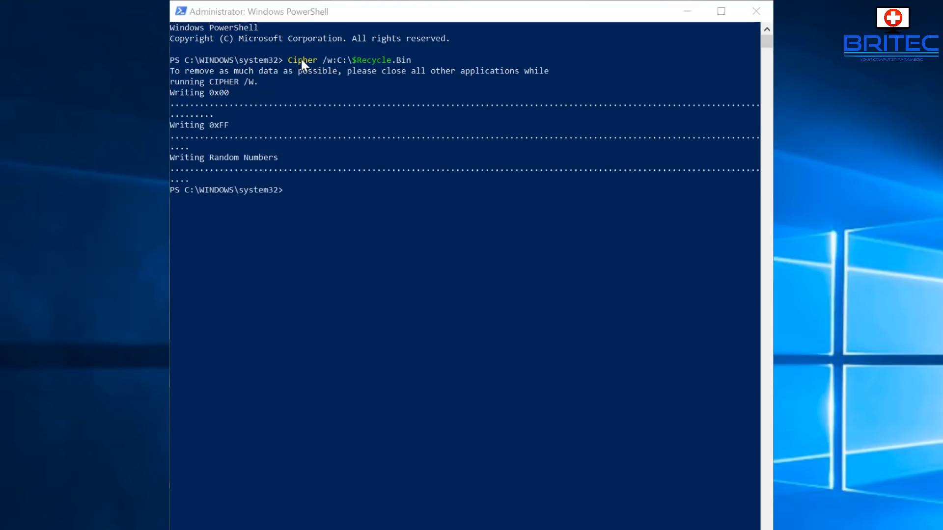
{"action": "mouse_move", "coordinate": [406, 73]}
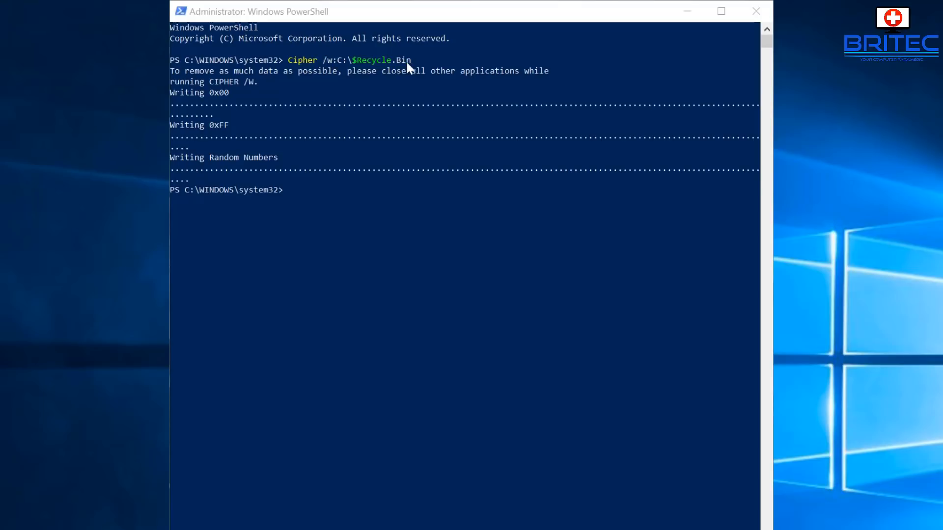
{"action": "mouse_move", "coordinate": [506, 84]}
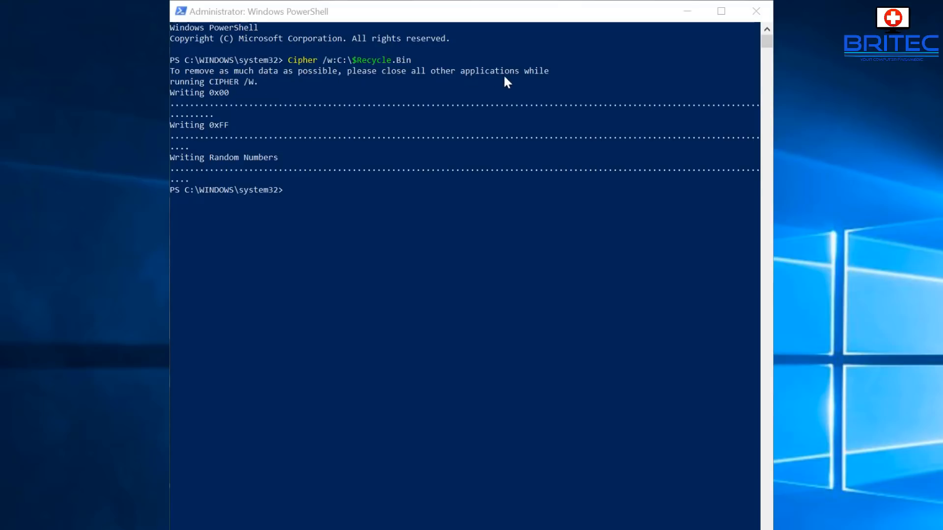
{"action": "mouse_move", "coordinate": [206, 165]}
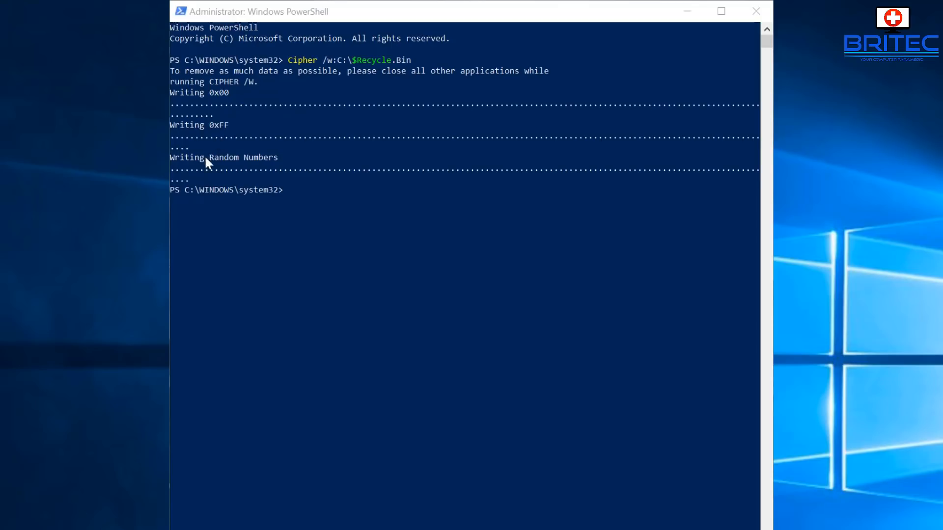
{"action": "mouse_move", "coordinate": [229, 169]}
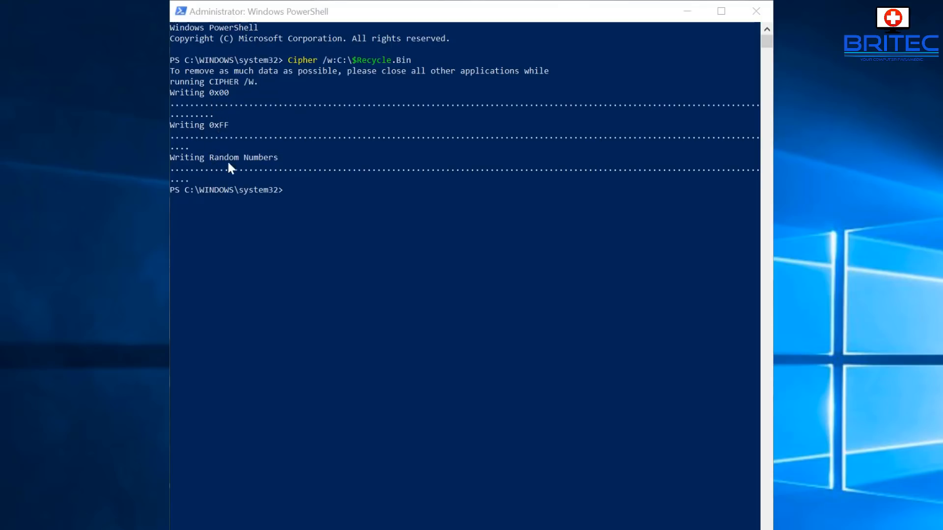
{"action": "mouse_move", "coordinate": [239, 218]}
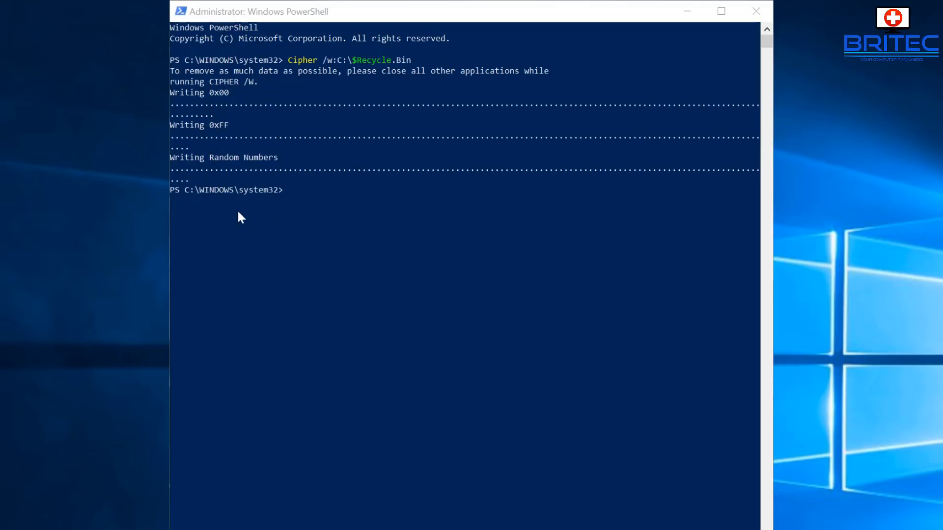
{"action": "mouse_move", "coordinate": [601, 62]}
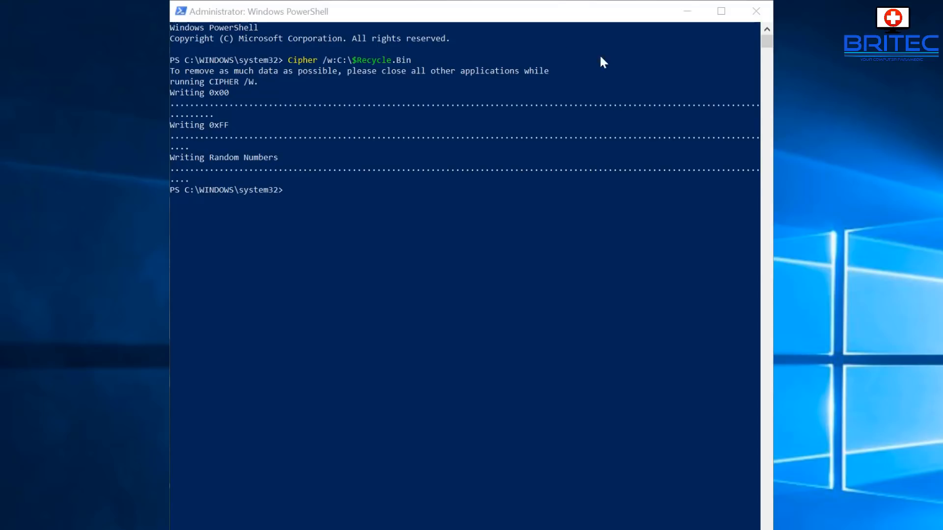
Close PowerShell after the cipher /w Recycle Bin wipe completes its three passes.
{"action": "left_click", "coordinate": [756, 11]}
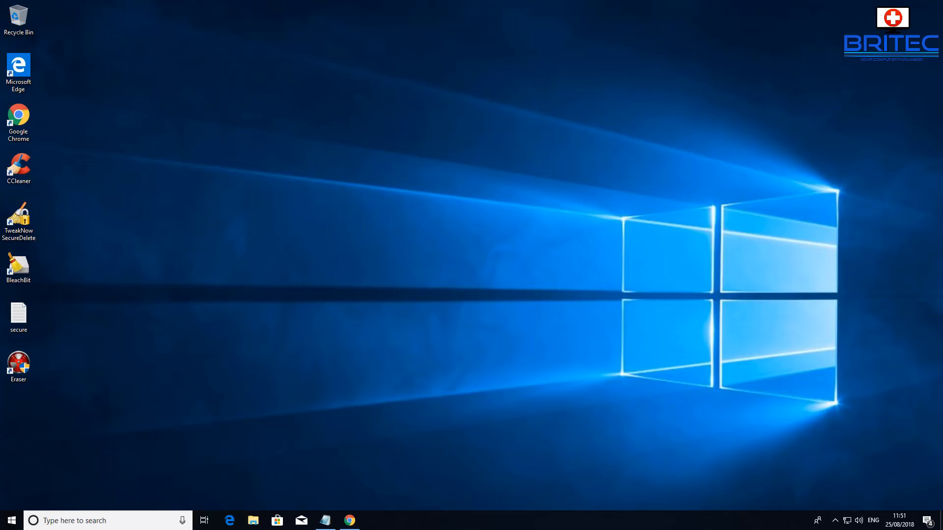
Subscribe to the Britec YouTube channel from its channel page.
{"action": "left_click", "coordinate": [348, 521]}
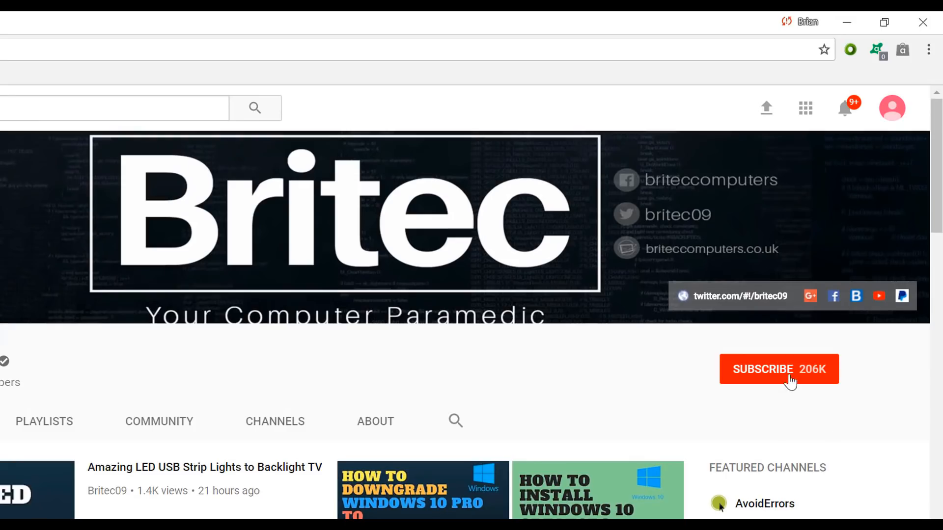
{"action": "left_click", "coordinate": [778, 369]}
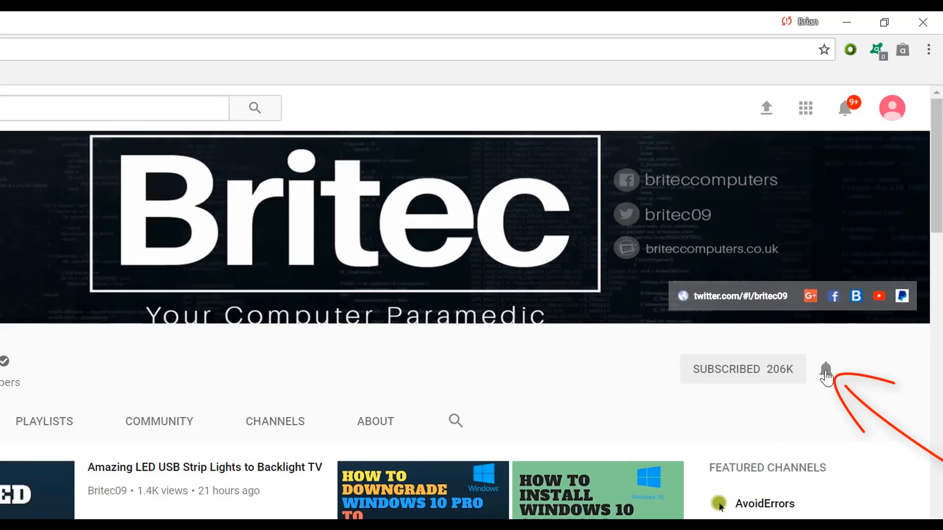
{"action": "mouse_move", "coordinate": [812, 447]}
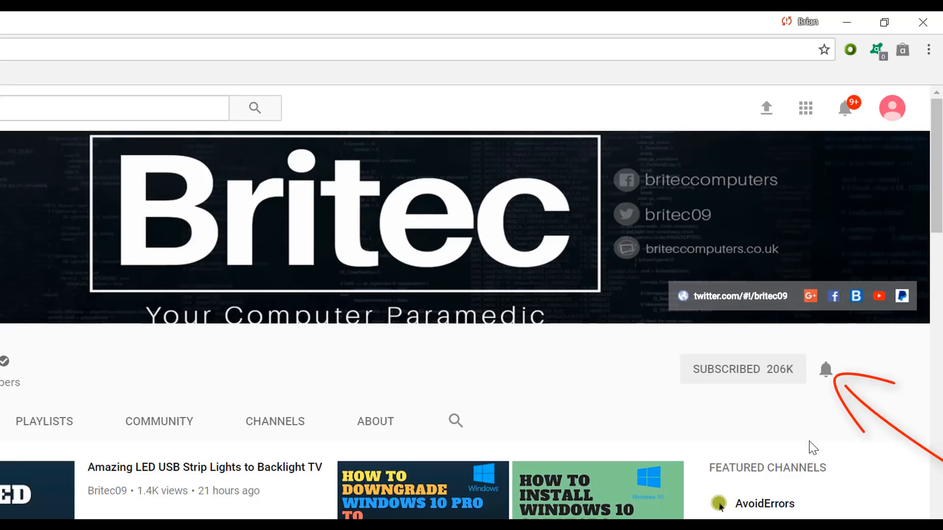